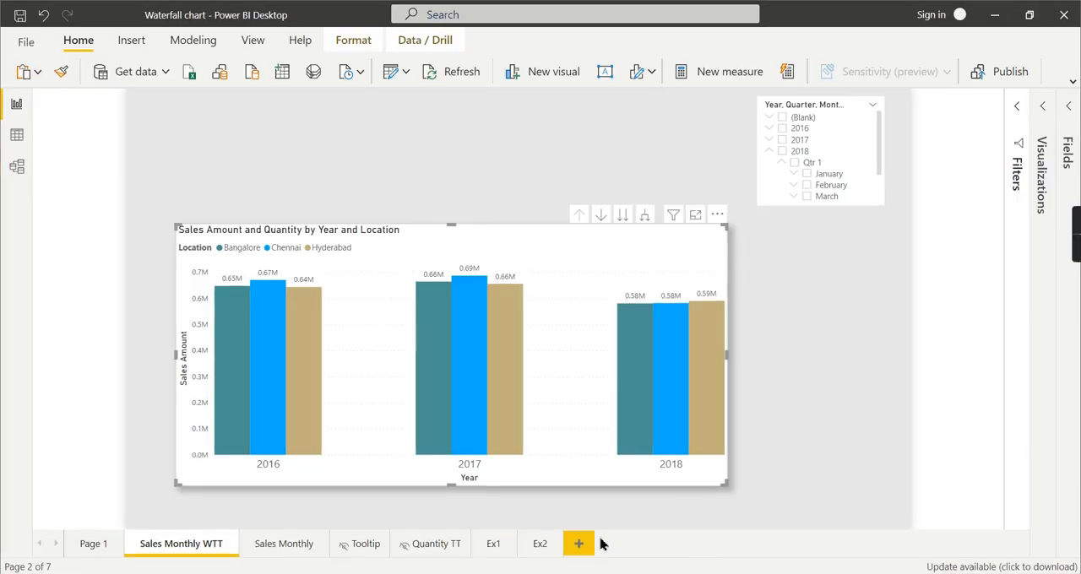
Go to the Ex1 page and switch to the data view showing the Headcount table.
left_click(490, 544)
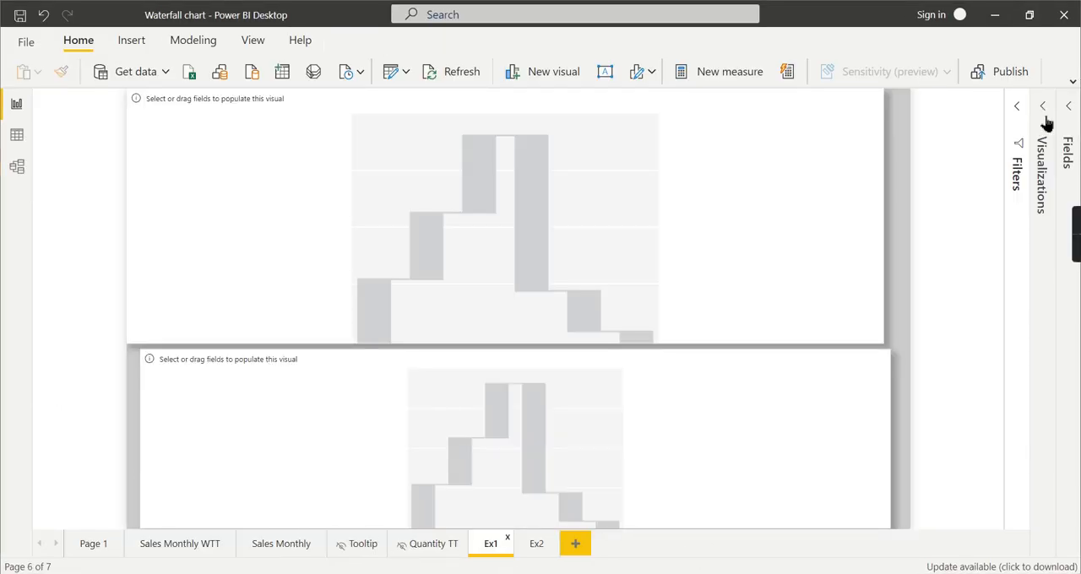
left_click(1042, 106)
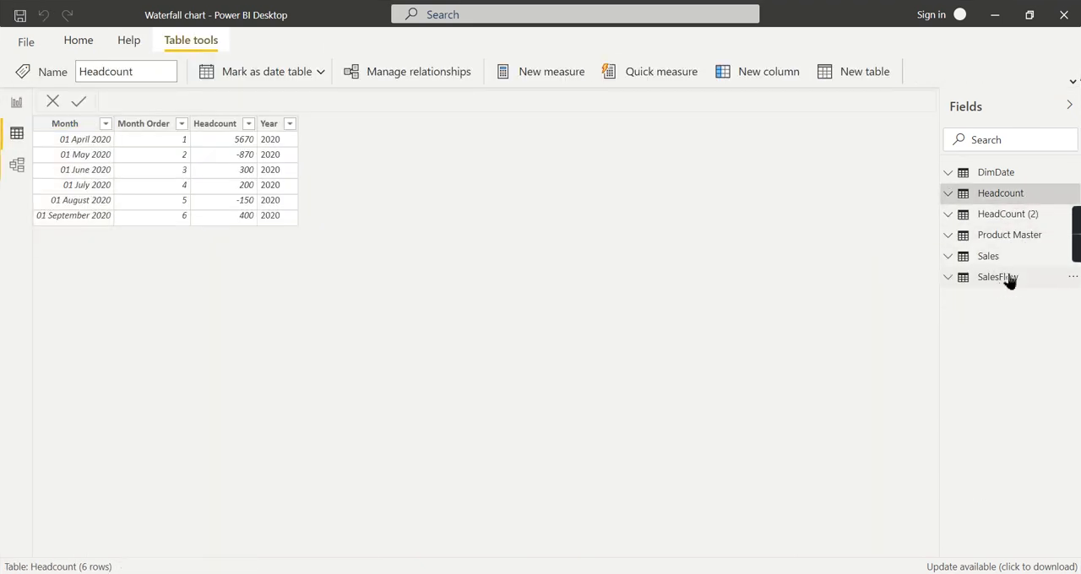
Display the SalesFlow table's ten rows with Category, Amount, Order and Year values.
left_click(997, 278)
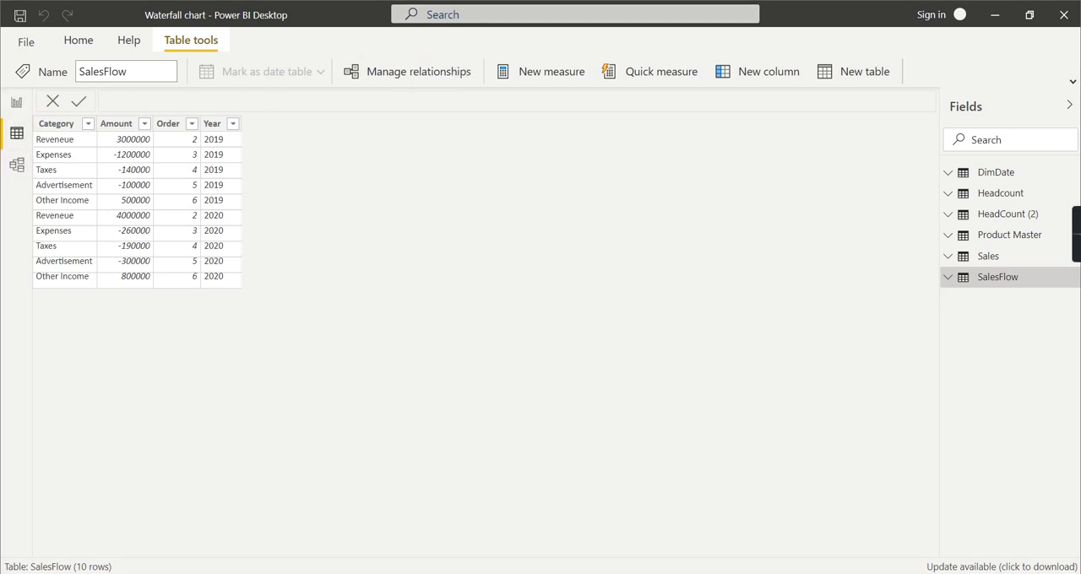
left_click(117, 123)
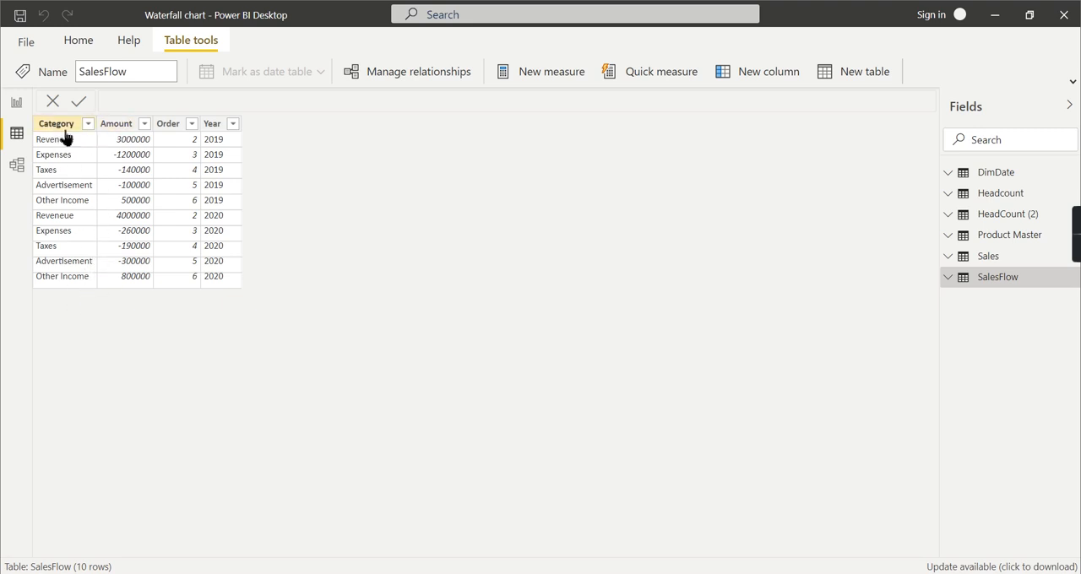
left_click(56, 123)
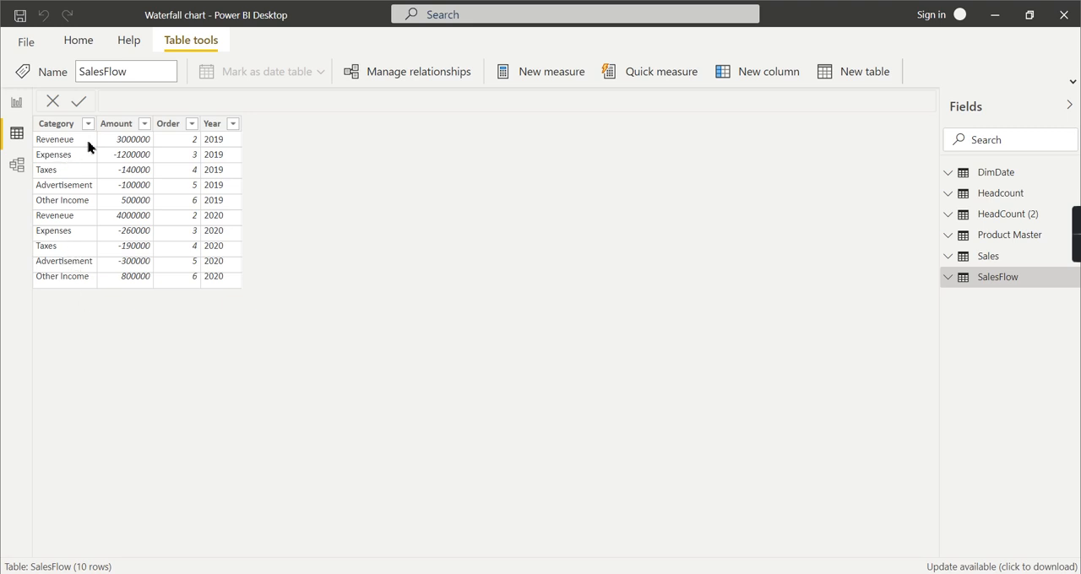
mouse_move(61, 205)
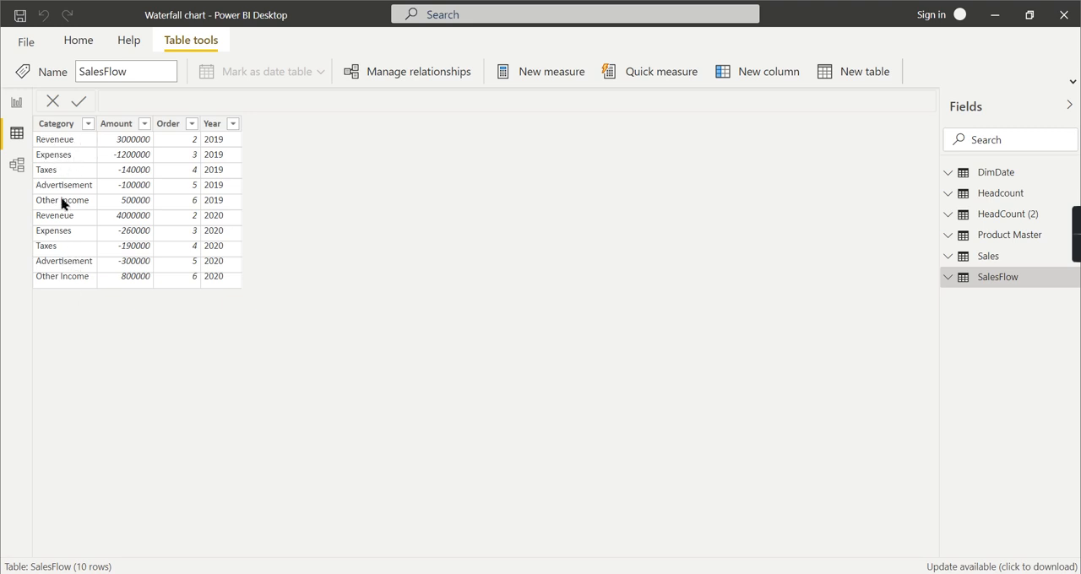
mouse_move(108, 175)
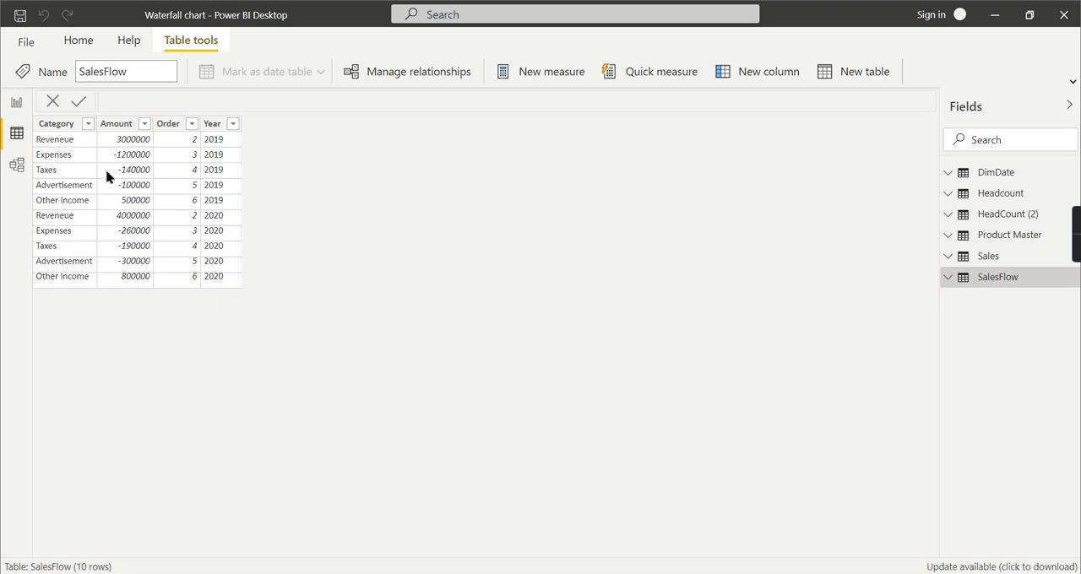
mouse_move(83, 161)
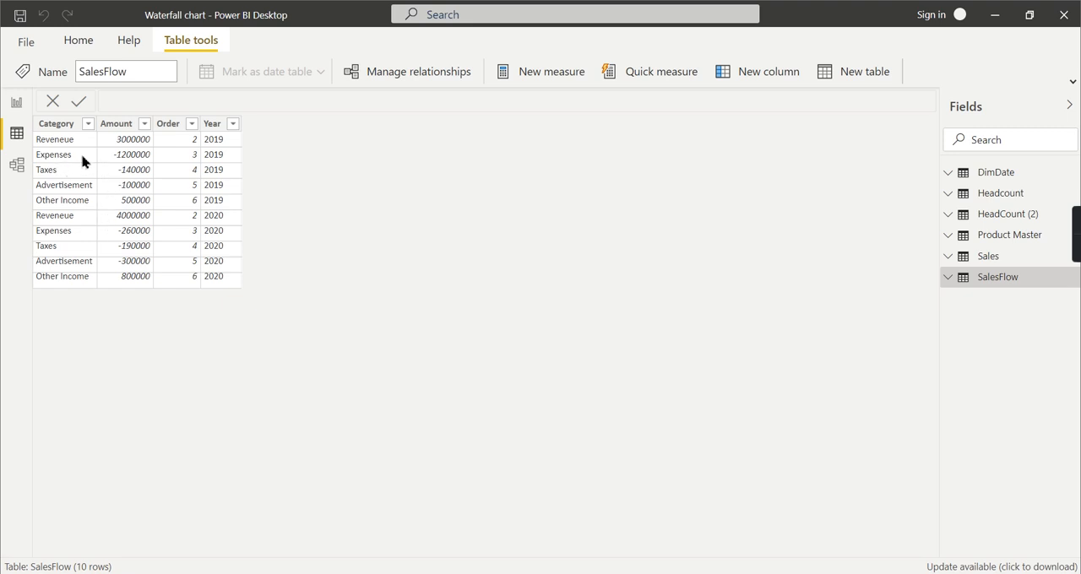
mouse_move(82, 163)
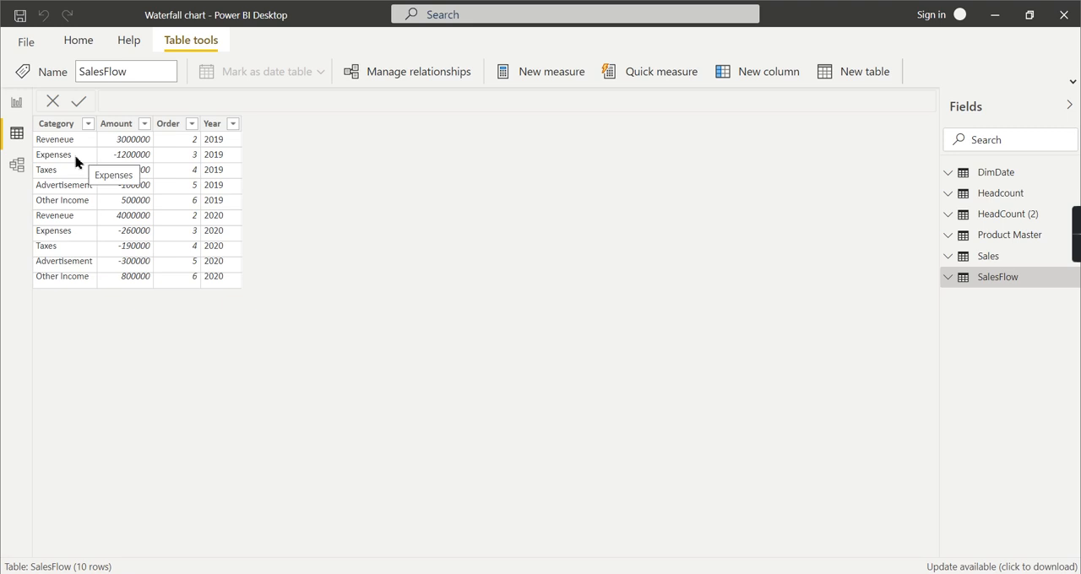
mouse_move(81, 165)
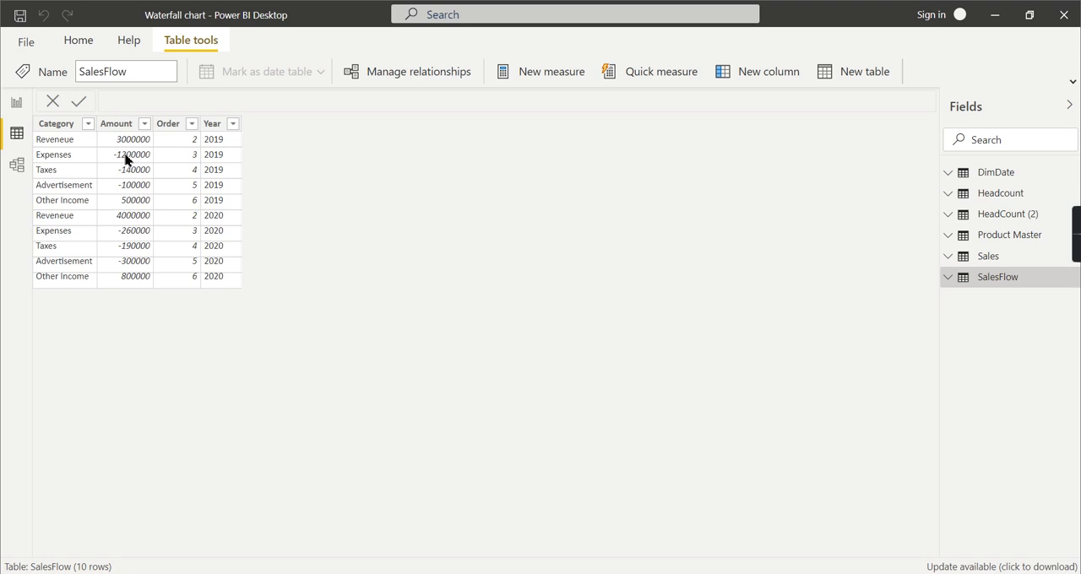
mouse_move(152, 206)
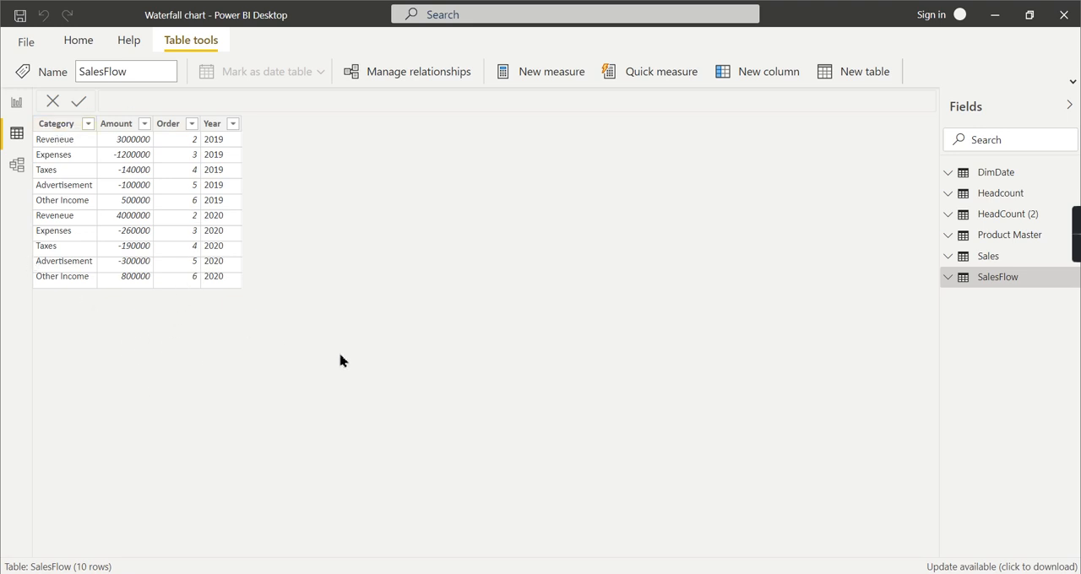
mouse_move(786, 345)
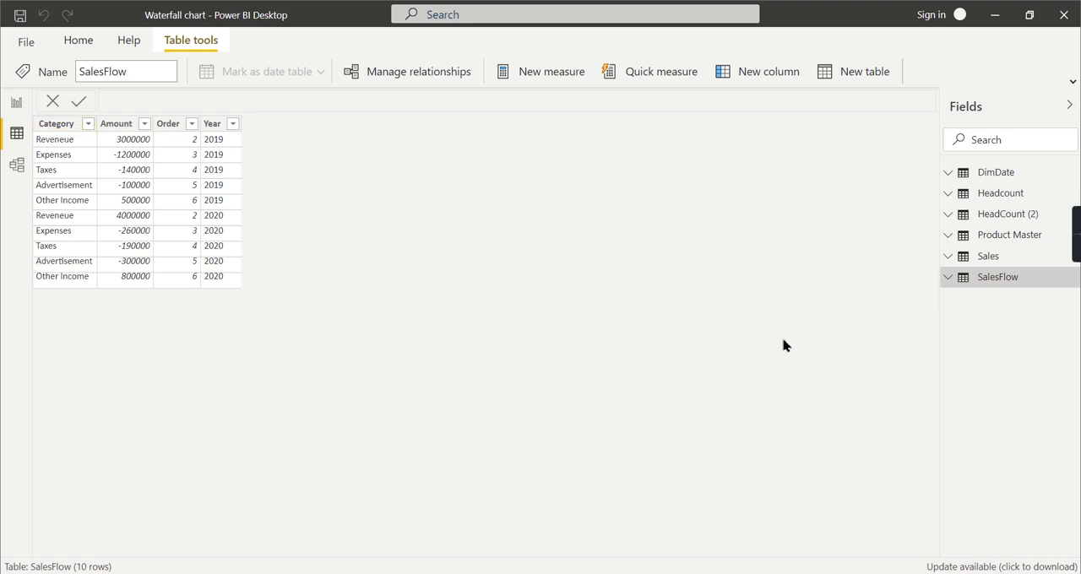
mouse_move(226, 145)
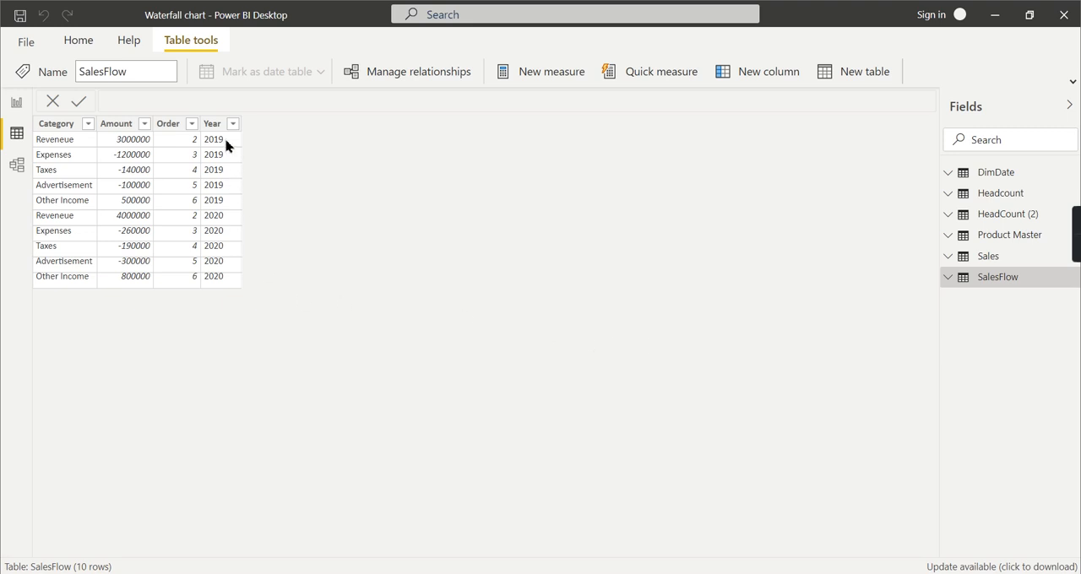
mouse_move(220, 159)
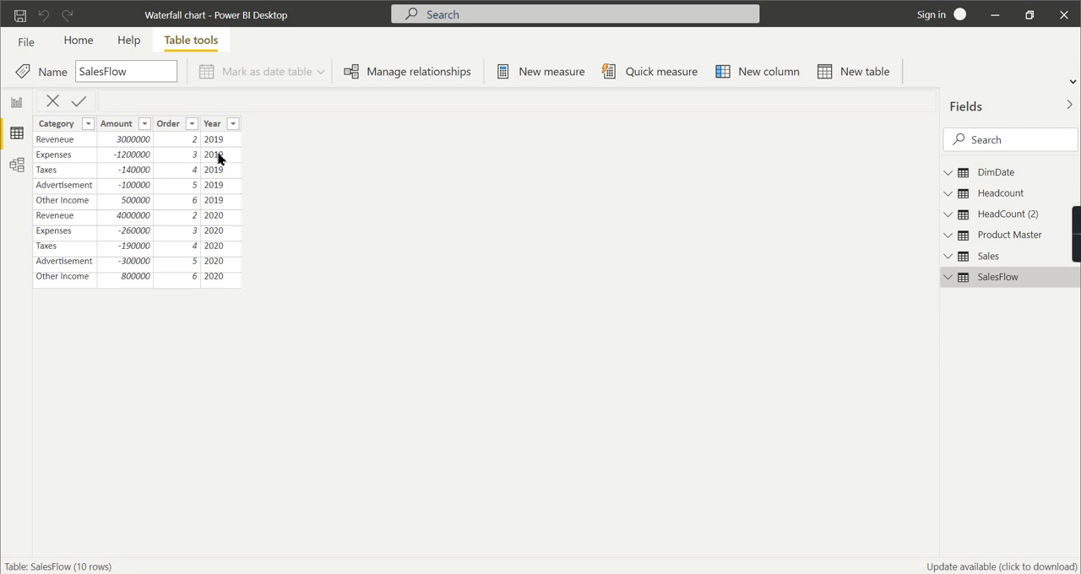
mouse_move(94, 382)
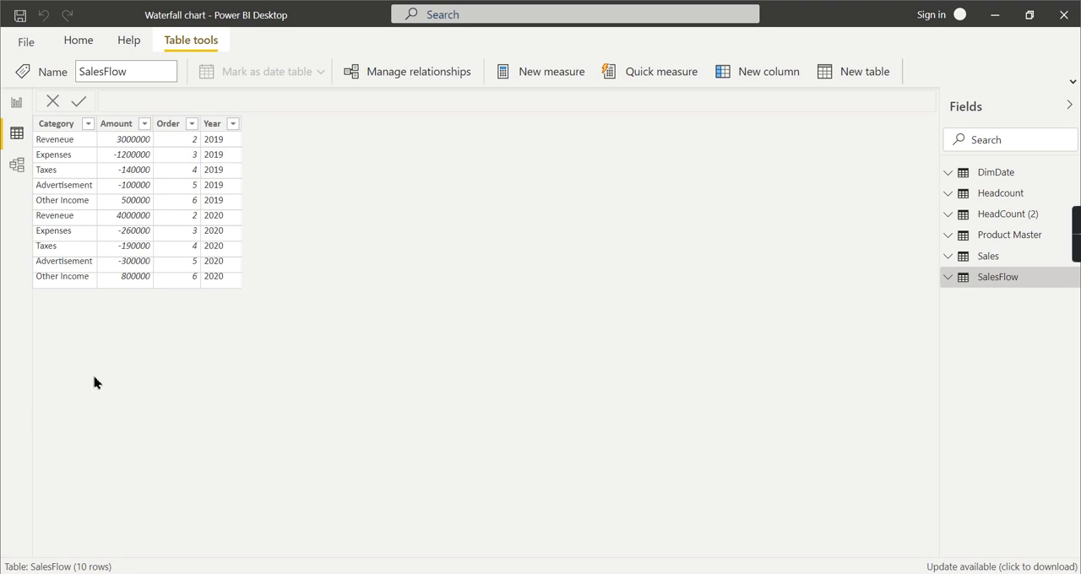
mouse_move(355, 304)
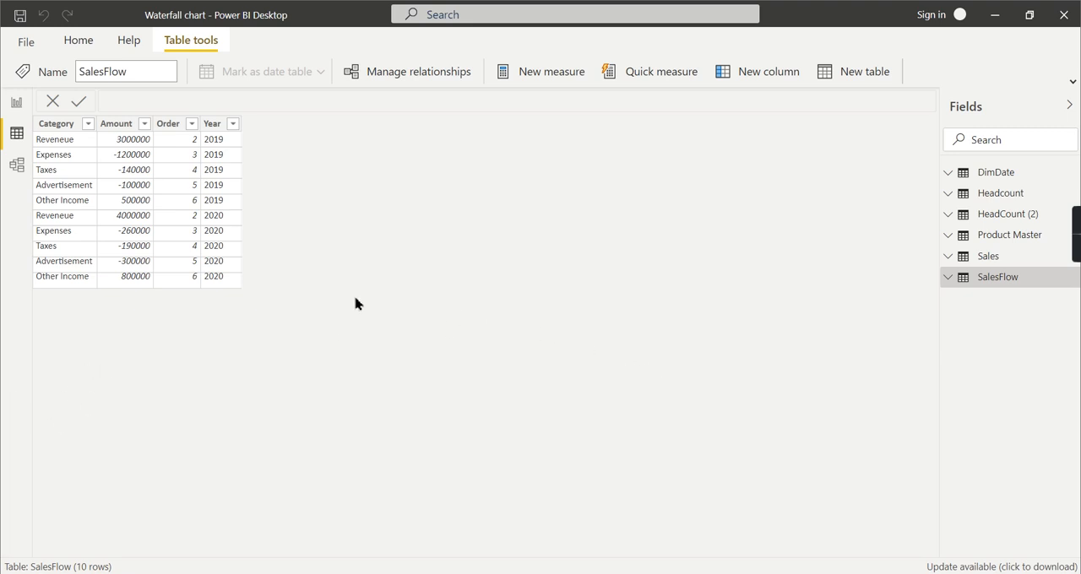
mouse_move(213, 162)
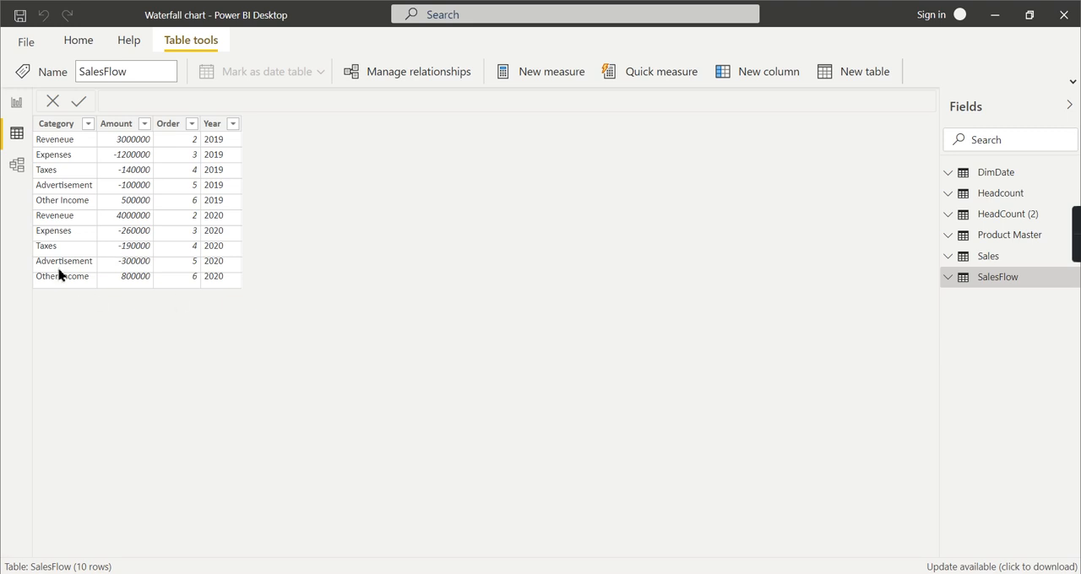
mouse_move(17, 101)
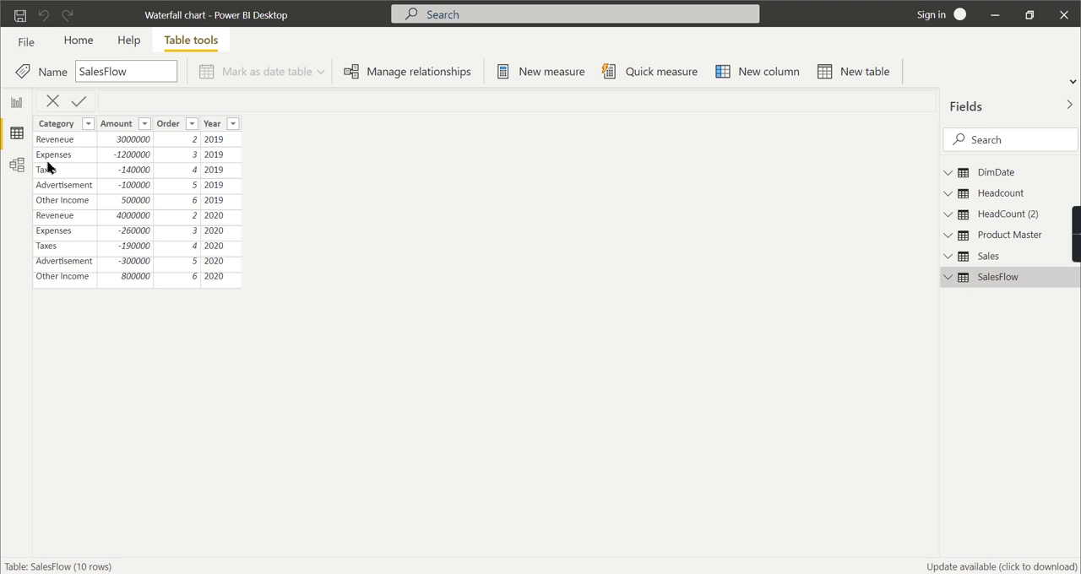
mouse_move(91, 381)
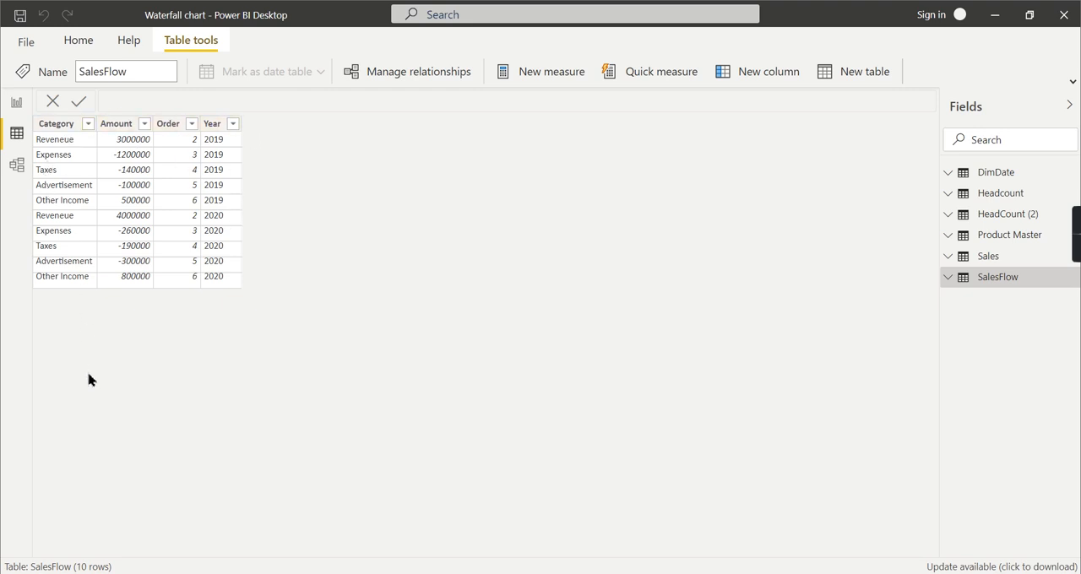
mouse_move(760, 246)
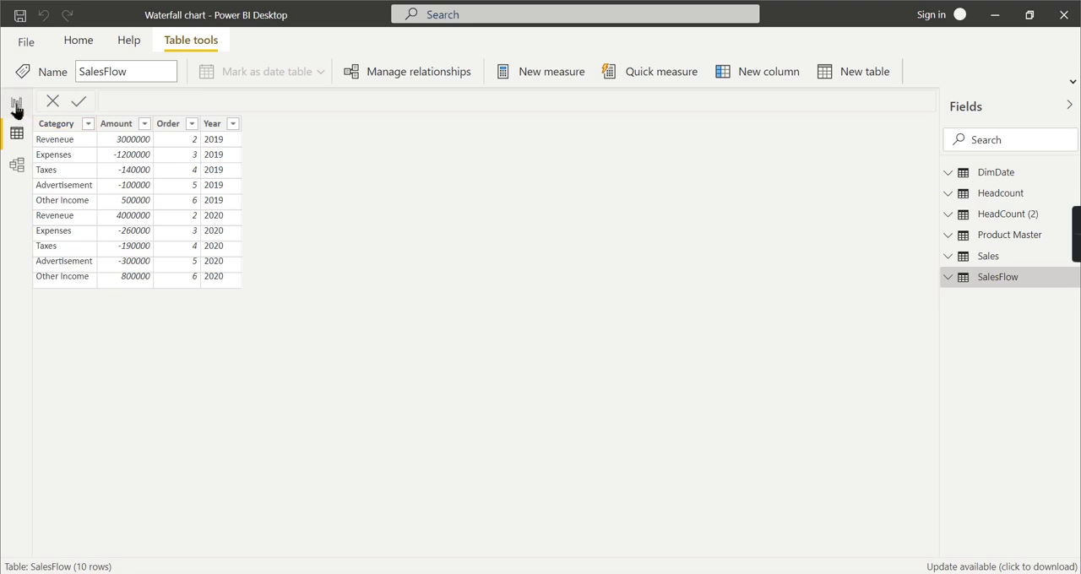
mouse_move(17, 109)
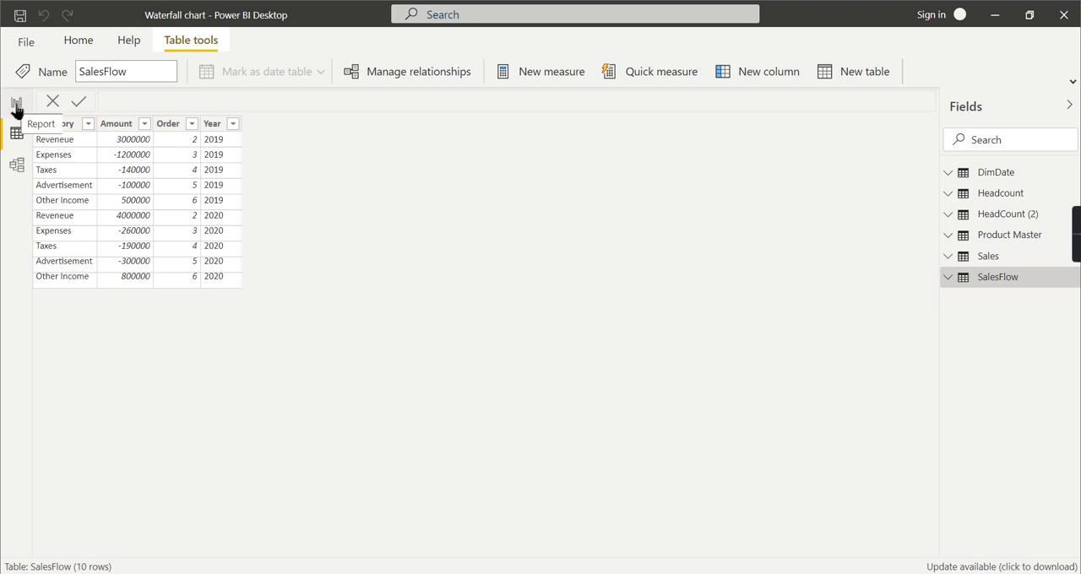
Return to the report canvas and select the top empty waterfall visual.
left_click(17, 103)
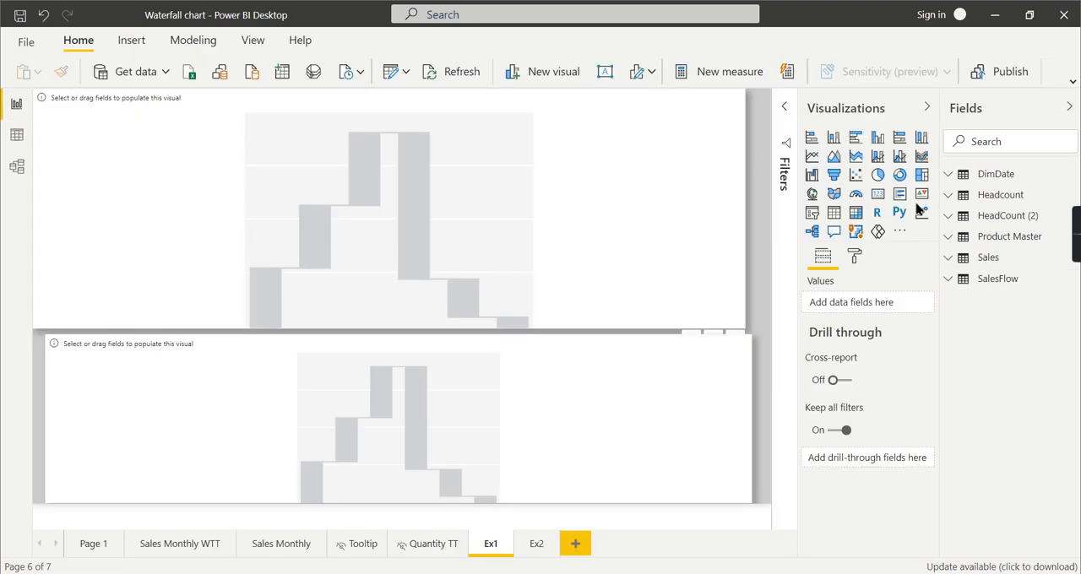
left_click(388, 211)
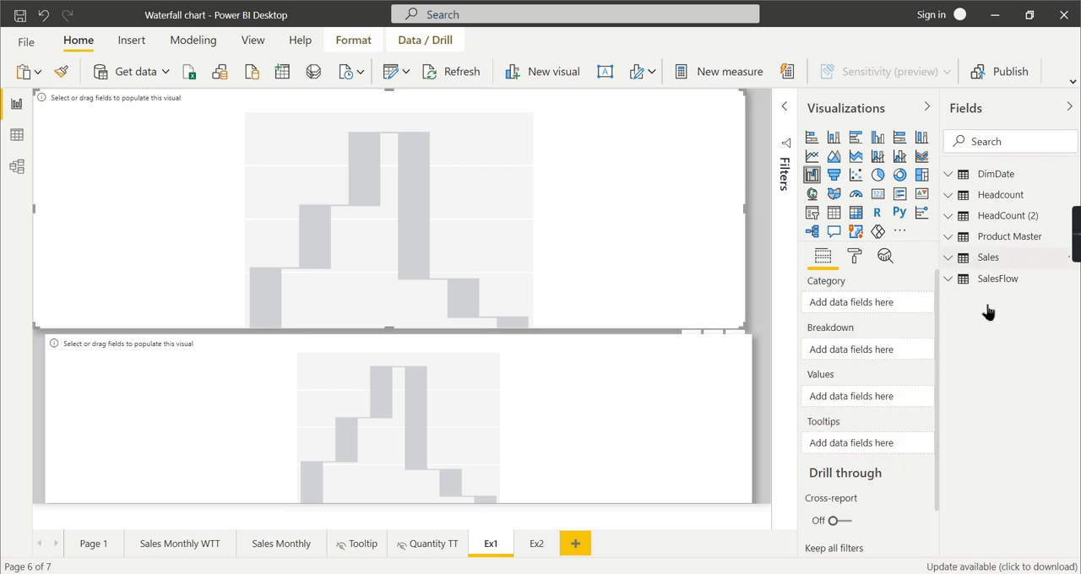
left_click(988, 257)
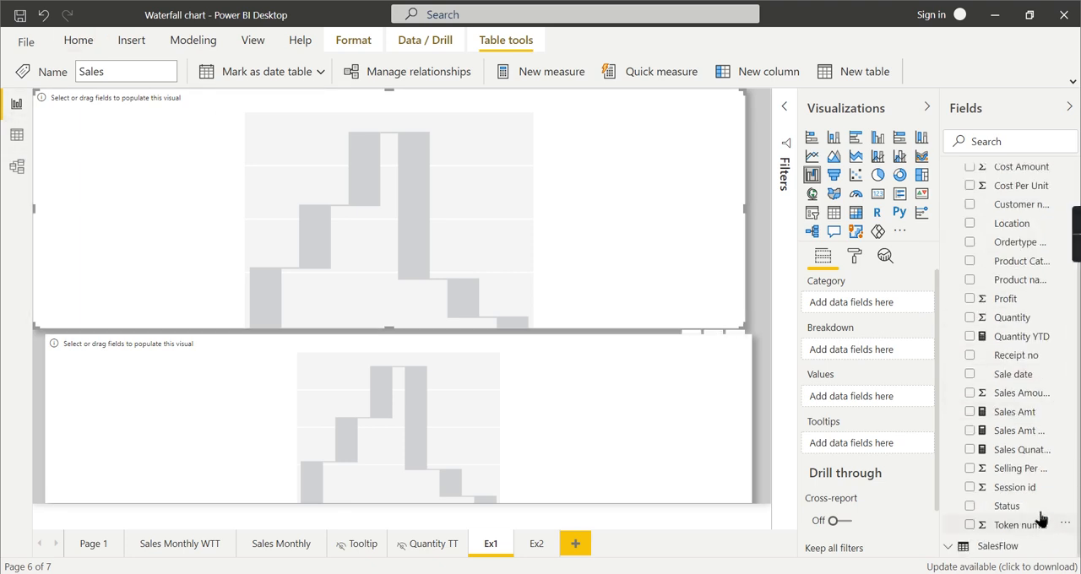
left_click(948, 257)
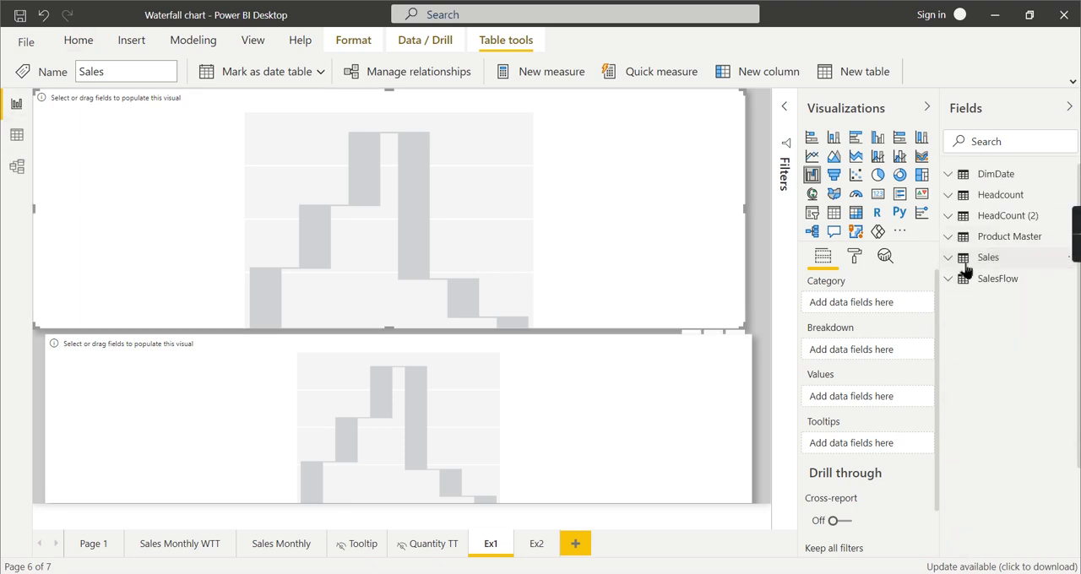
Assign SalesFlow's Category field as the empty waterfall's category axis.
left_click(996, 279)
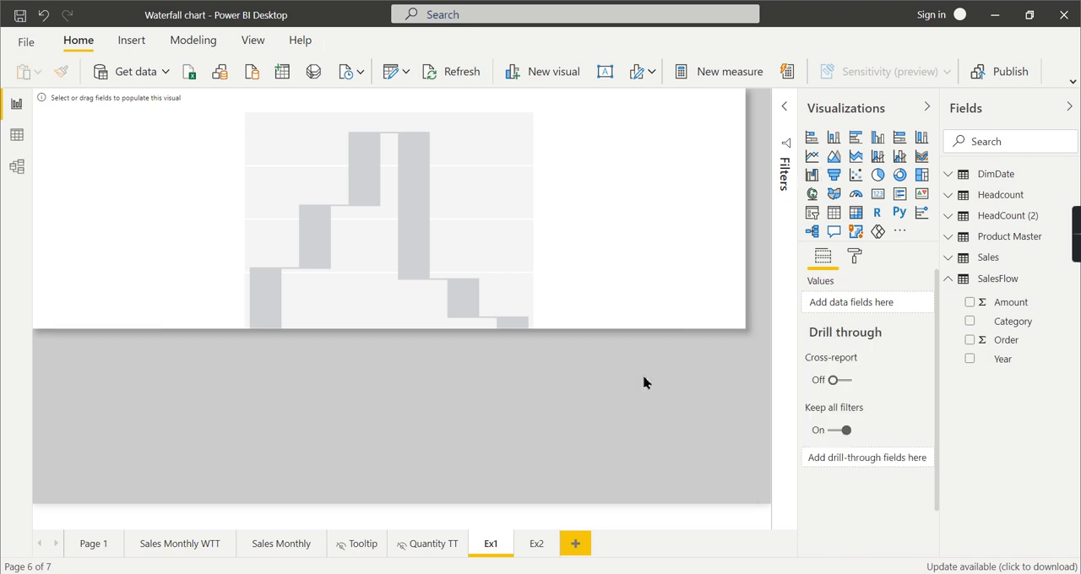
left_click(388, 220)
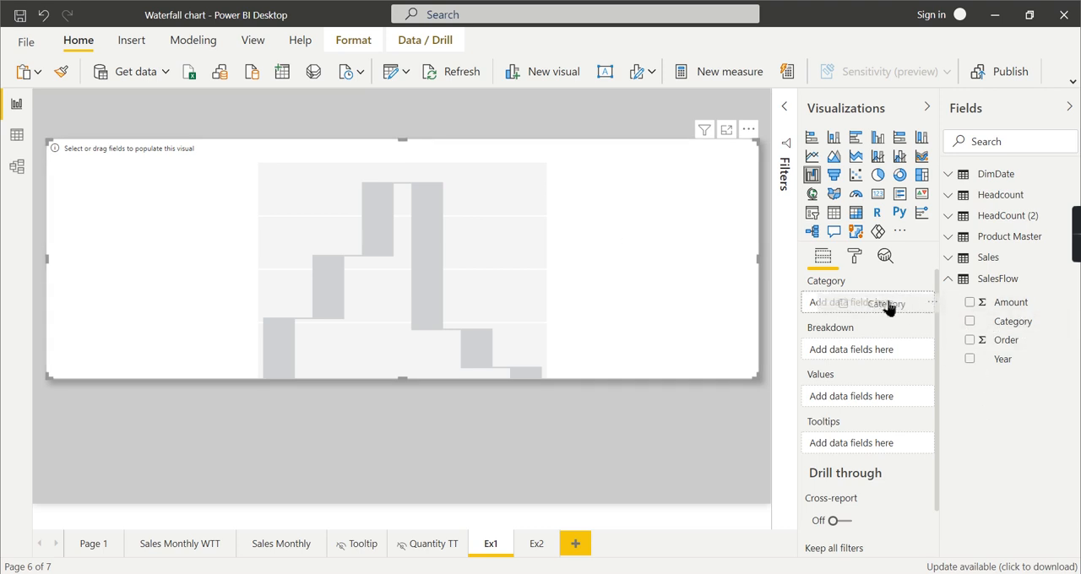
left_click(970, 321)
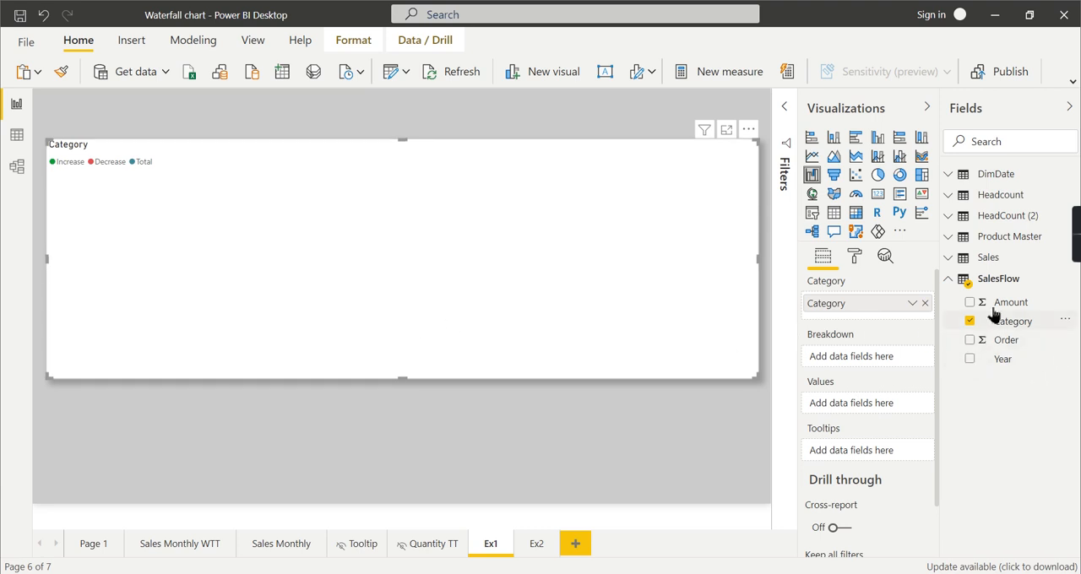
left_click(970, 301)
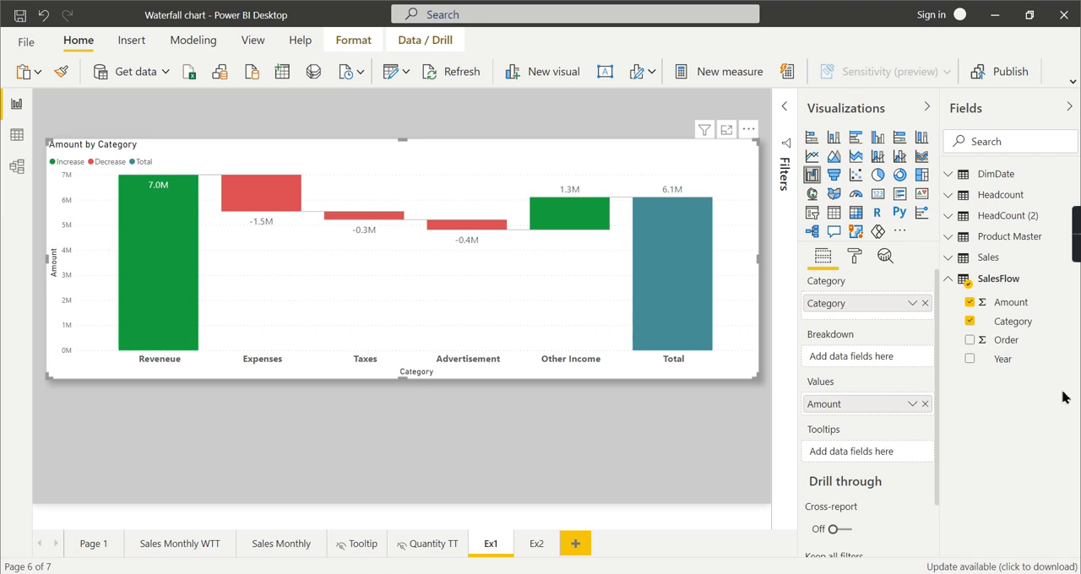
mouse_move(152, 273)
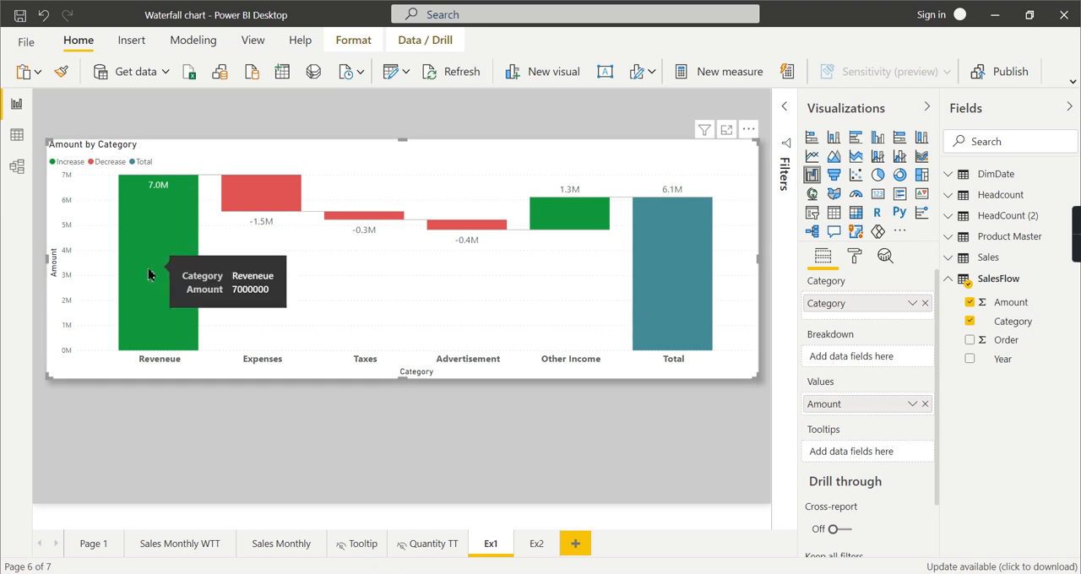
mouse_move(250, 201)
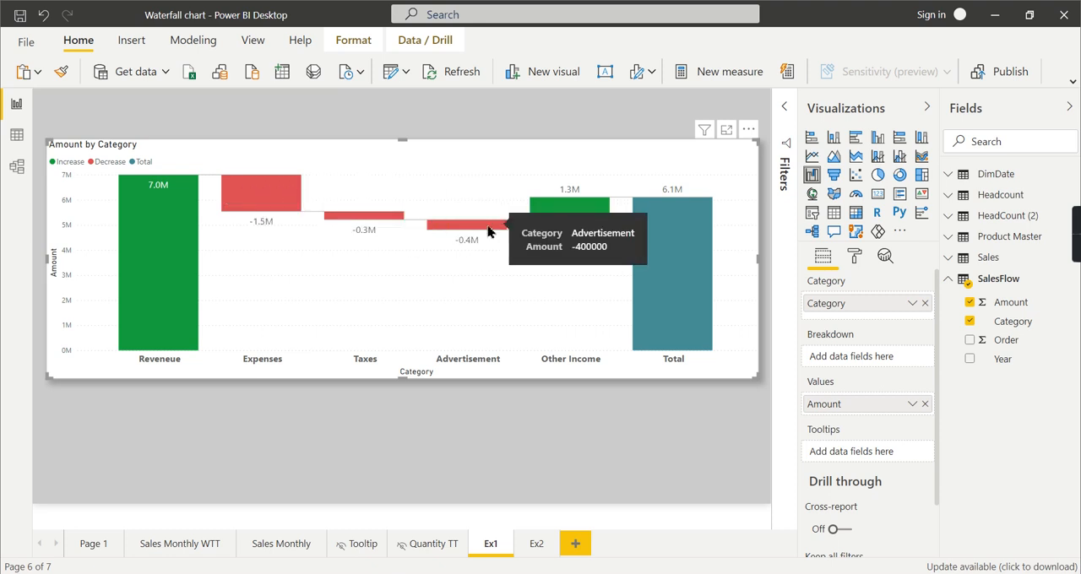
mouse_move(262, 203)
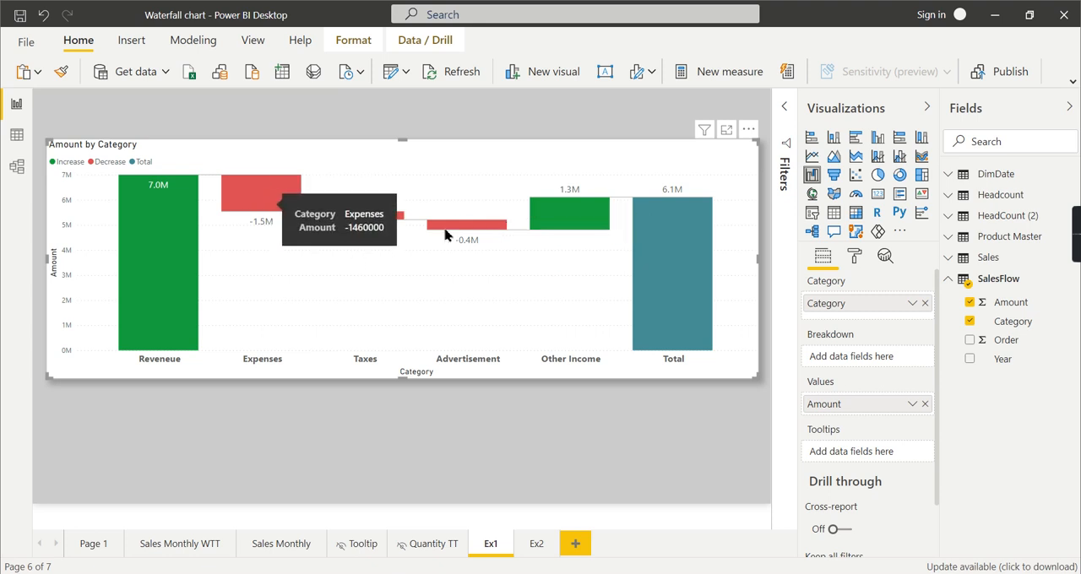
mouse_move(556, 233)
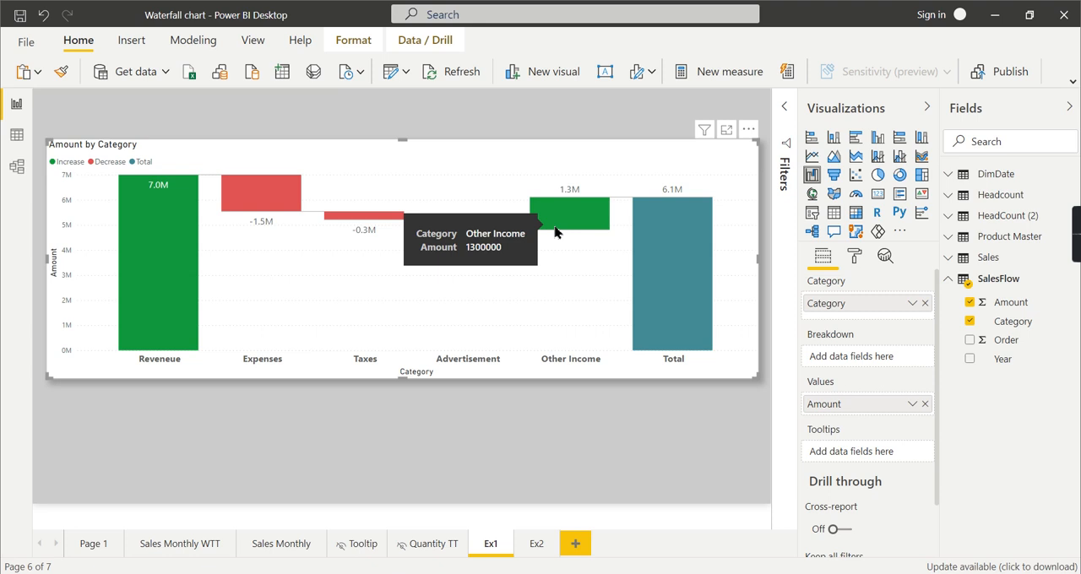
mouse_move(676, 223)
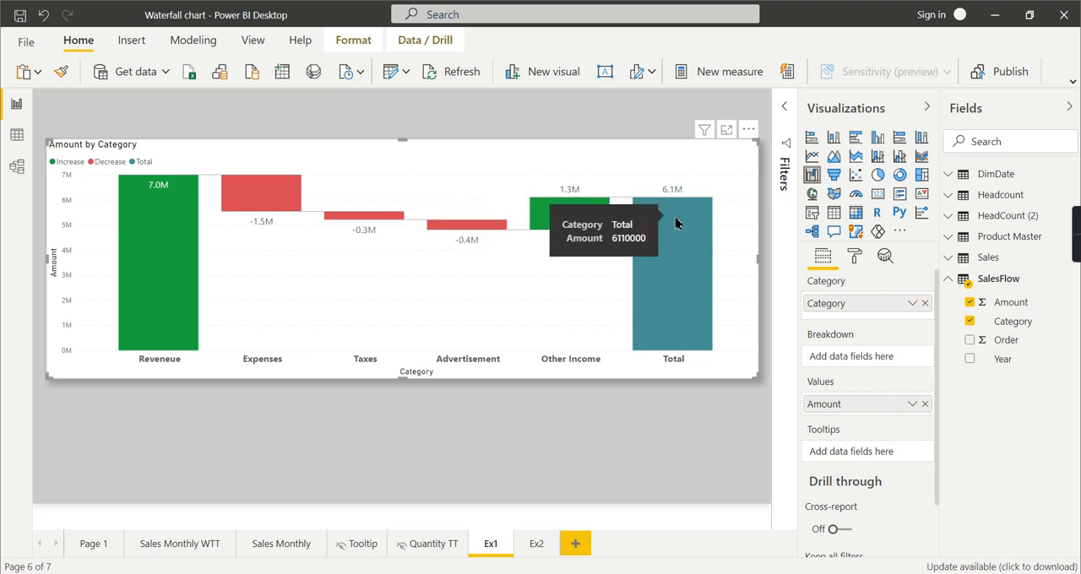
mouse_move(169, 236)
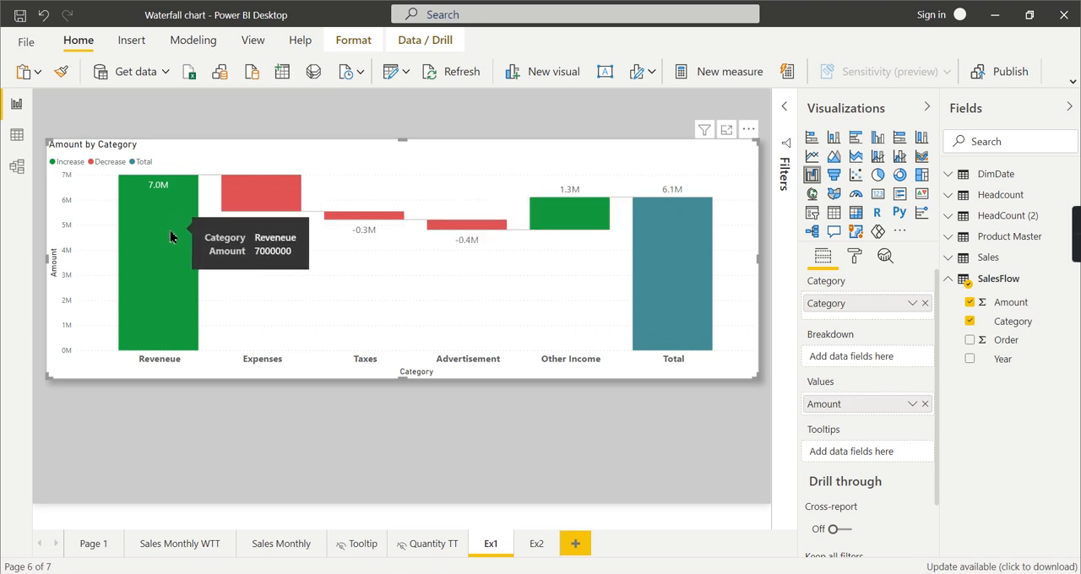
mouse_move(262, 203)
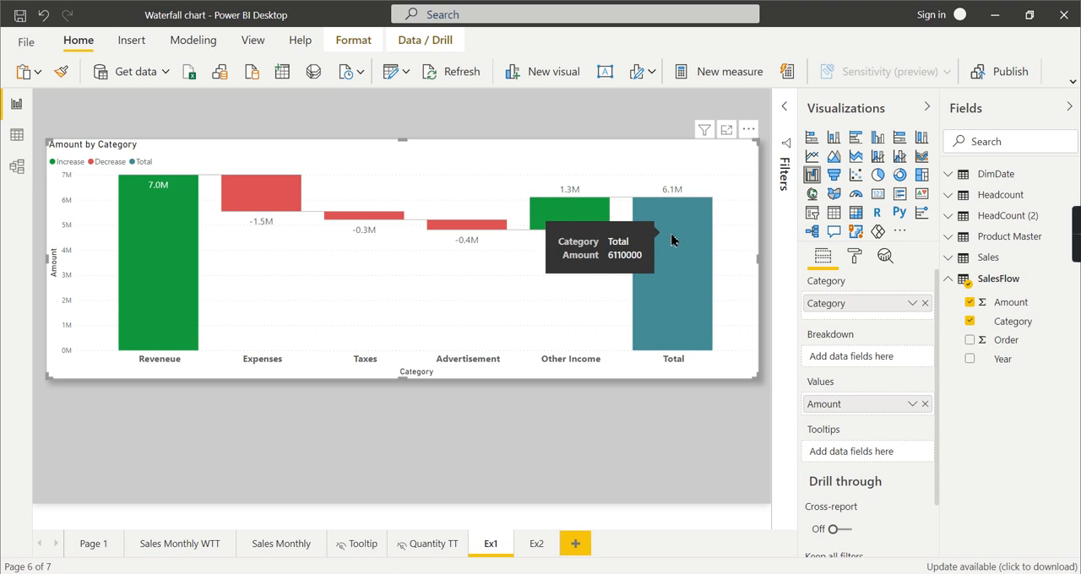
mouse_move(740, 227)
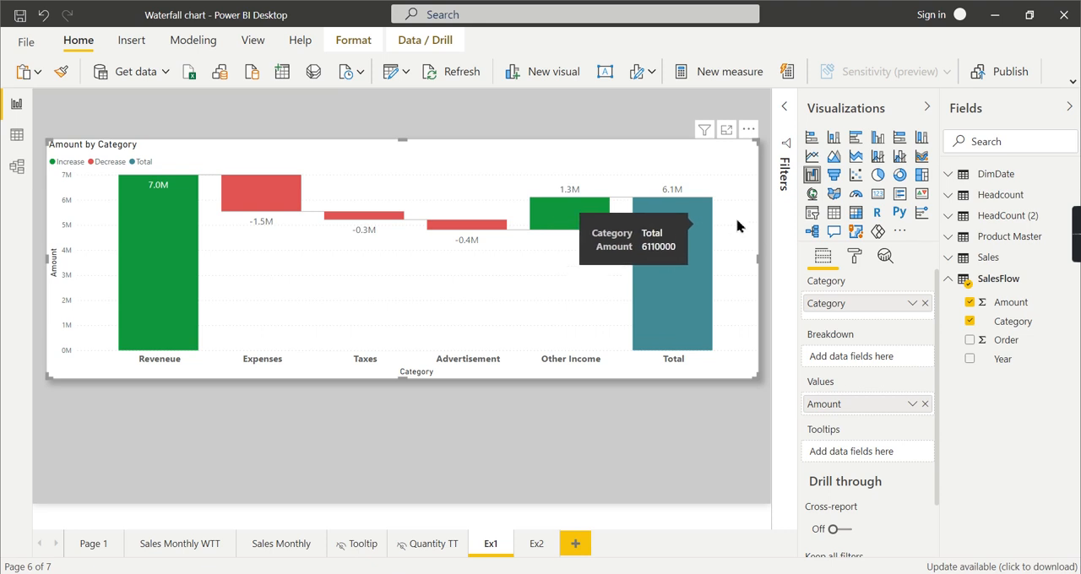
mouse_move(735, 280)
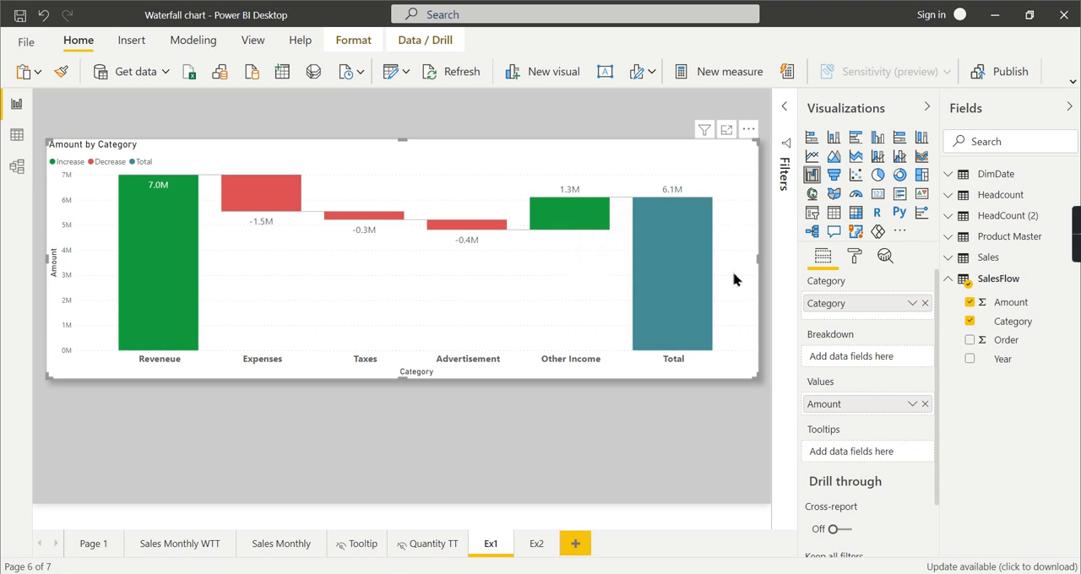
mouse_move(71, 395)
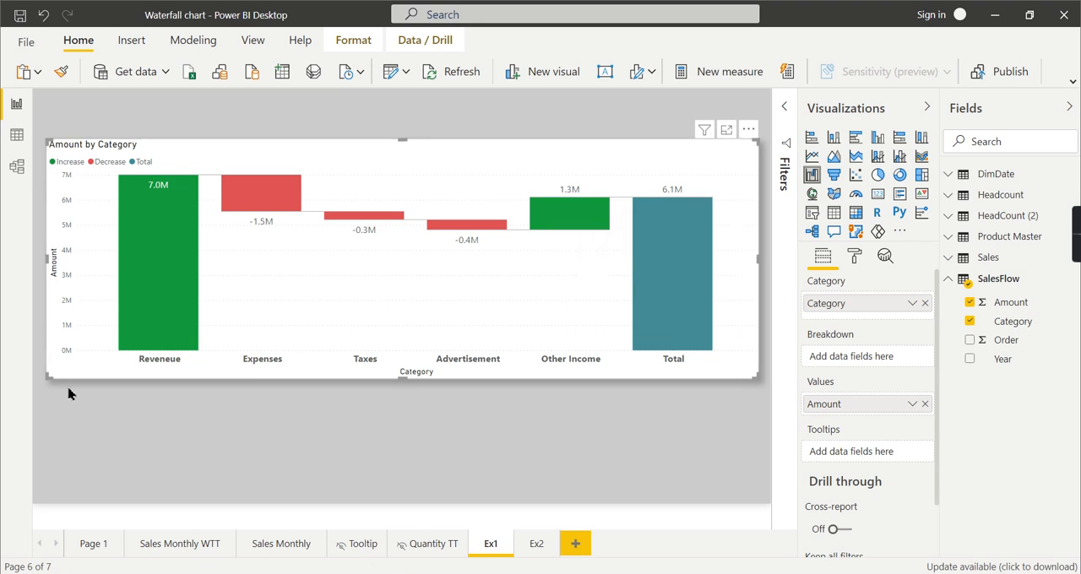
mouse_move(625, 358)
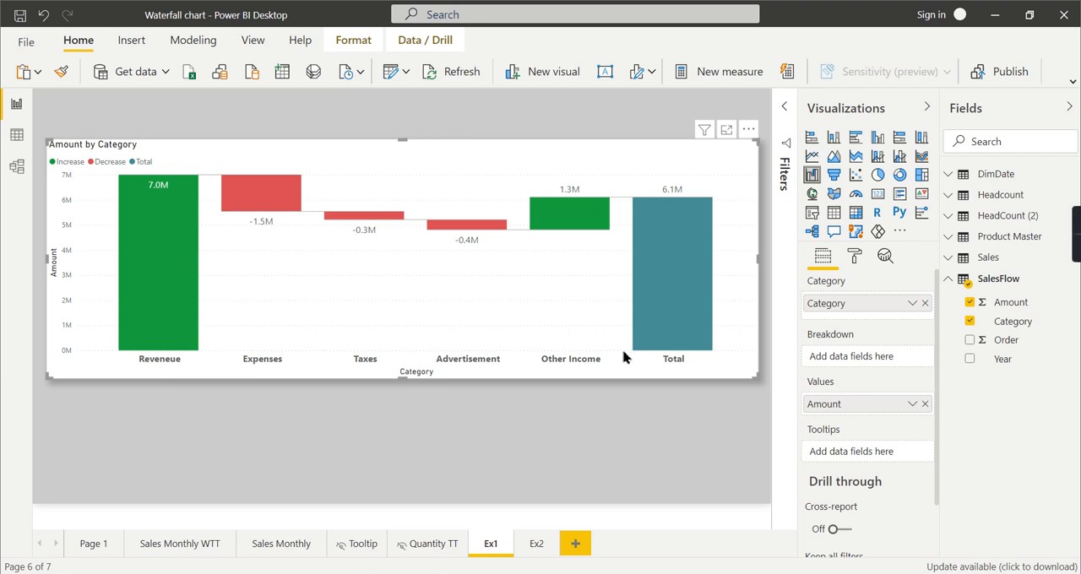
mouse_move(203, 363)
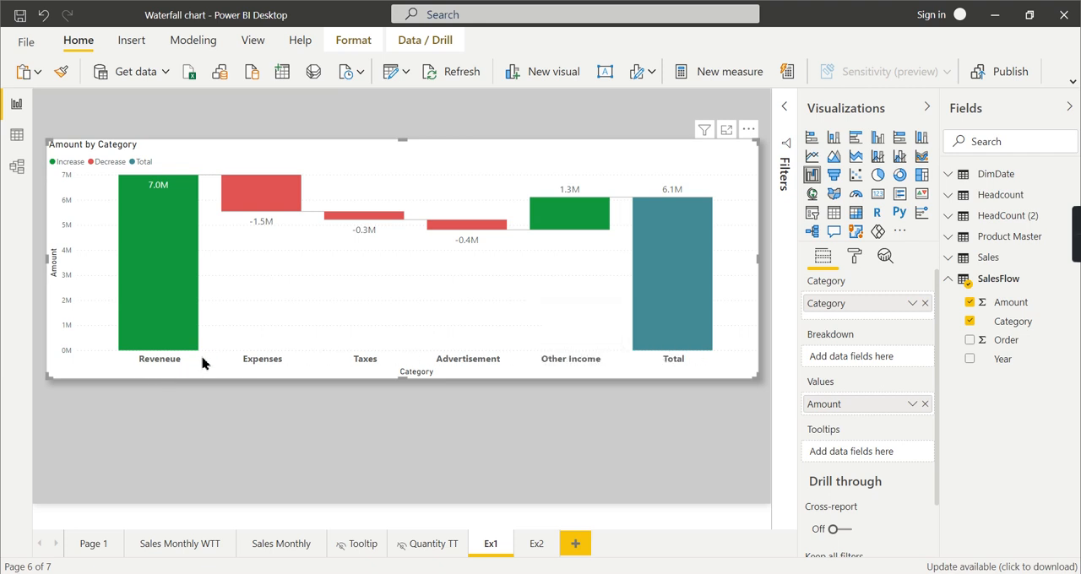
mouse_move(304, 61)
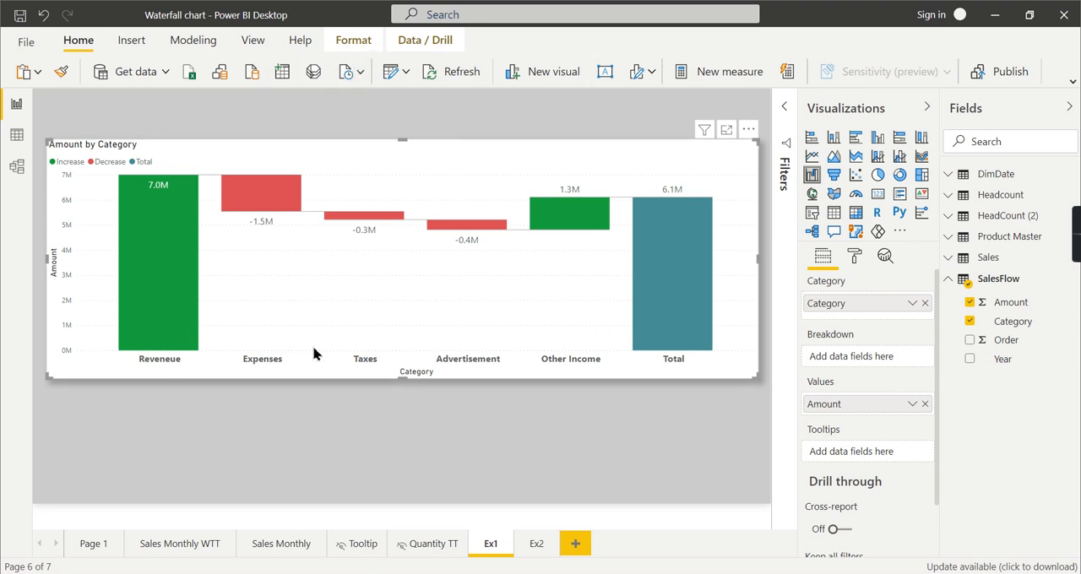
mouse_move(1011, 346)
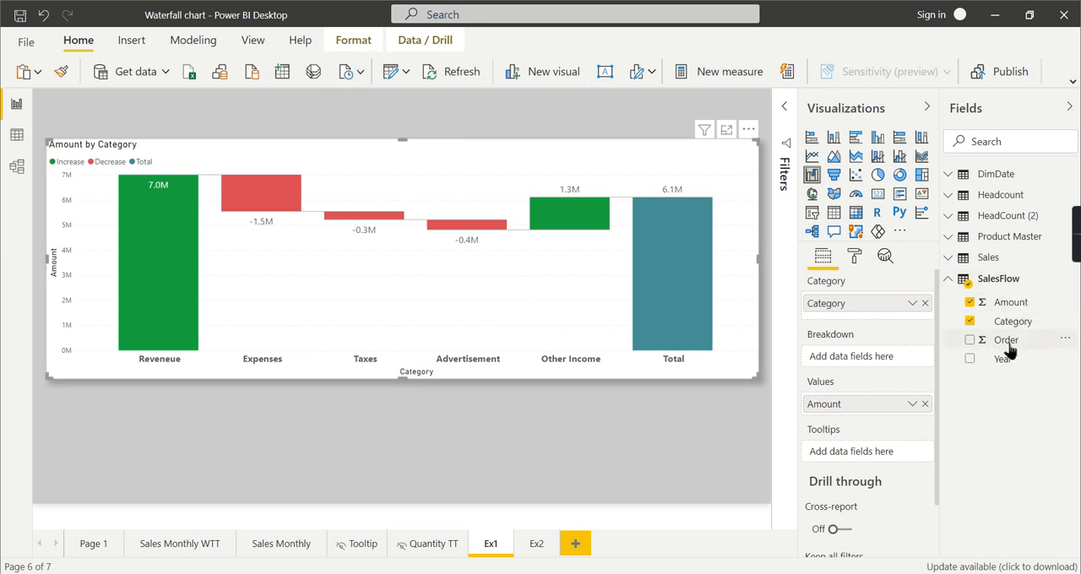
left_click(1014, 321)
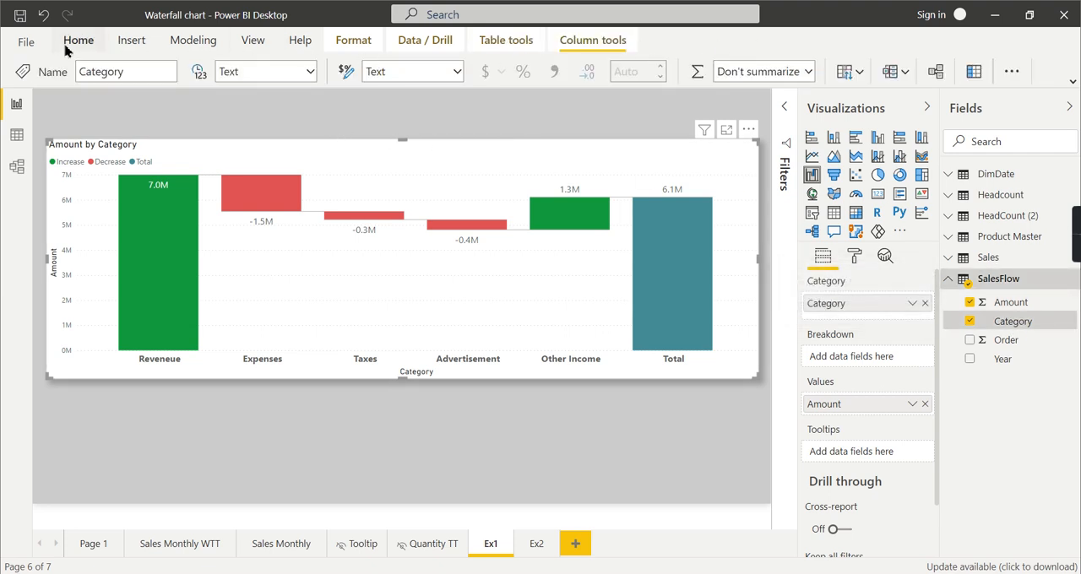
mouse_move(926, 45)
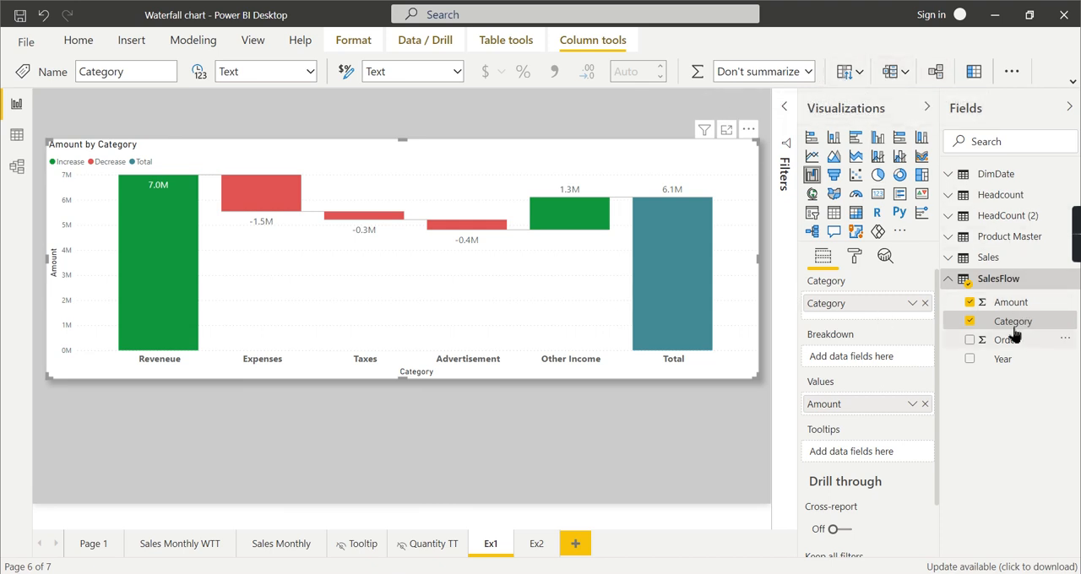
left_click(17, 131)
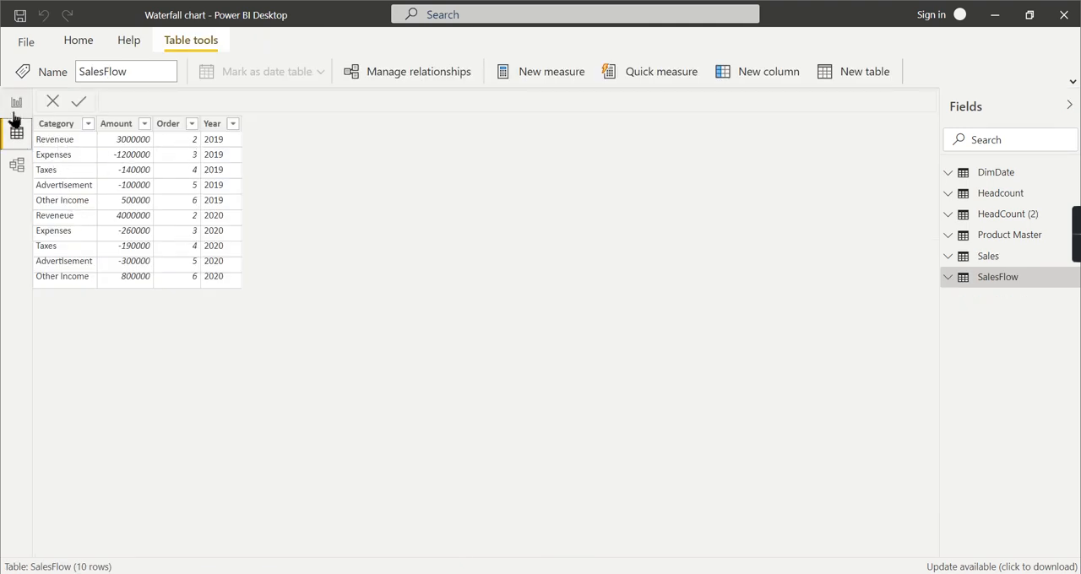
left_click(15, 102)
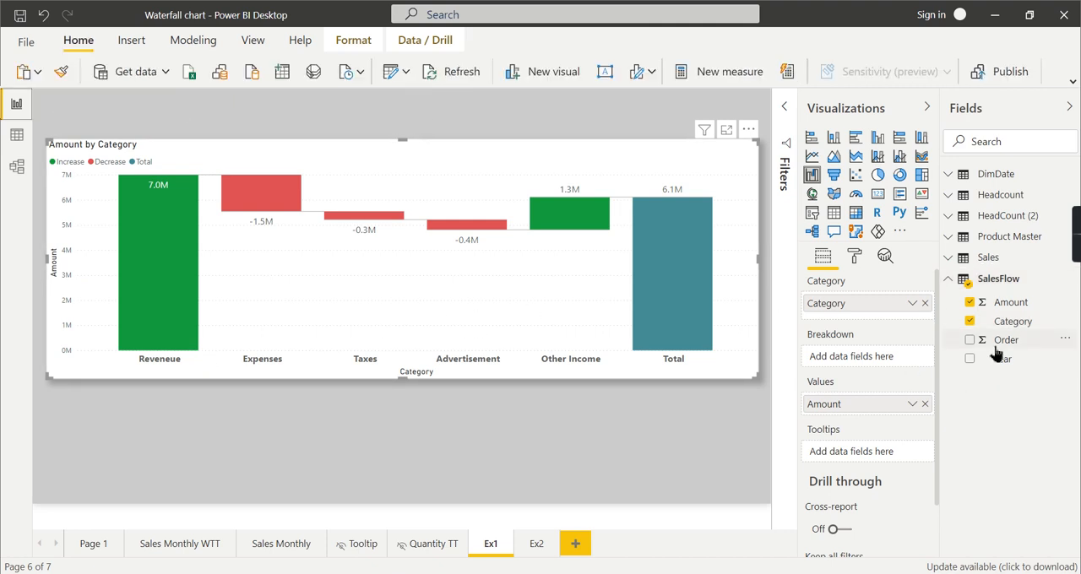
Filter the waterfall's Year to 2020 so revenue shows 4.0M and the total 4.1M.
left_click(1013, 321)
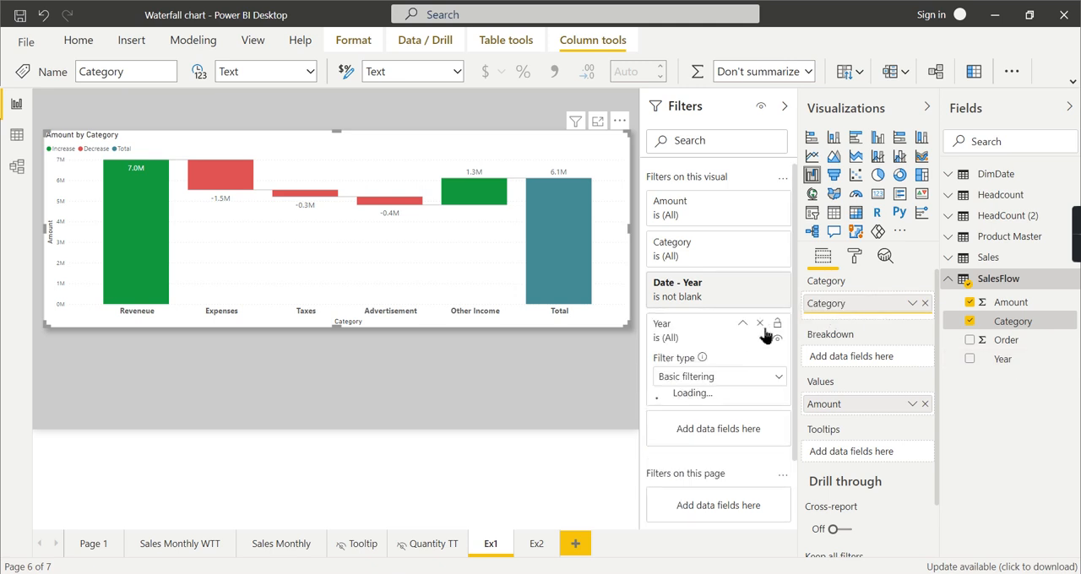
left_click(665, 456)
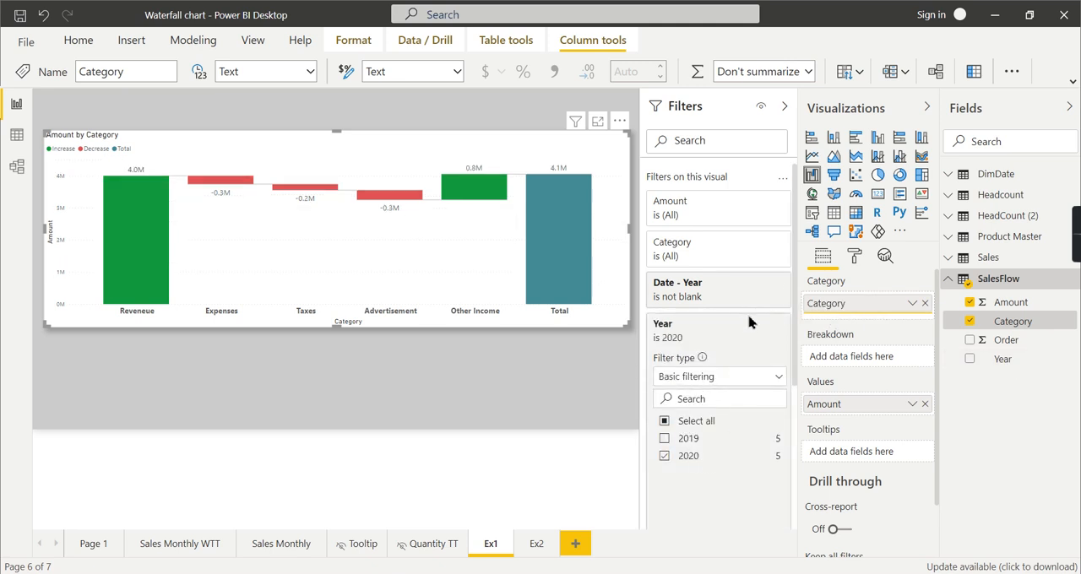
left_click(784, 107)
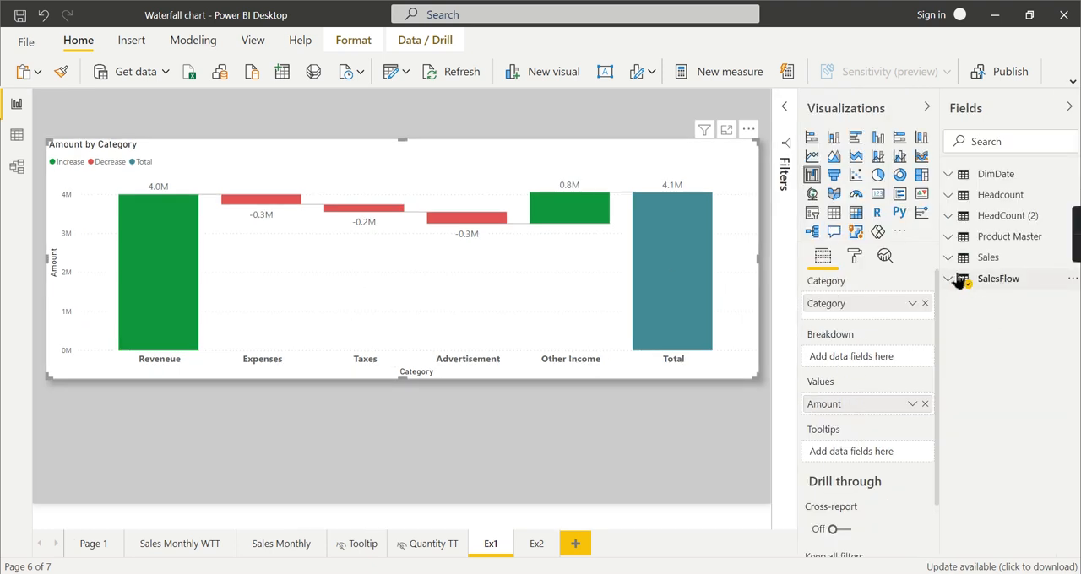
Select SalesFlow's Category column and list Amount, Order and Year as sort-by options.
left_click(947, 279)
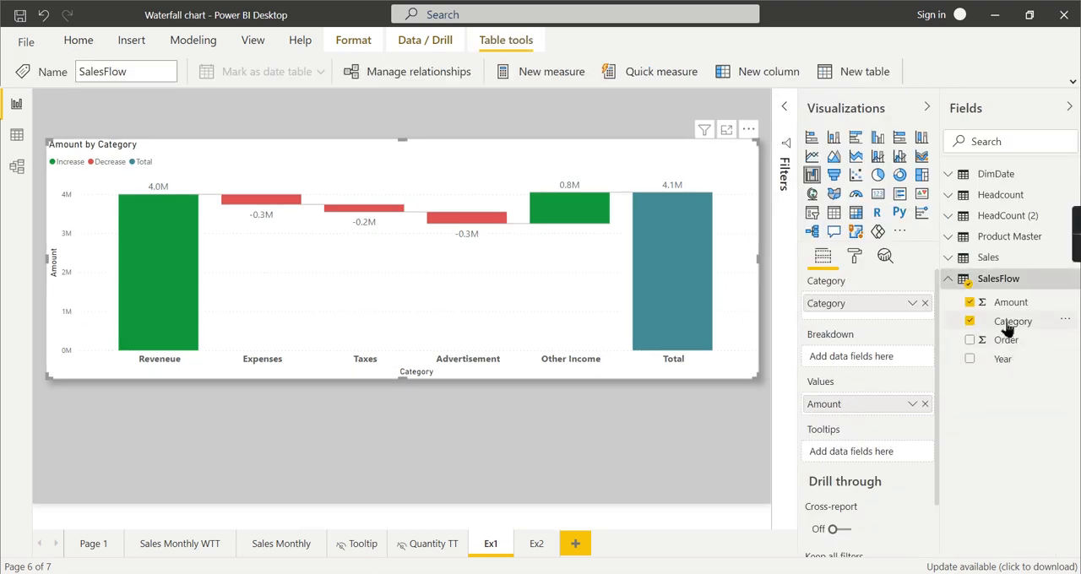
left_click(1013, 321)
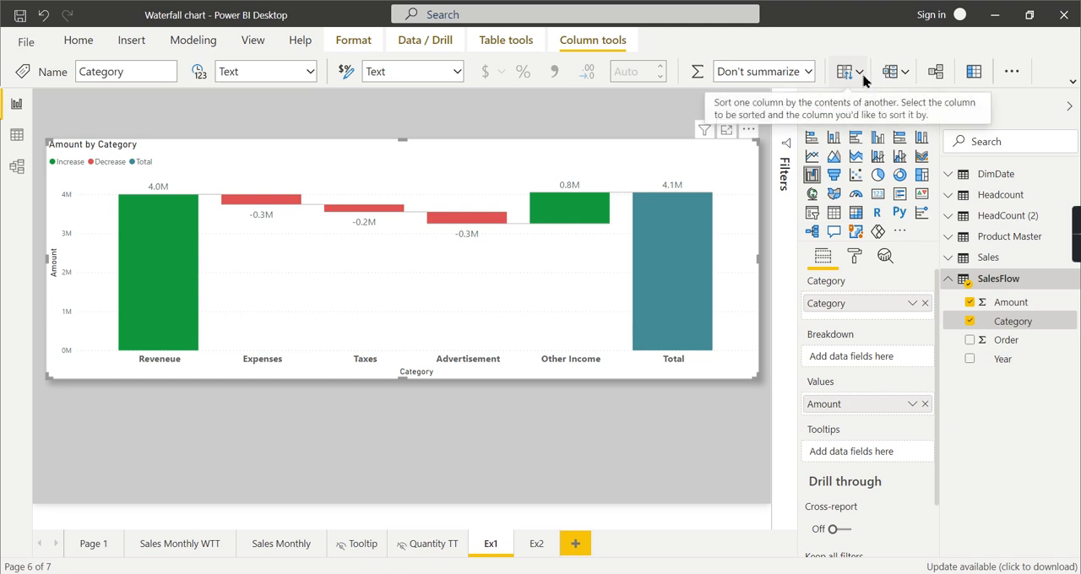
left_click(845, 71)
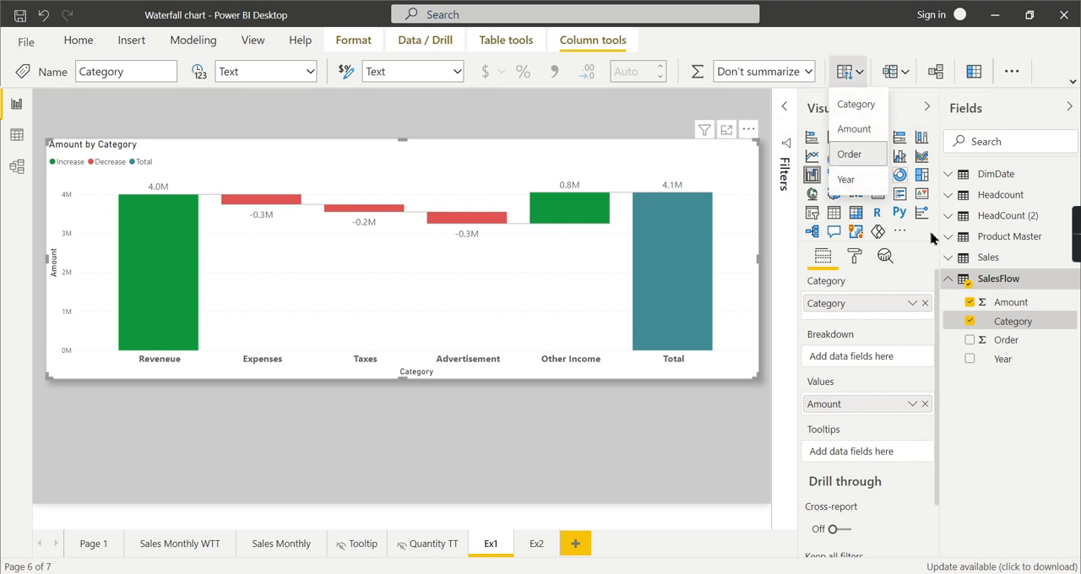
mouse_move(887, 179)
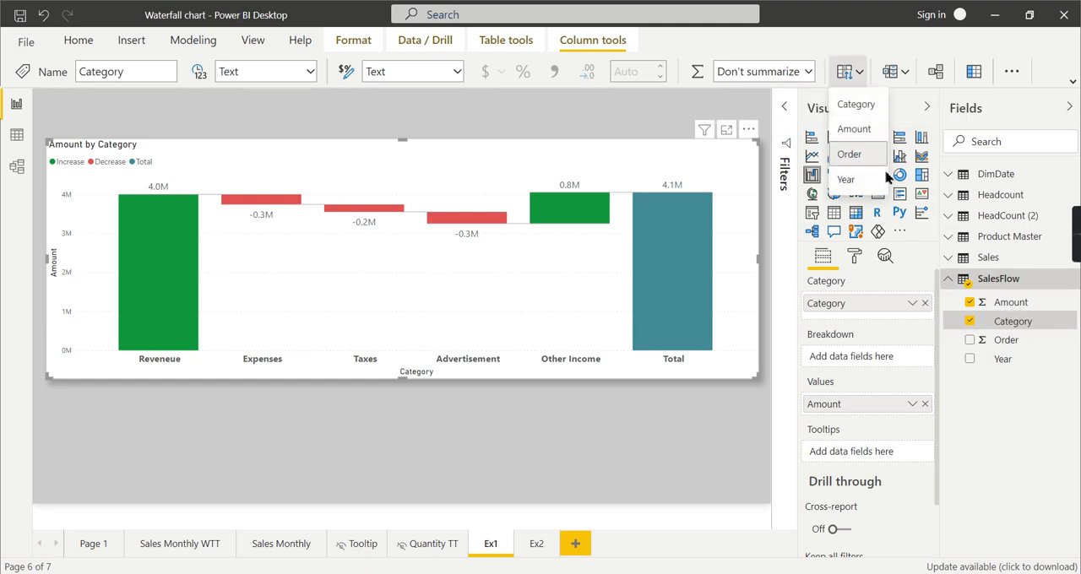
mouse_move(305, 321)
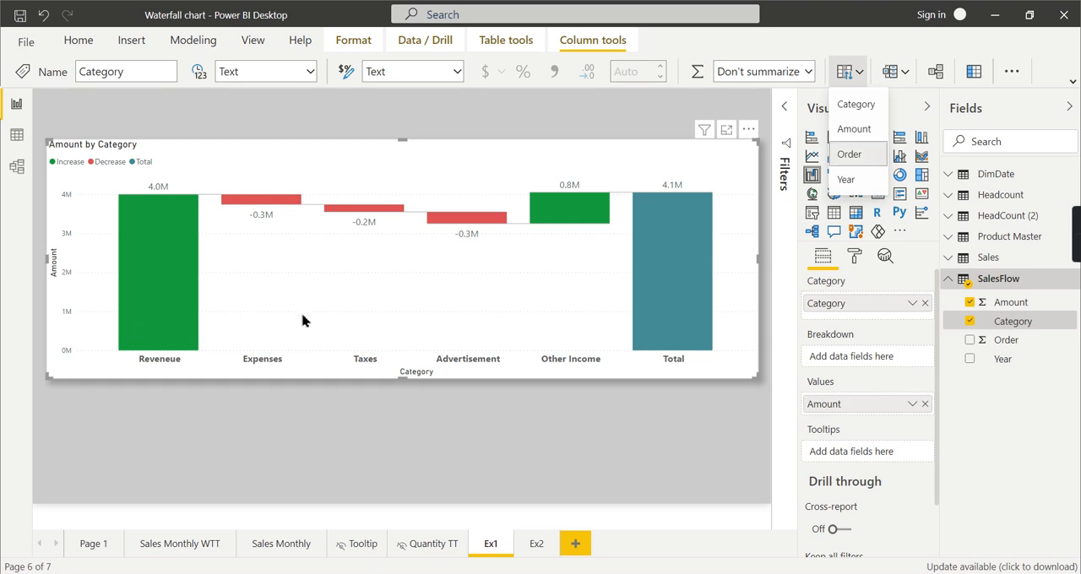
mouse_move(534, 300)
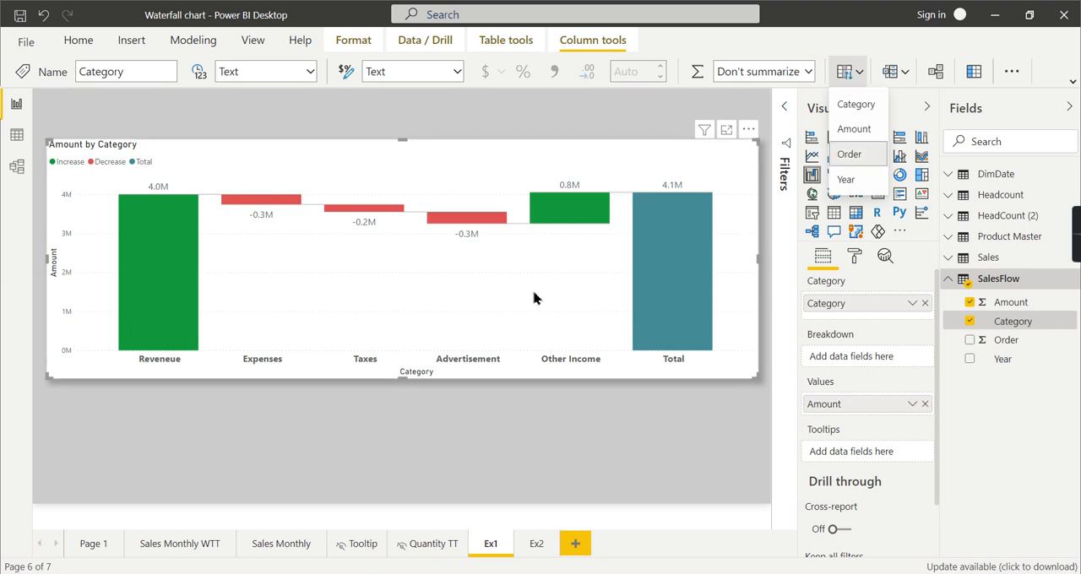
mouse_move(145, 365)
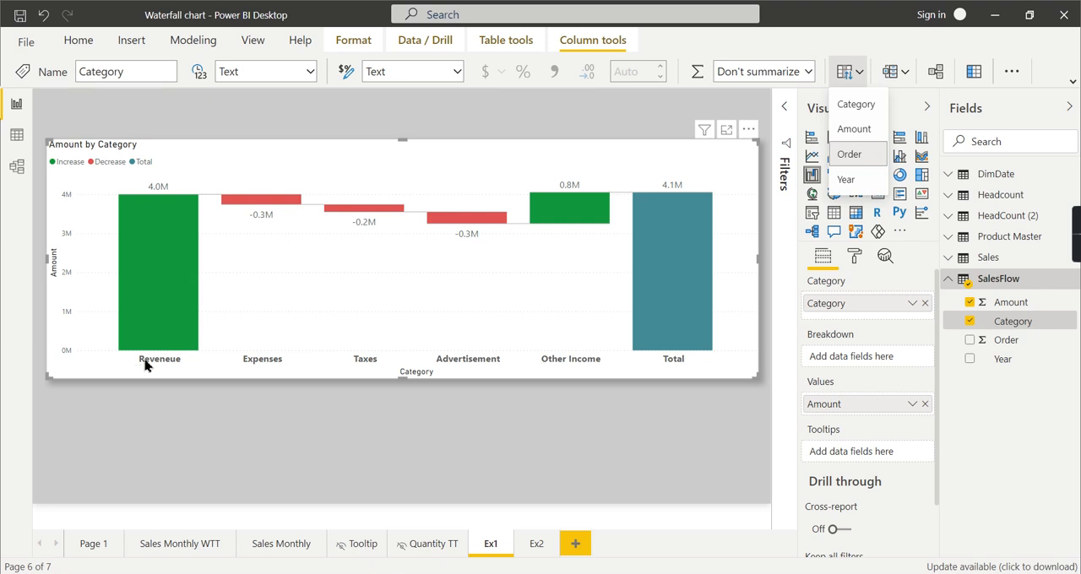
mouse_move(848, 169)
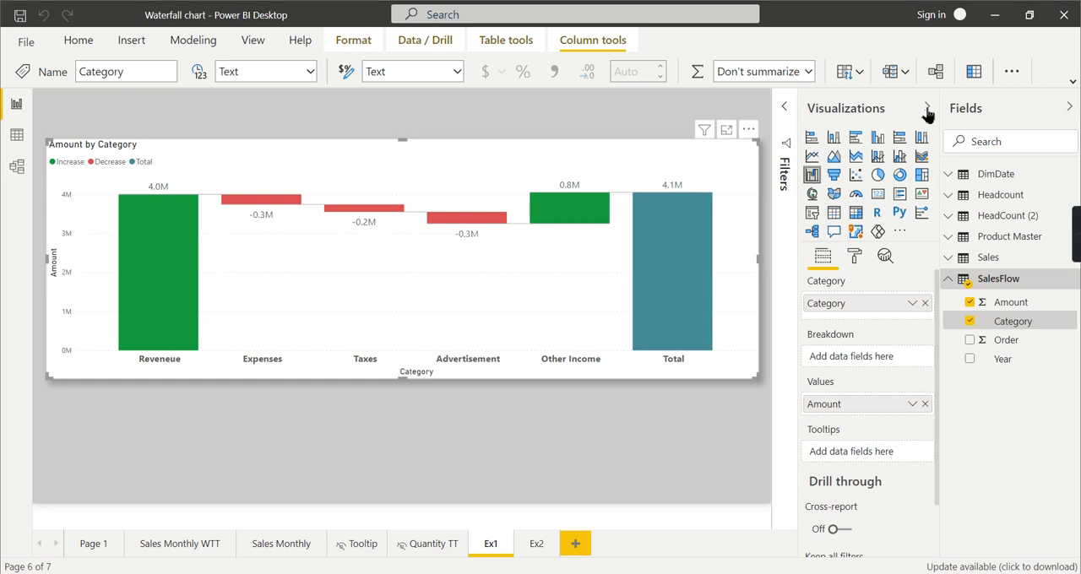
Create a clustered column chart of SalesFlow Amount by Category below the waterfall.
left_click(77, 40)
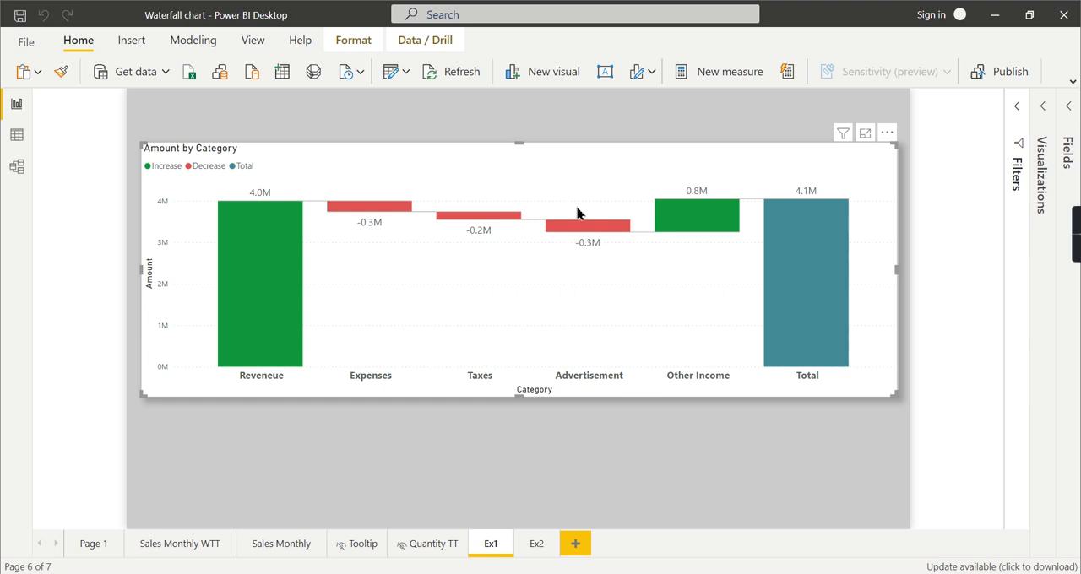
mouse_move(879, 358)
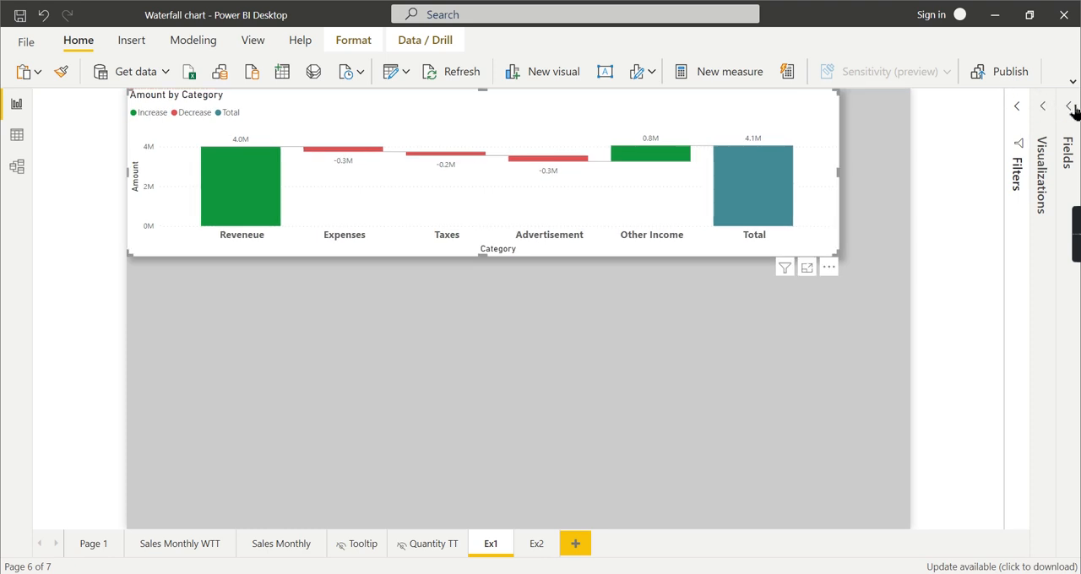
left_click(1073, 107)
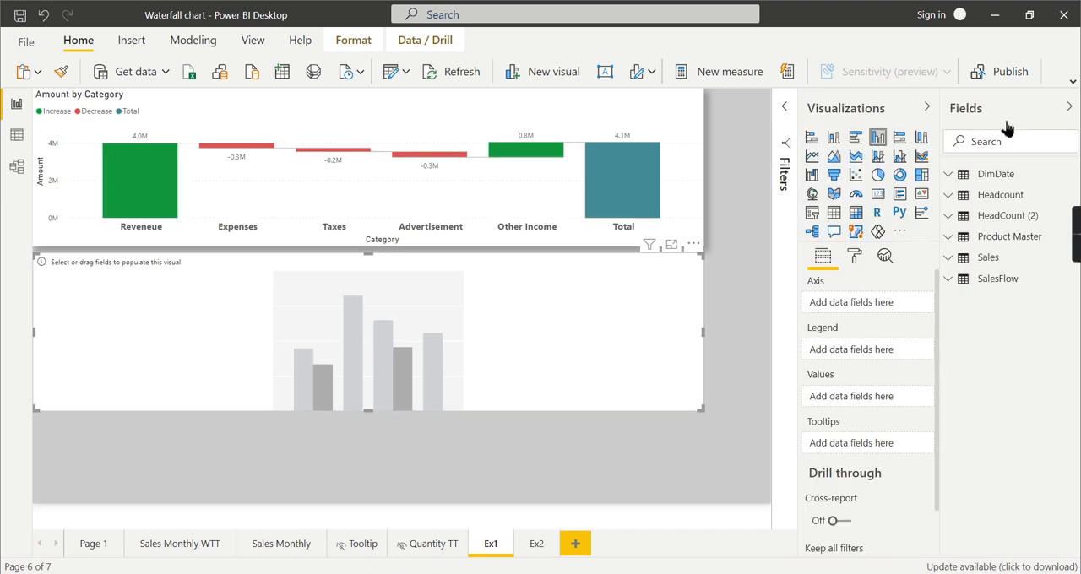
mouse_move(1027, 378)
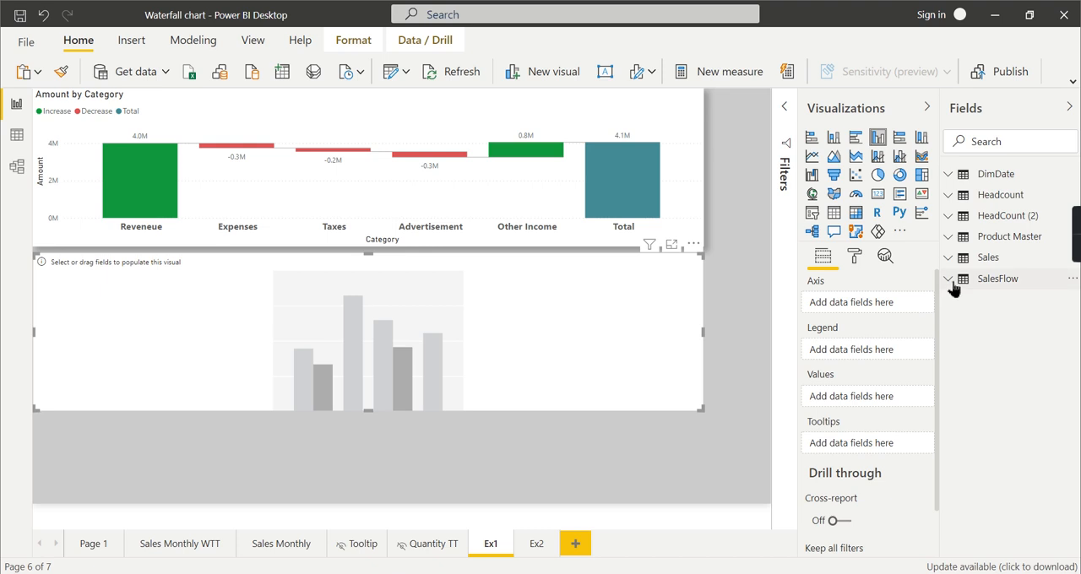
left_click(950, 278)
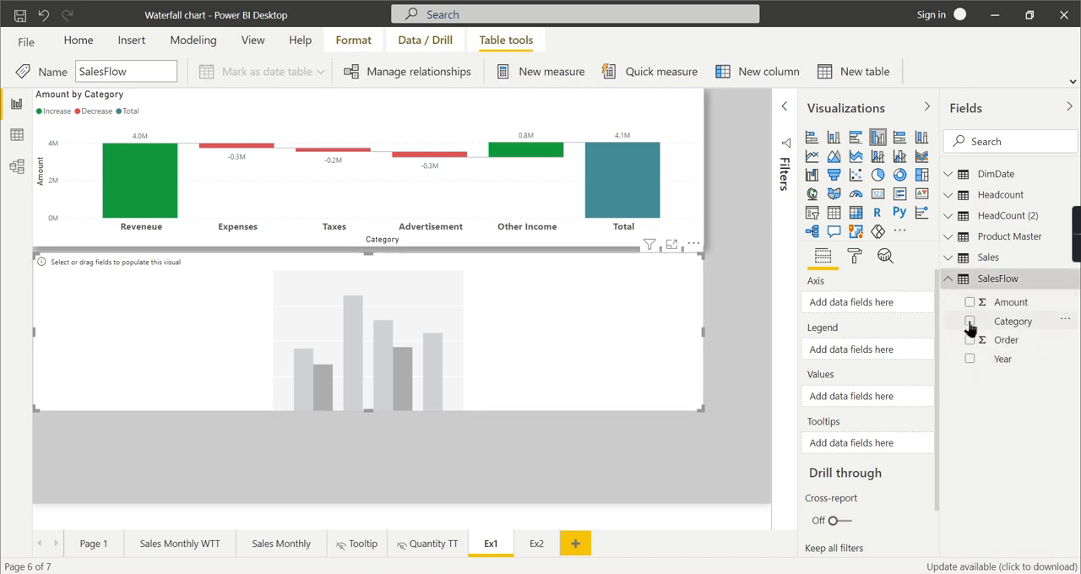
left_click(969, 321)
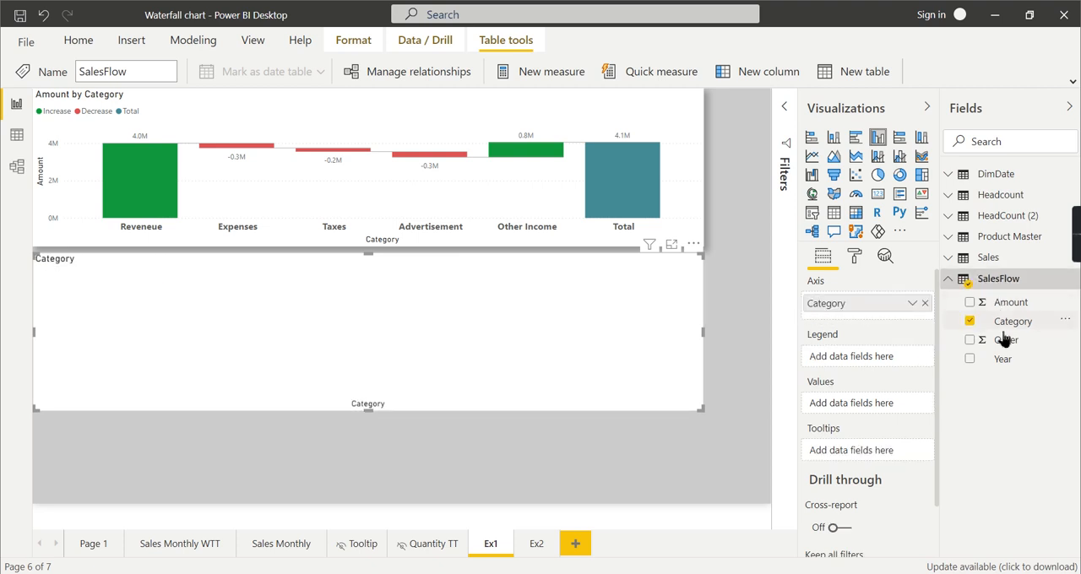
left_click(970, 301)
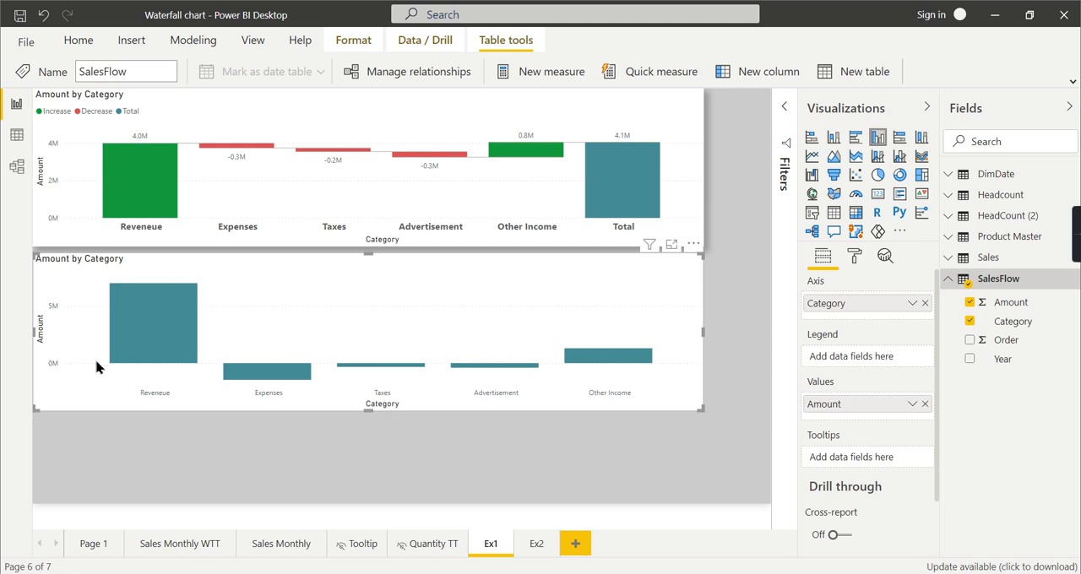
mouse_move(302, 387)
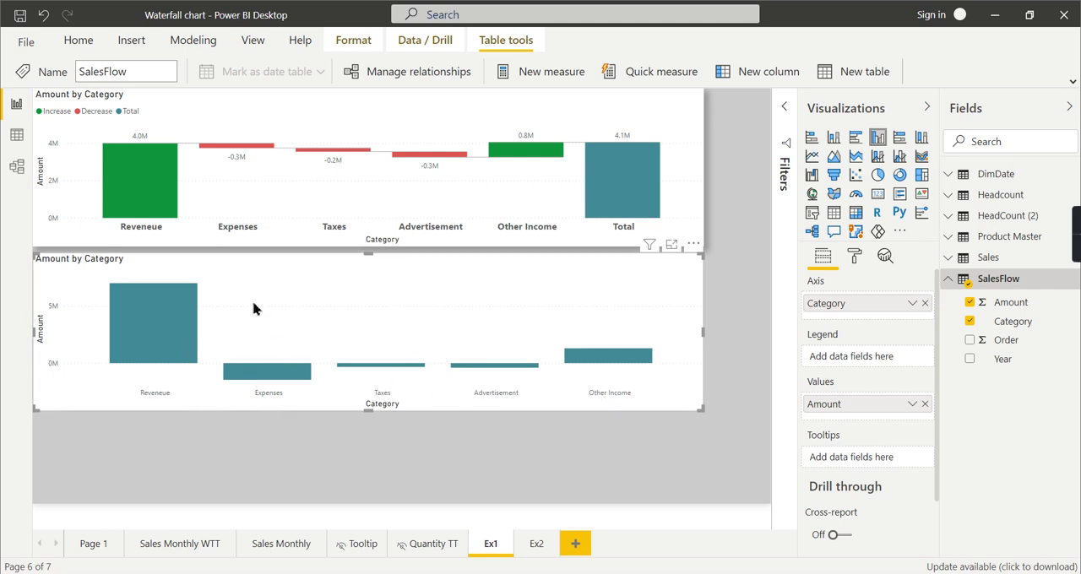
mouse_move(278, 311)
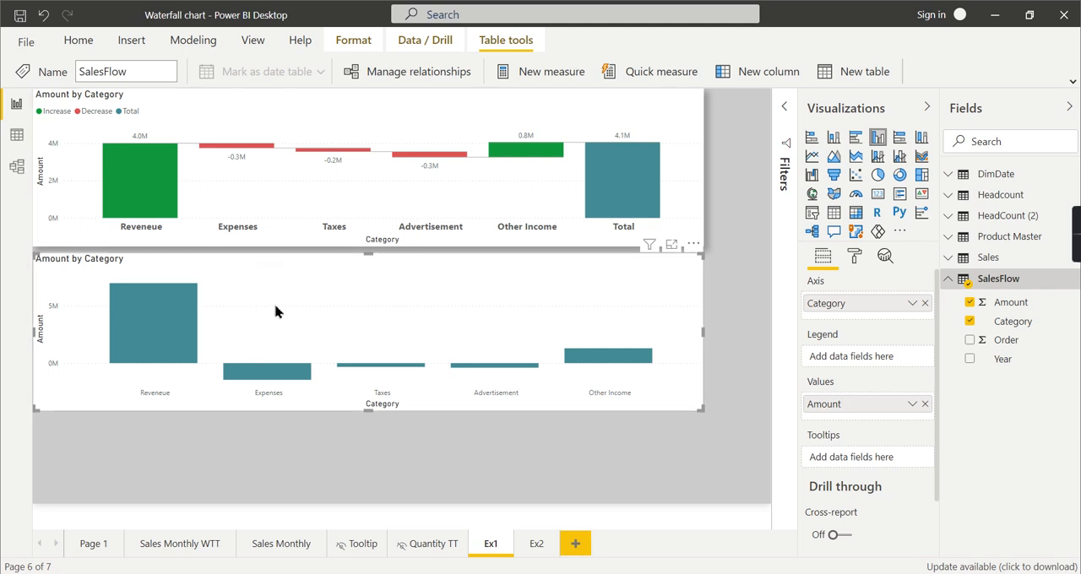
mouse_move(684, 398)
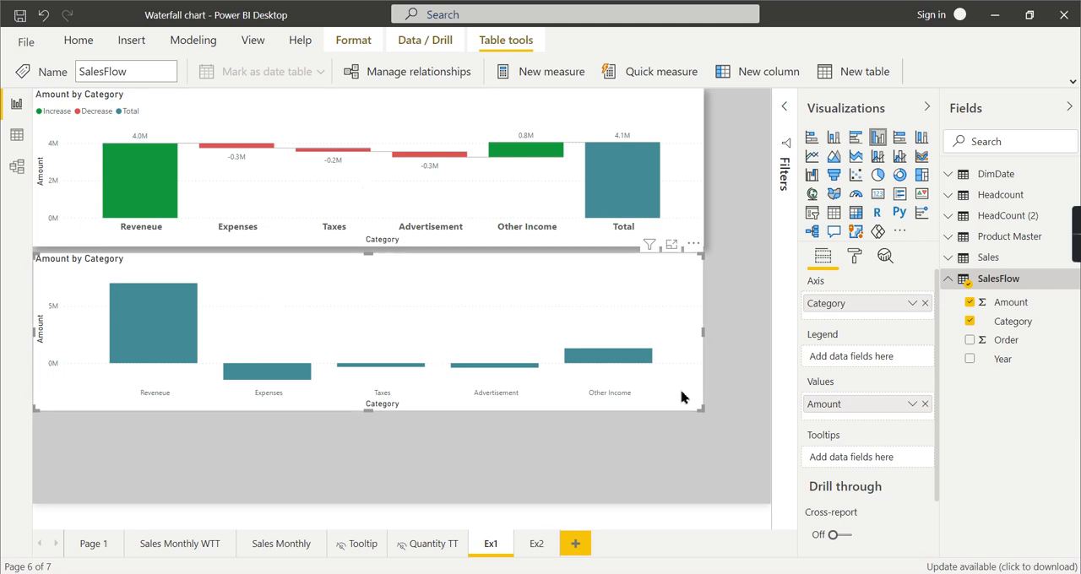
mouse_move(488, 328)
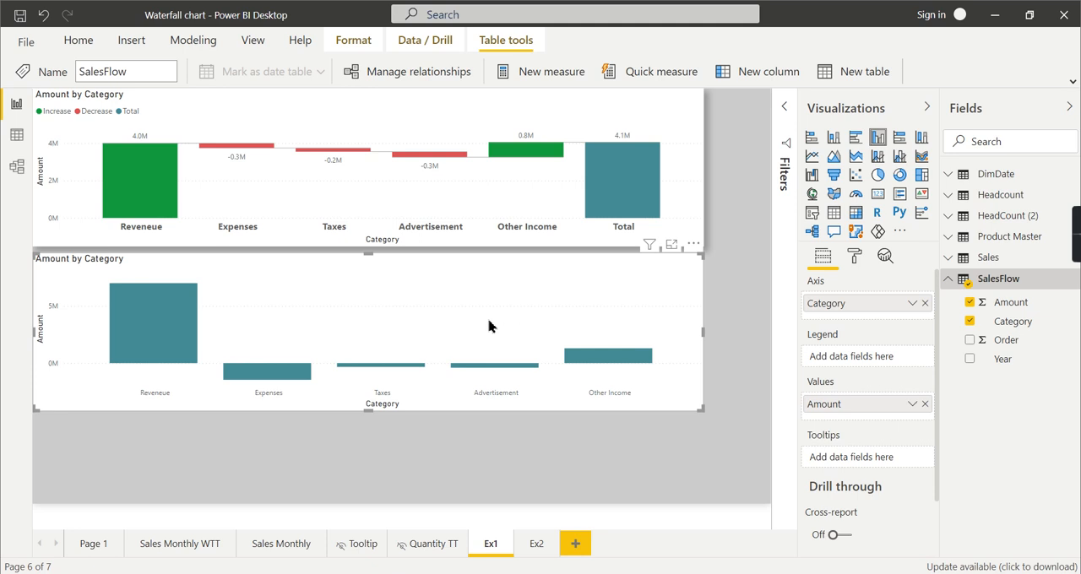
mouse_move(522, 312)
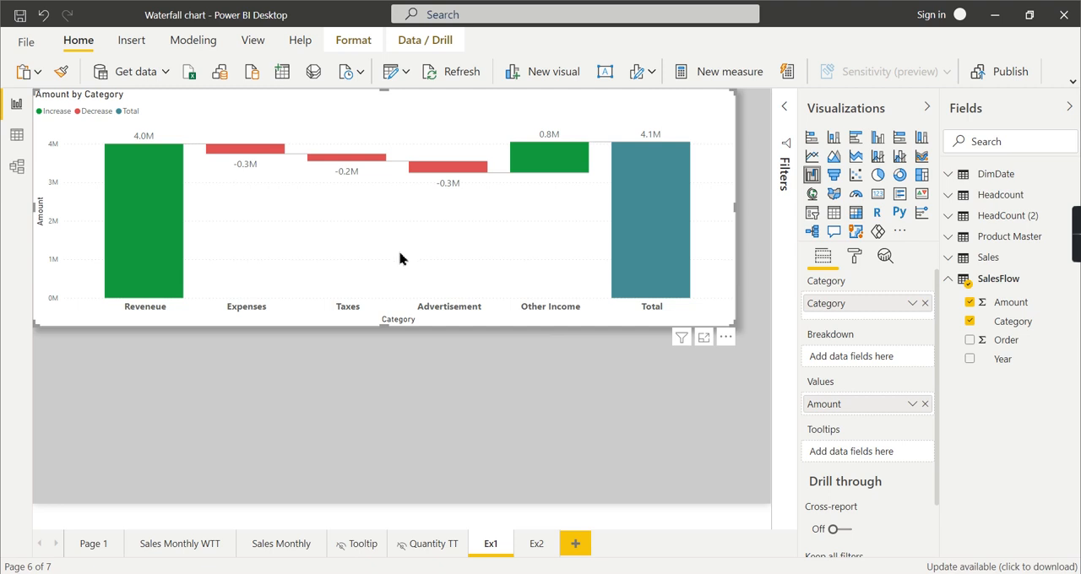
mouse_move(855, 321)
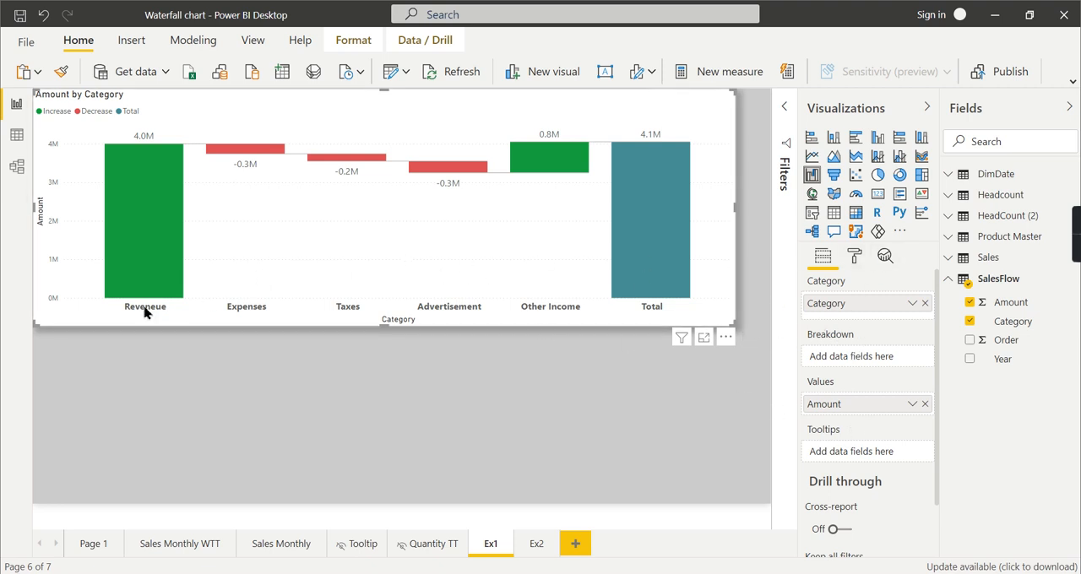
mouse_move(321, 201)
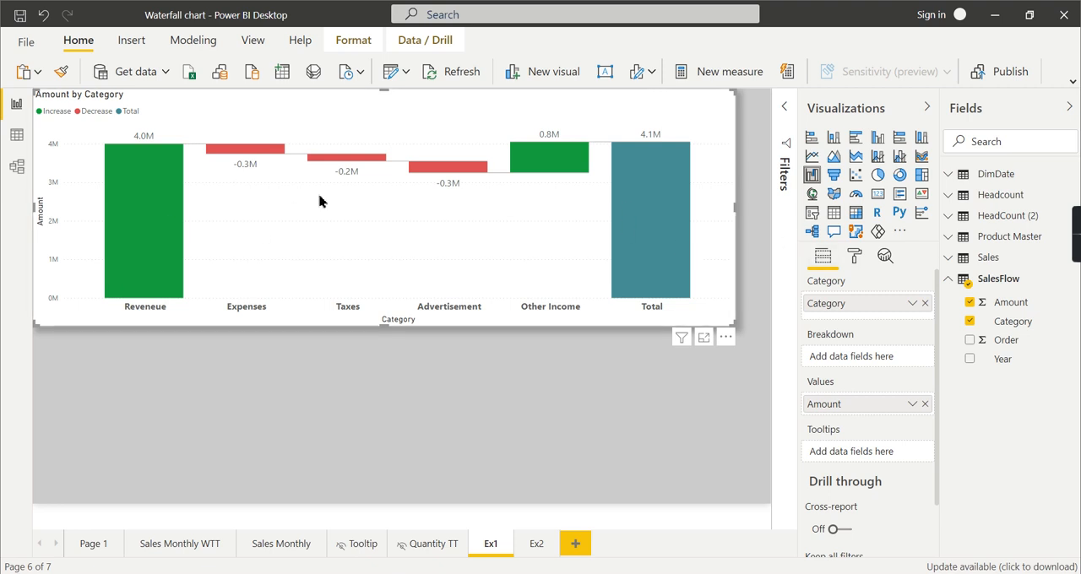
mouse_move(473, 311)
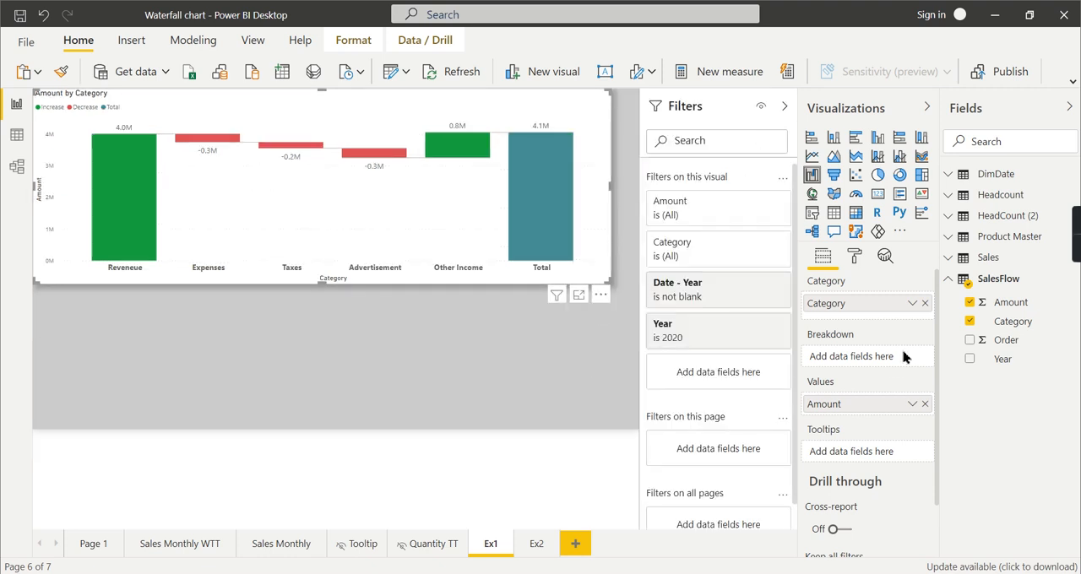
mouse_move(747, 296)
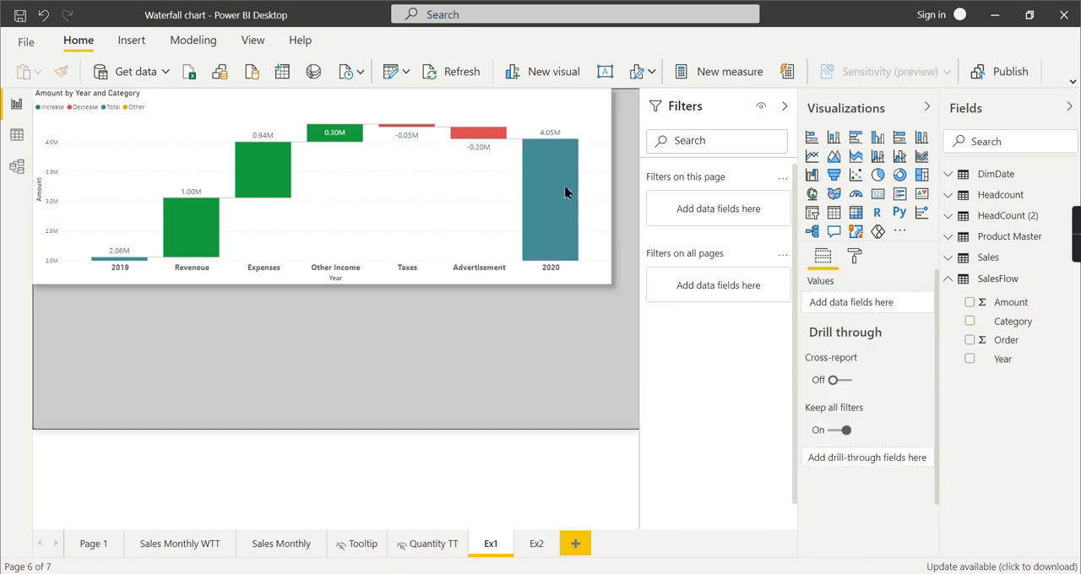
mouse_move(120, 270)
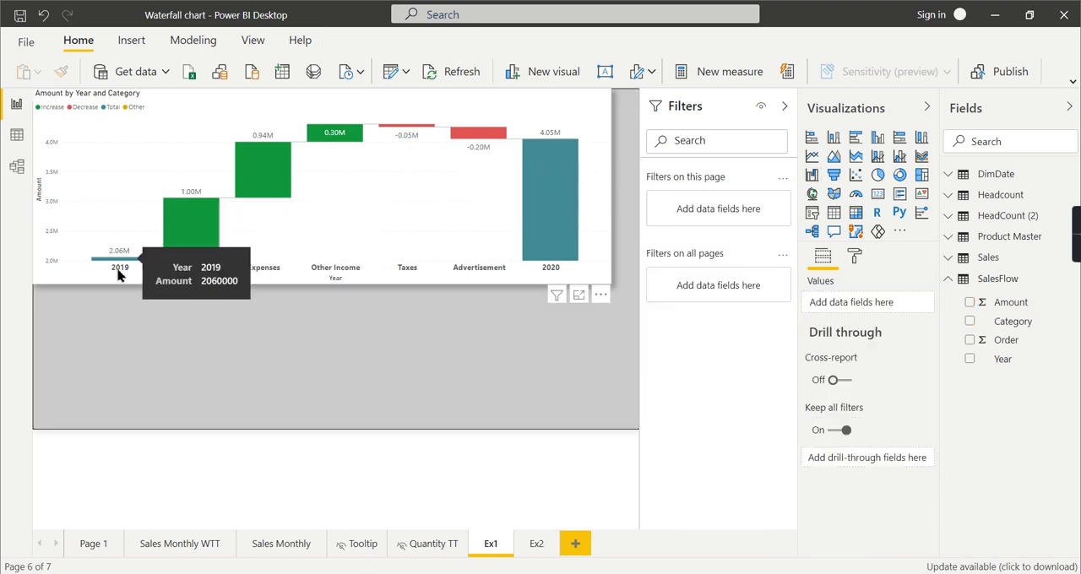
mouse_move(566, 218)
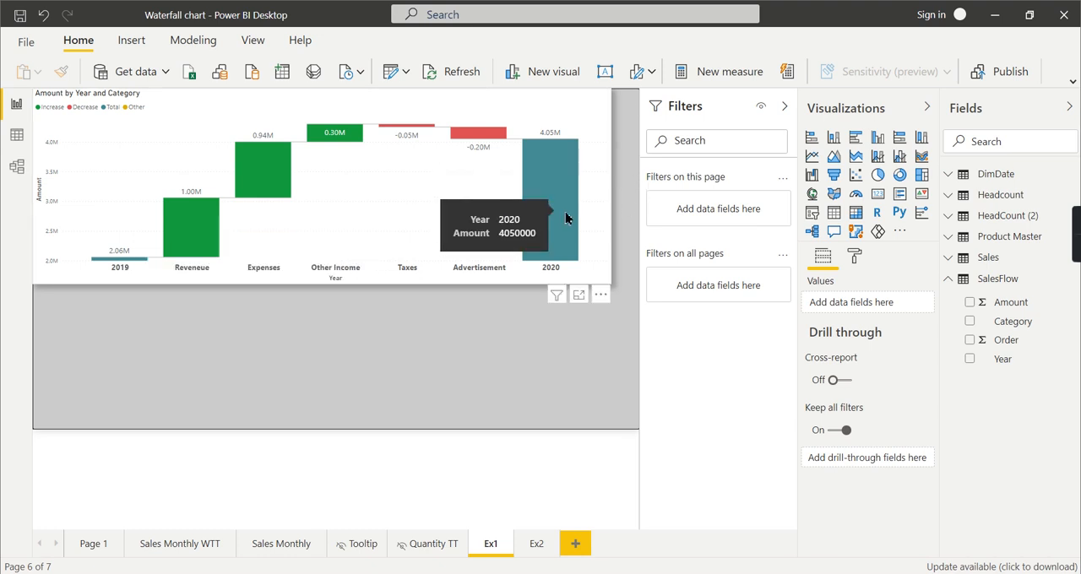
mouse_move(184, 251)
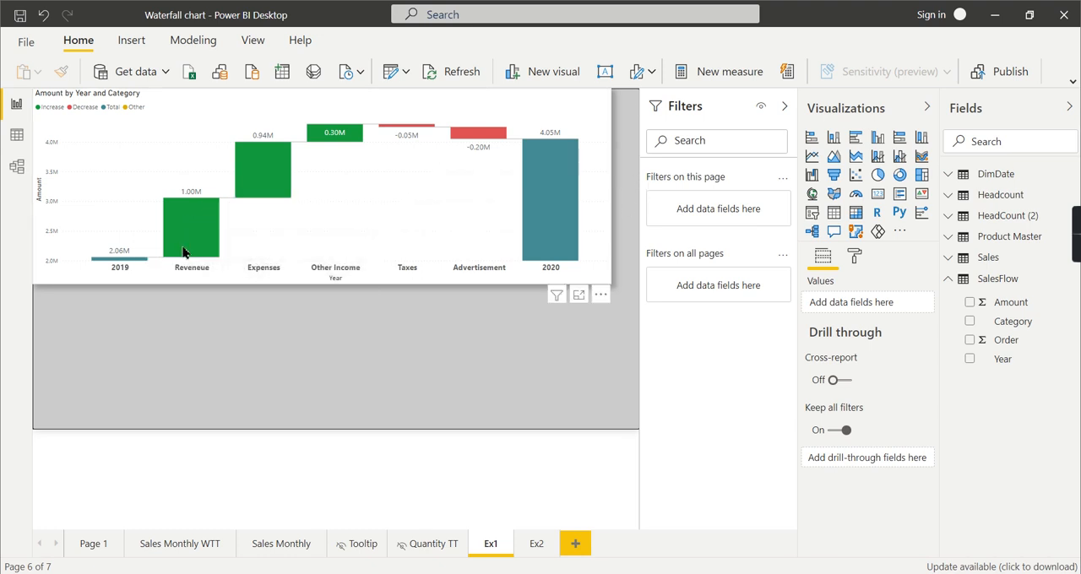
mouse_move(193, 240)
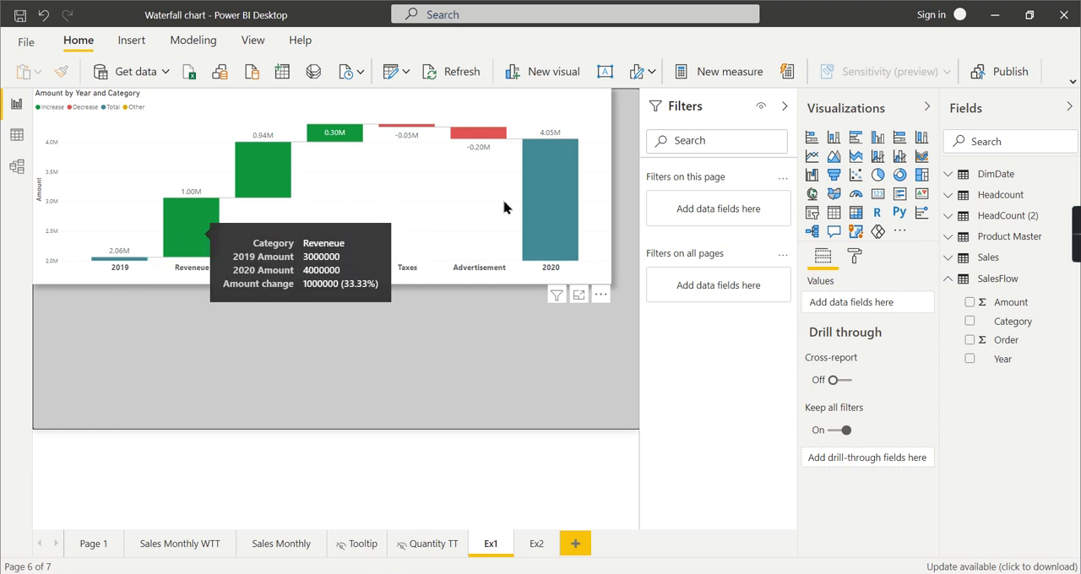
mouse_move(490, 144)
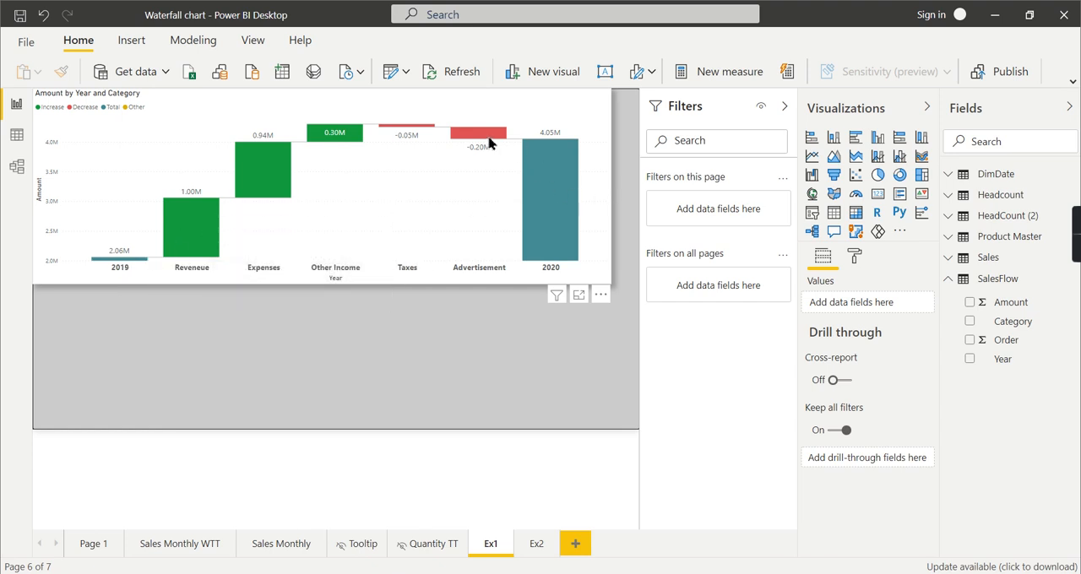
mouse_move(478, 138)
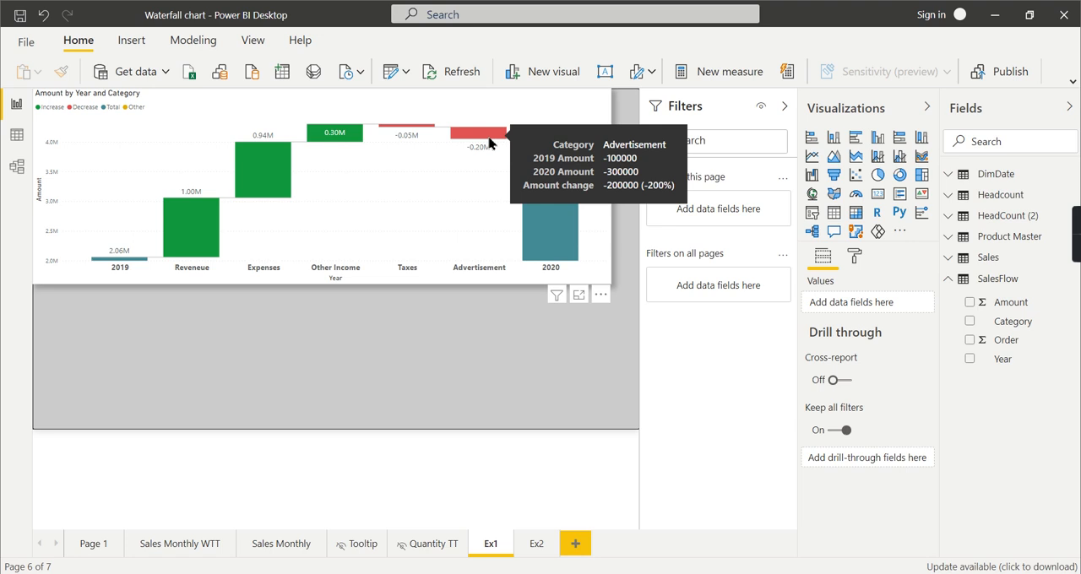
mouse_move(551, 203)
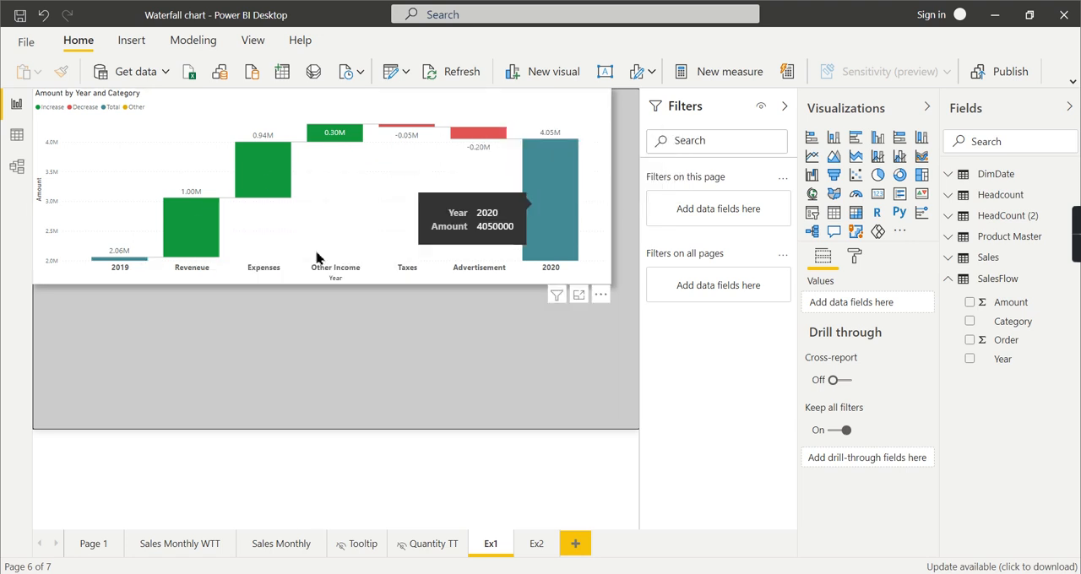
mouse_move(610, 209)
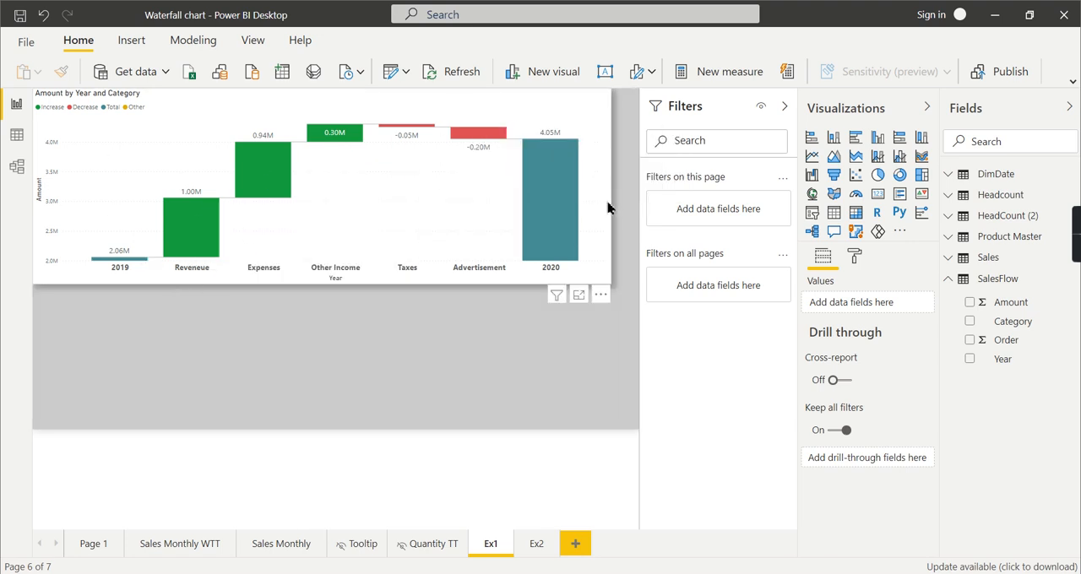
left_click(337, 186)
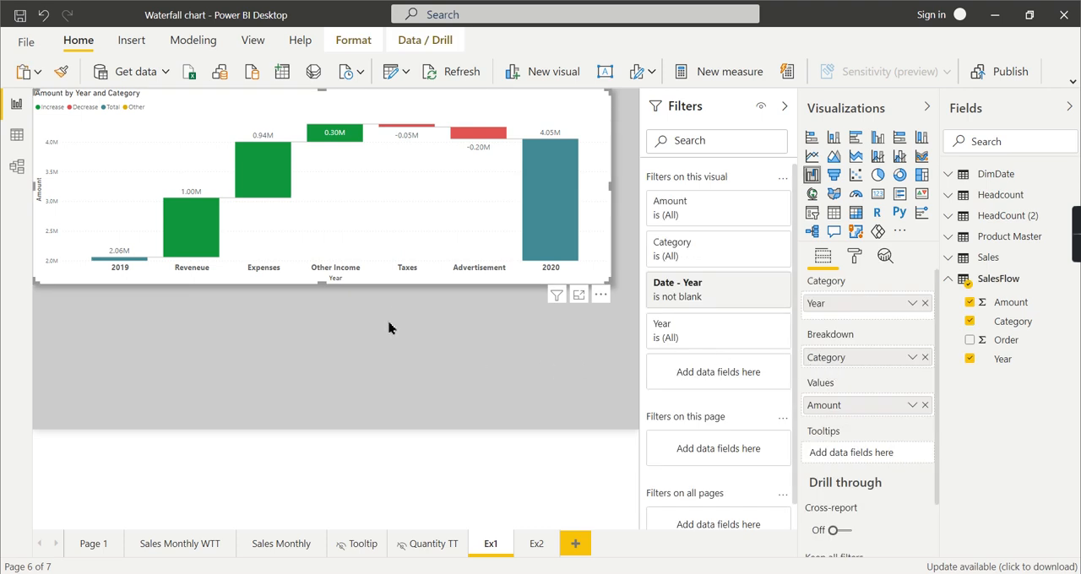
mouse_move(612, 301)
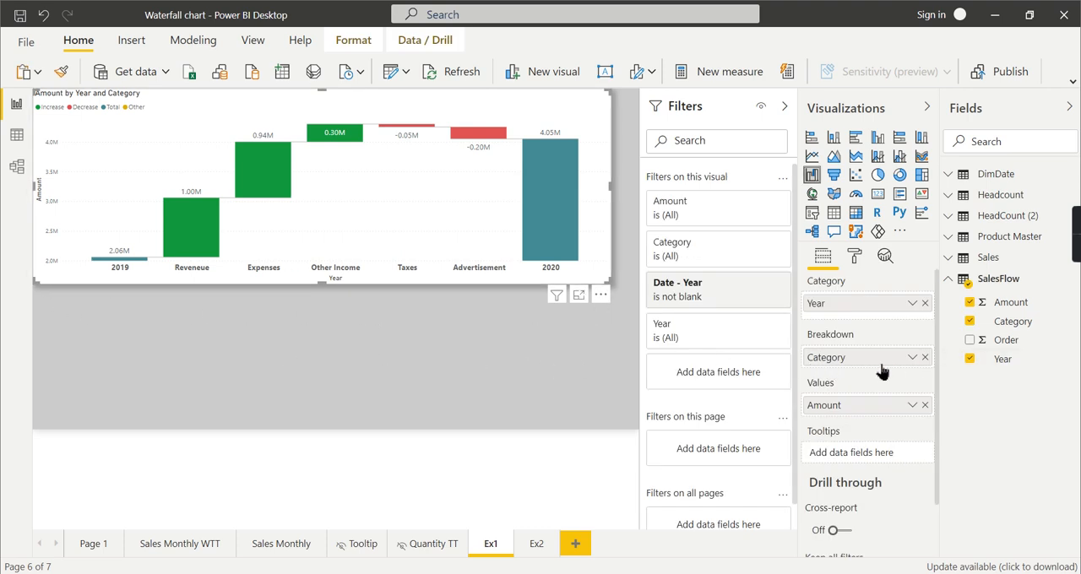
mouse_move(360, 240)
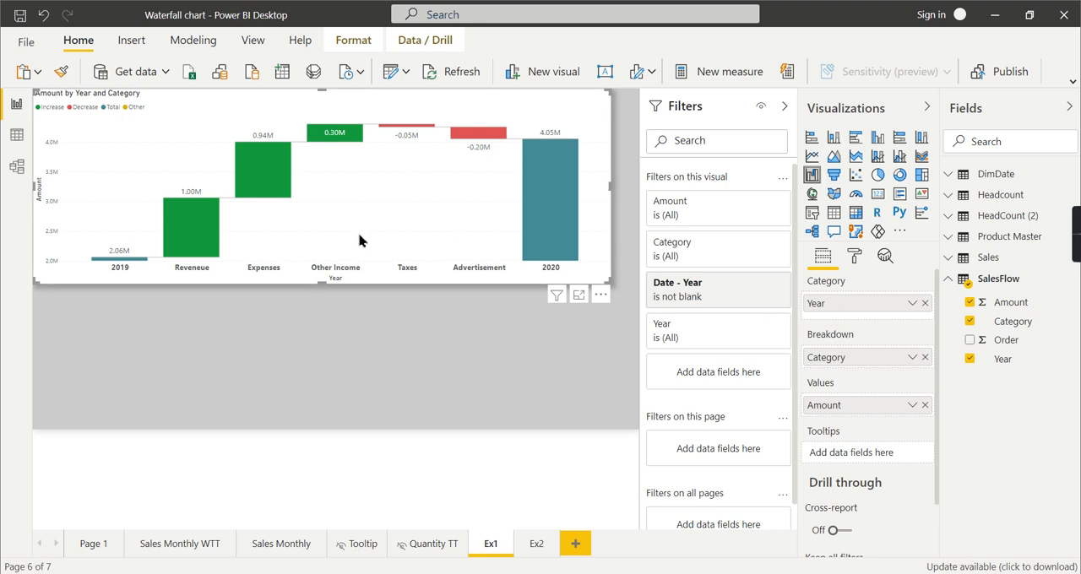
mouse_move(128, 269)
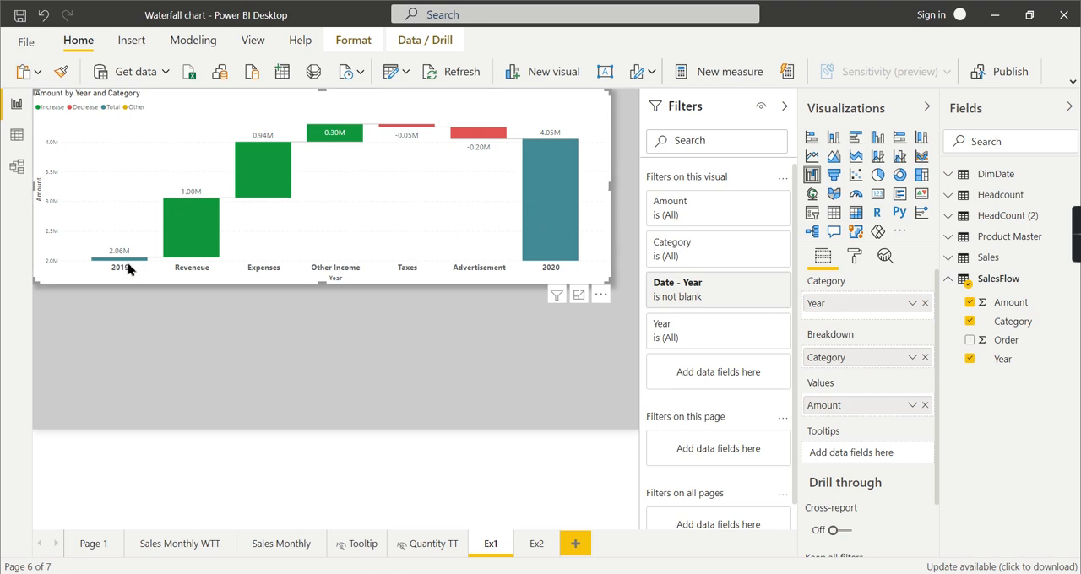
mouse_move(875, 390)
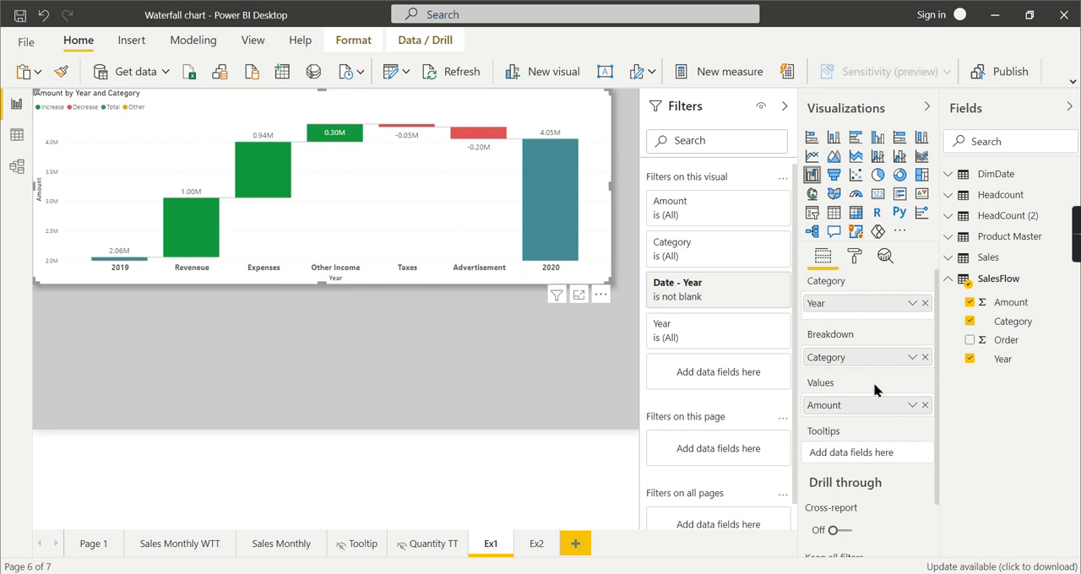
mouse_move(831, 358)
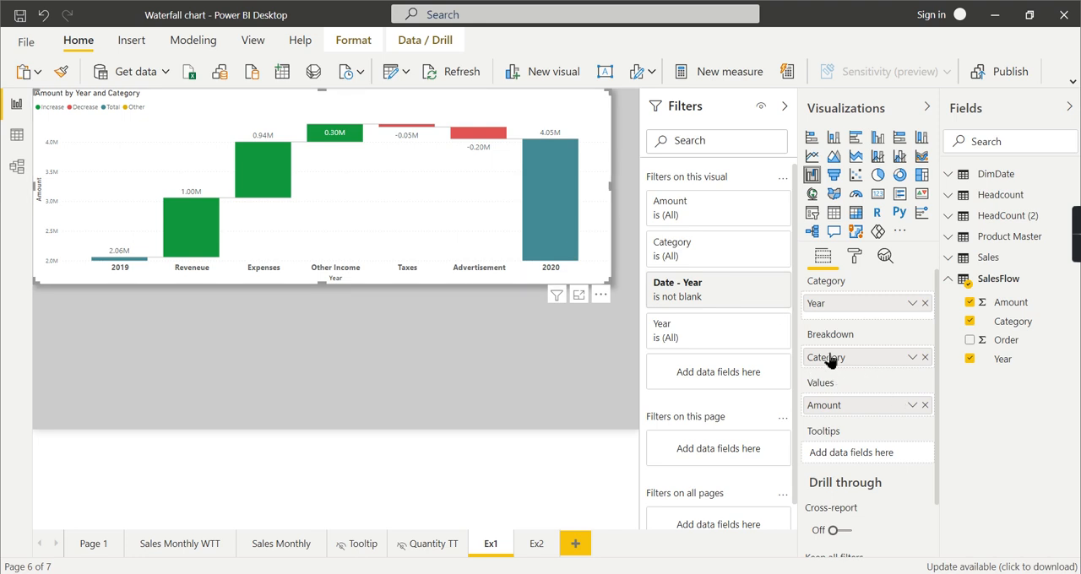
mouse_move(832, 325)
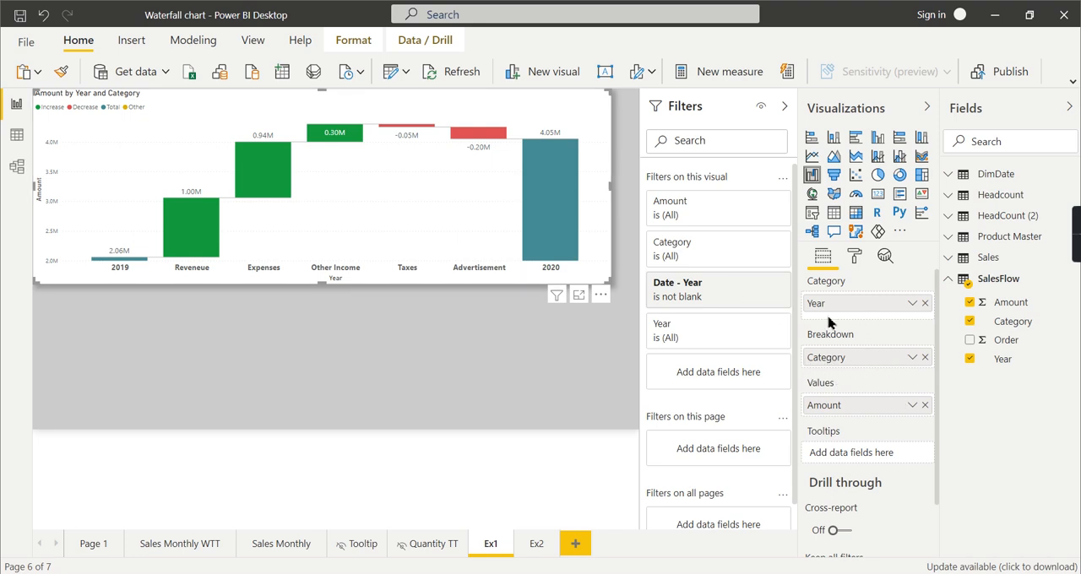
mouse_move(568, 207)
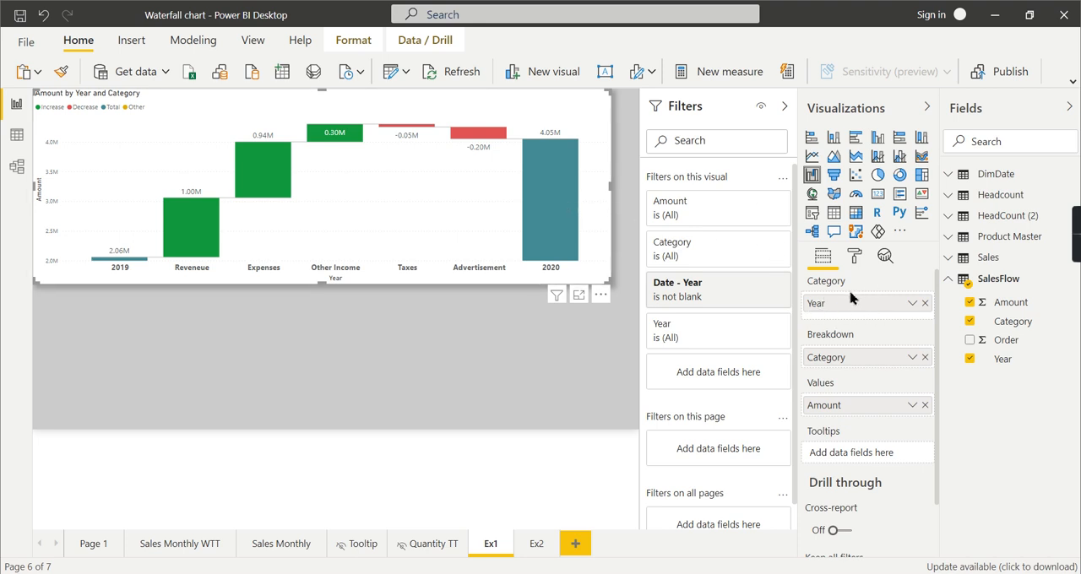
mouse_move(618, 287)
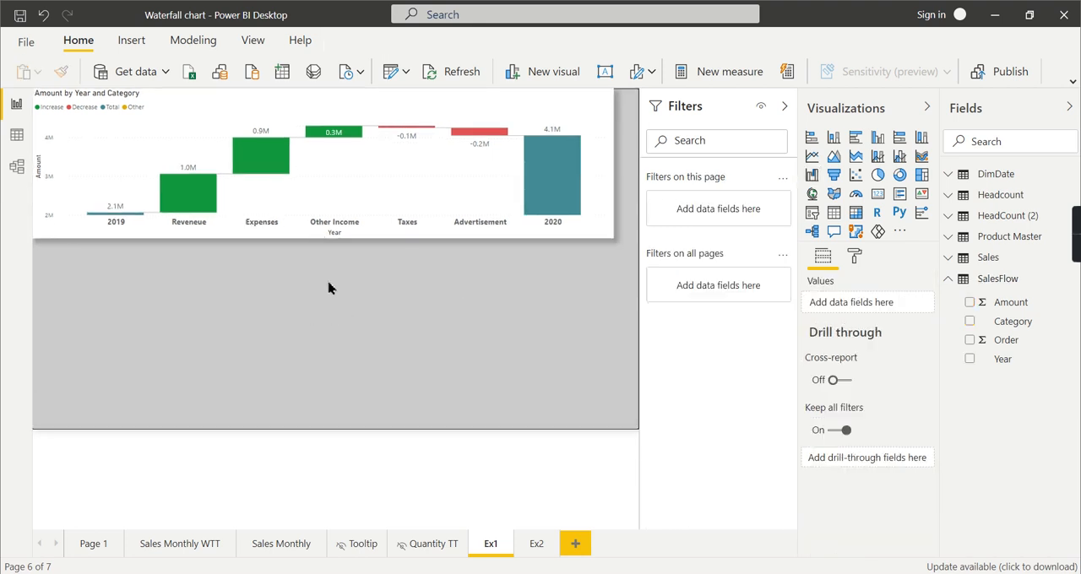
Replace Year with the Headcount measure on the new lower waterfall, giving a 5.6K total.
left_click(784, 106)
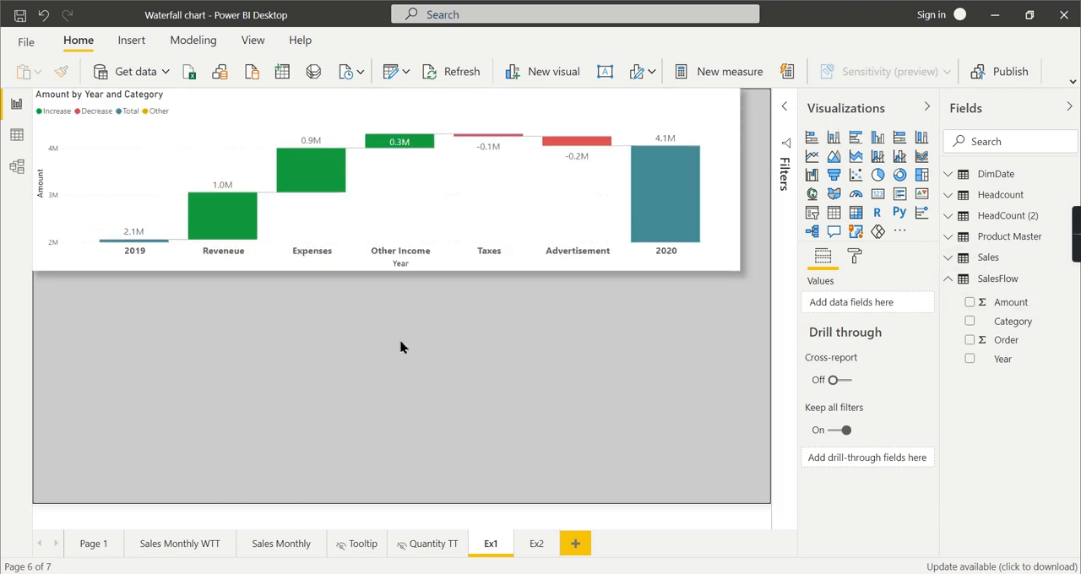
mouse_move(1000, 196)
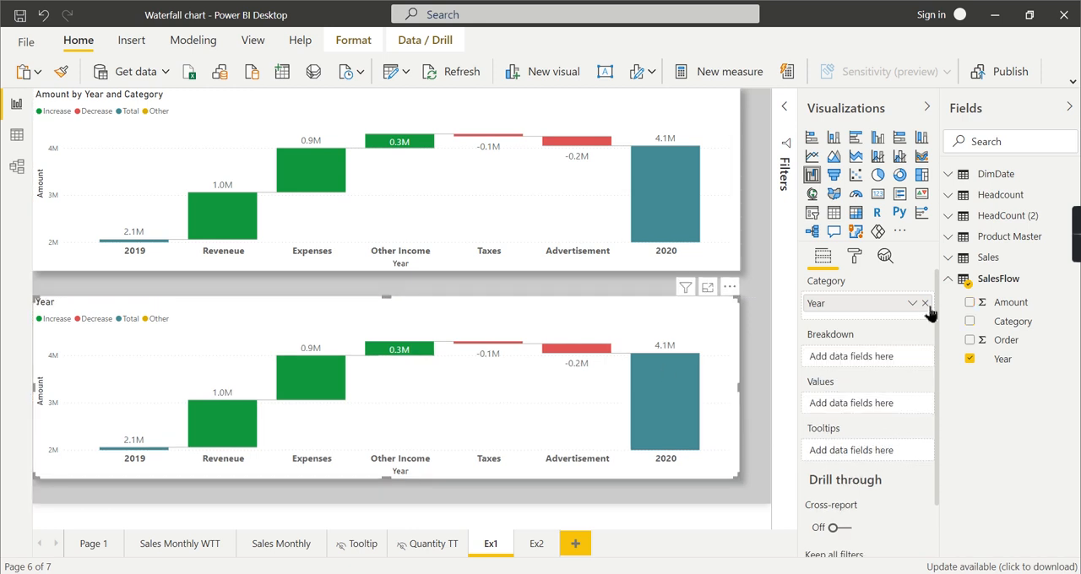
left_click(926, 304)
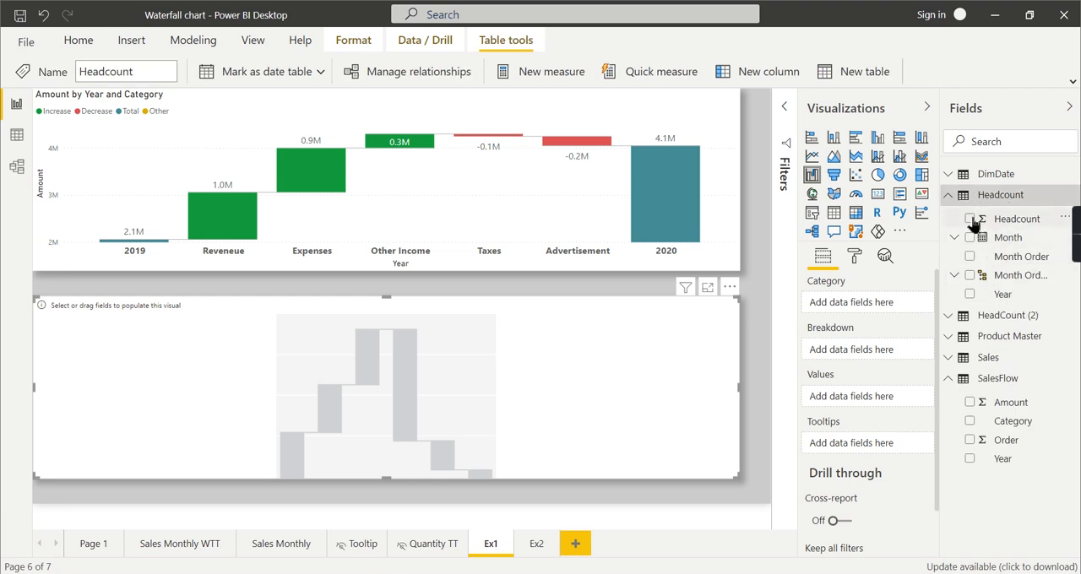
left_click(970, 220)
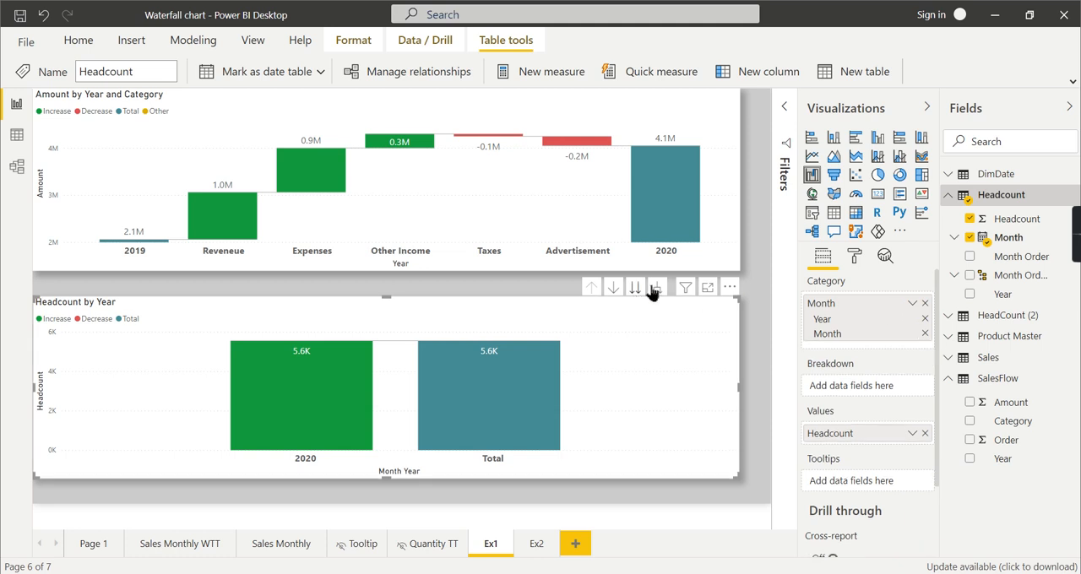
Expand the Headcount waterfall down to month level, April's 5.7K through September to 5.6K.
left_click(658, 288)
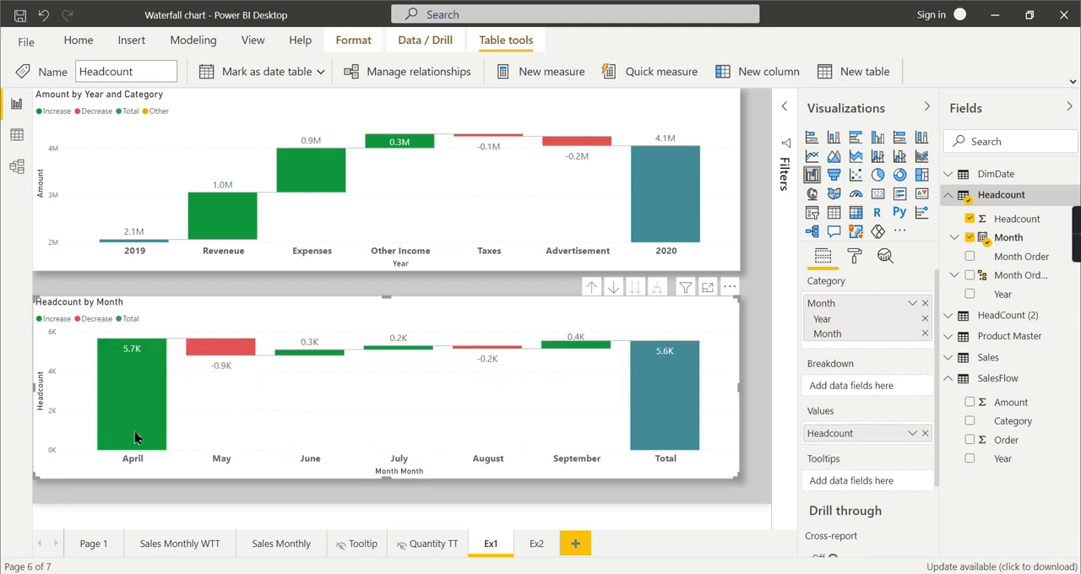
mouse_move(132, 416)
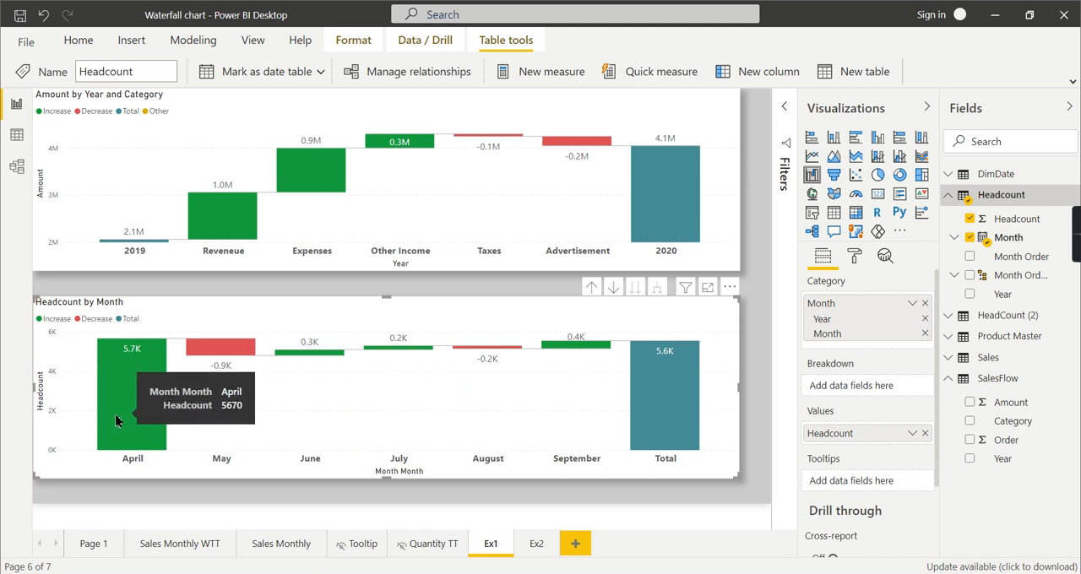
mouse_move(735, 436)
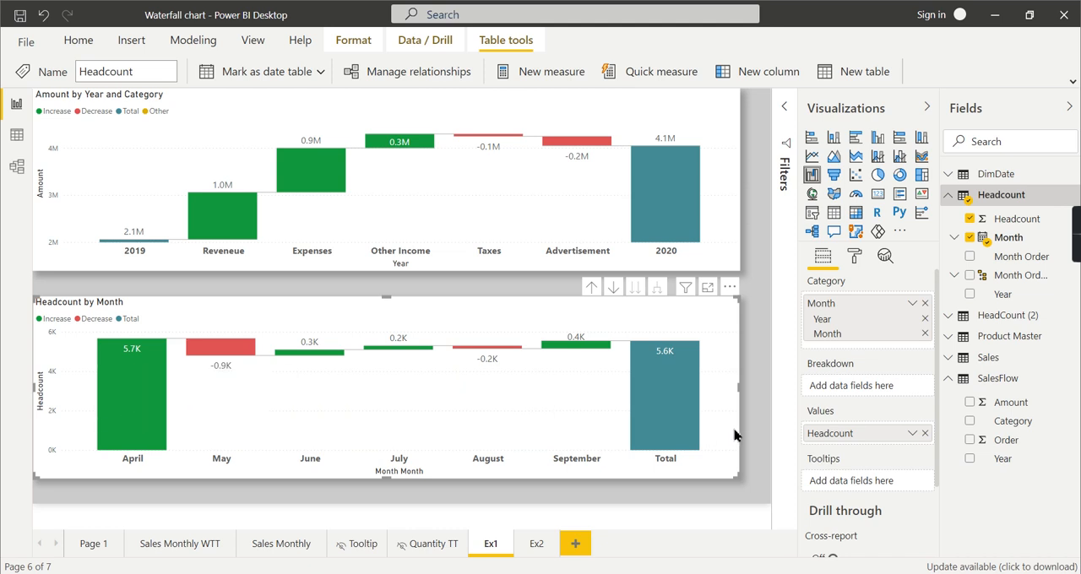
mouse_move(132, 420)
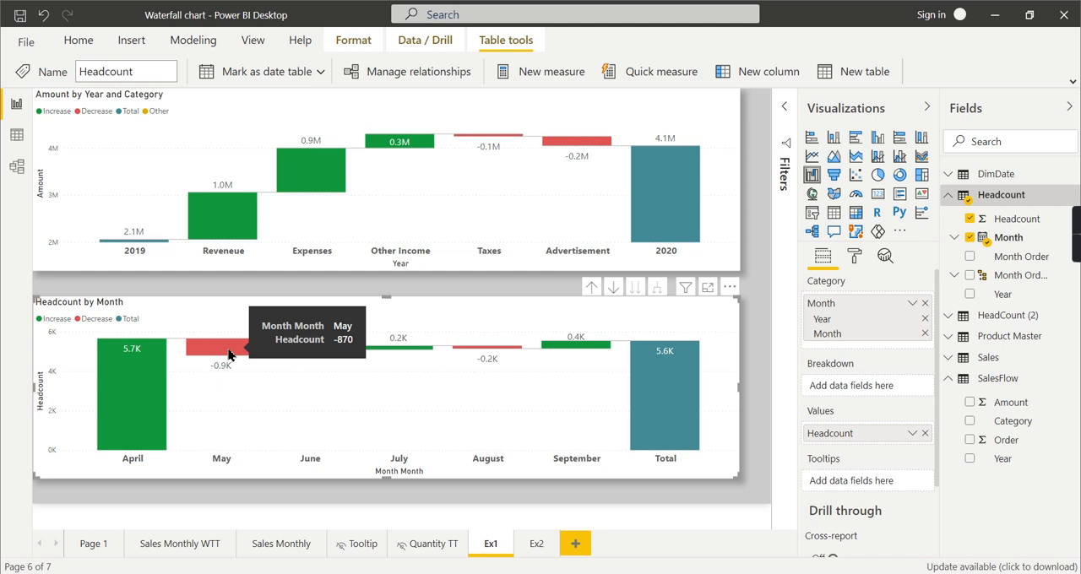
mouse_move(676, 387)
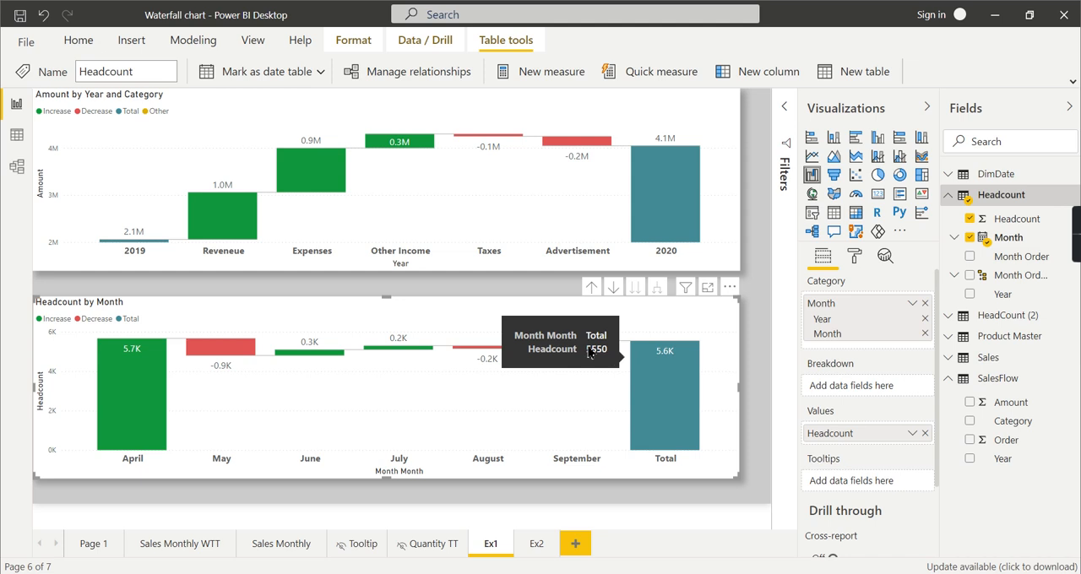
mouse_move(578, 347)
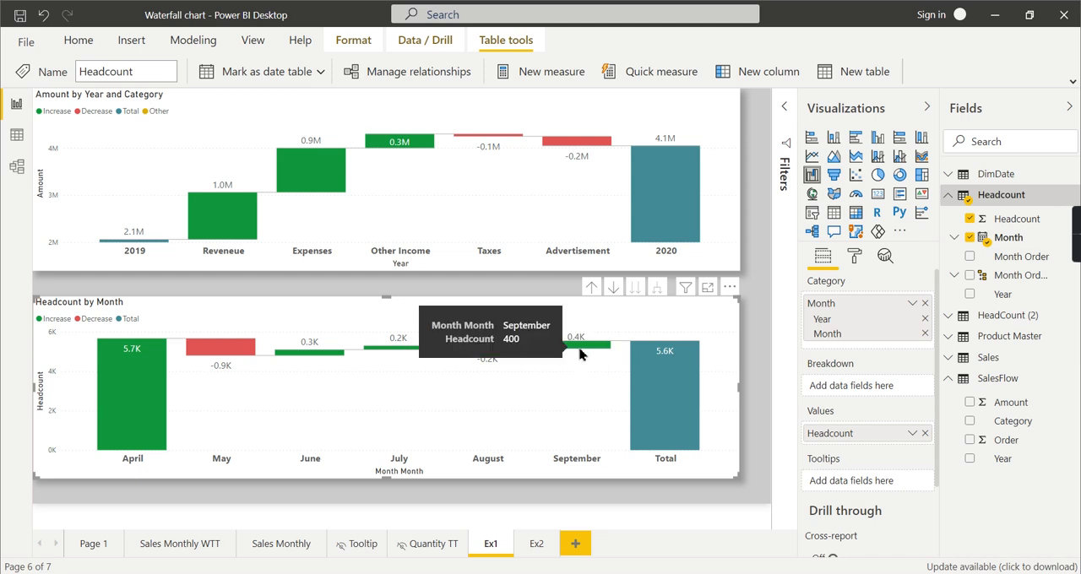
mouse_move(585, 437)
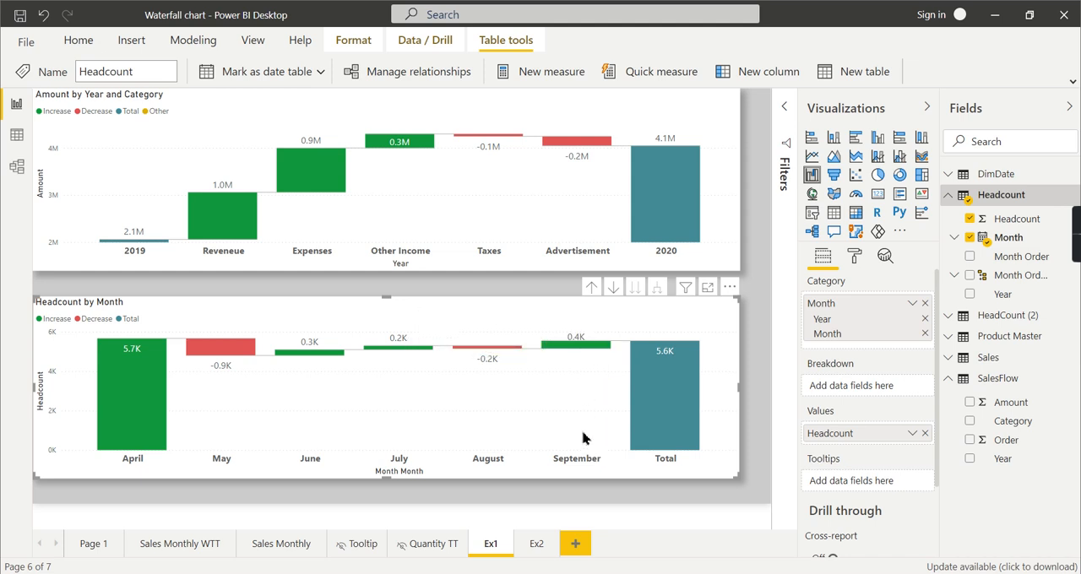
mouse_move(680, 374)
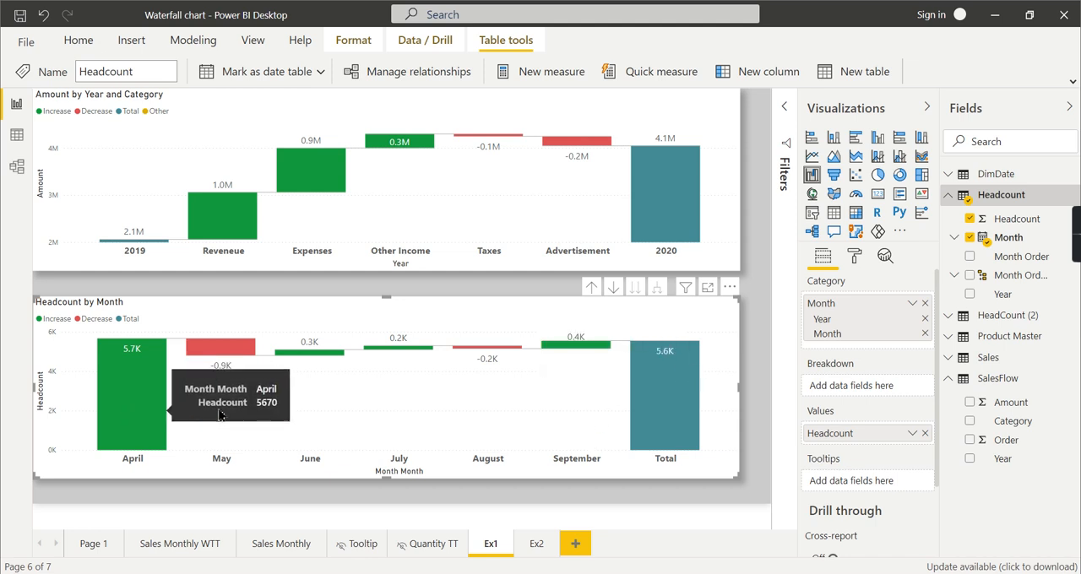
mouse_move(720, 422)
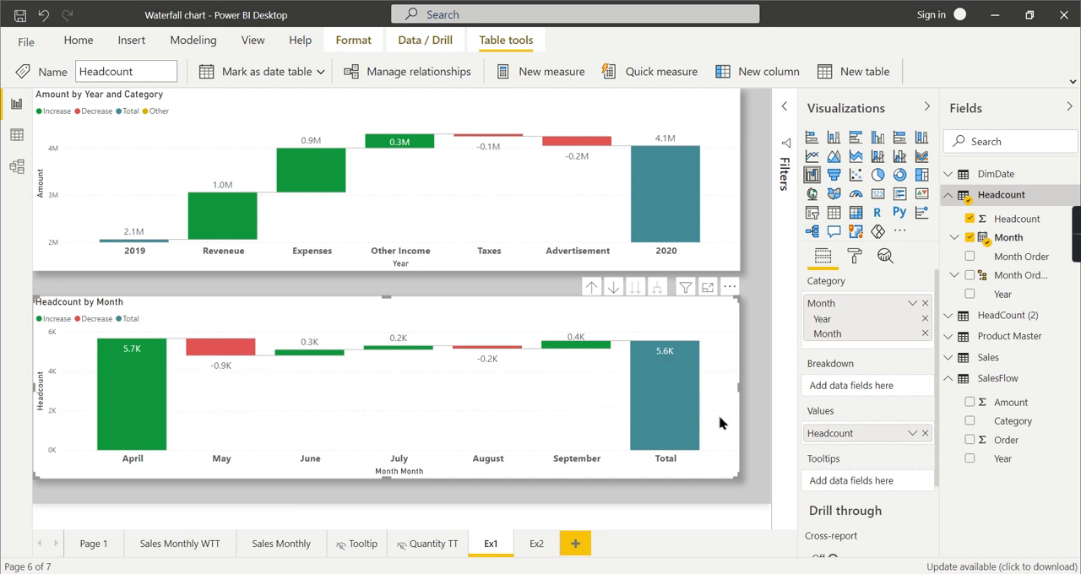
mouse_move(223, 358)
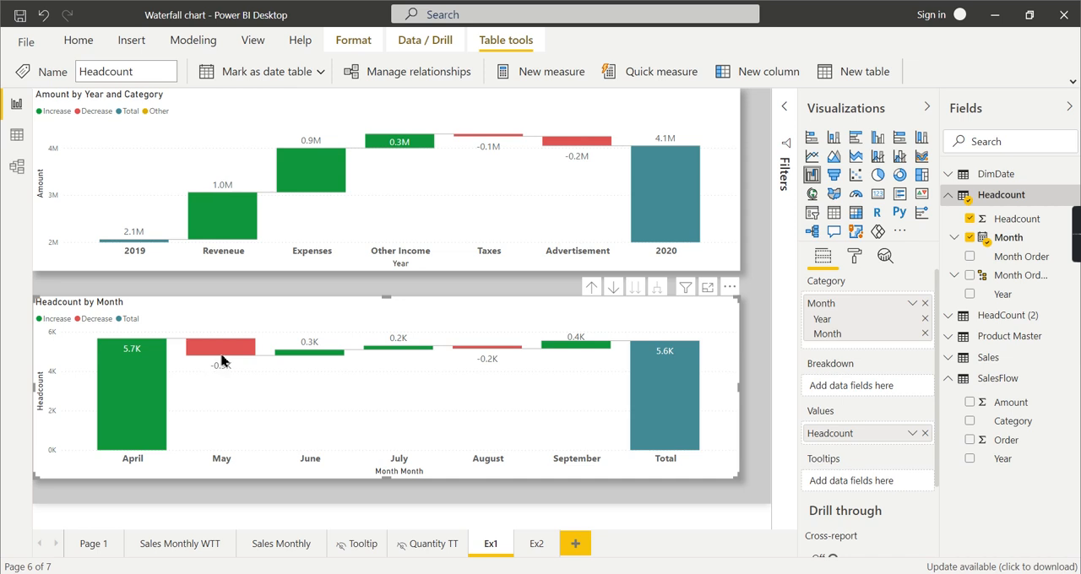
mouse_move(221, 355)
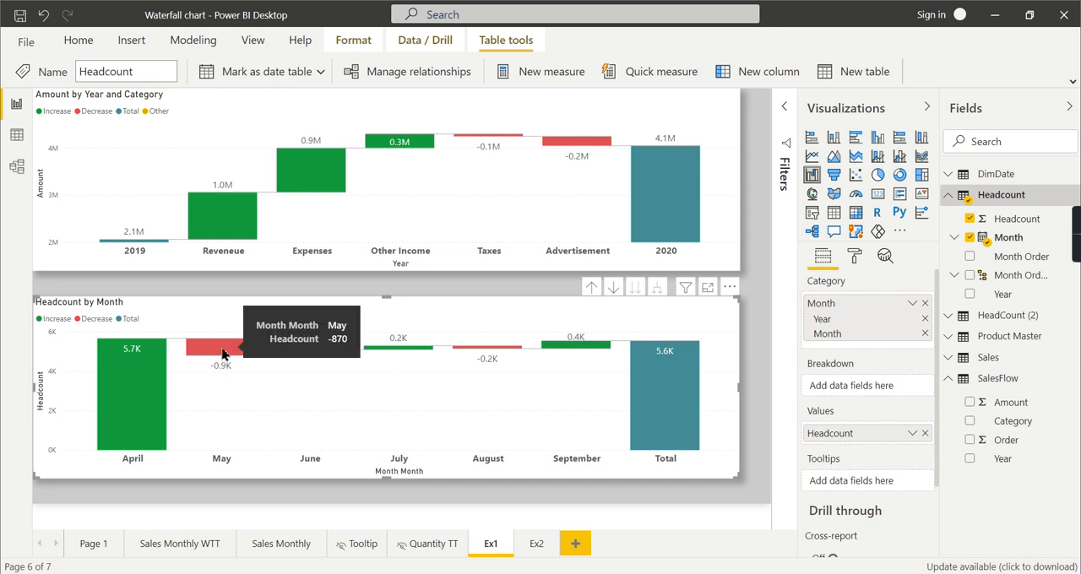
mouse_move(304, 359)
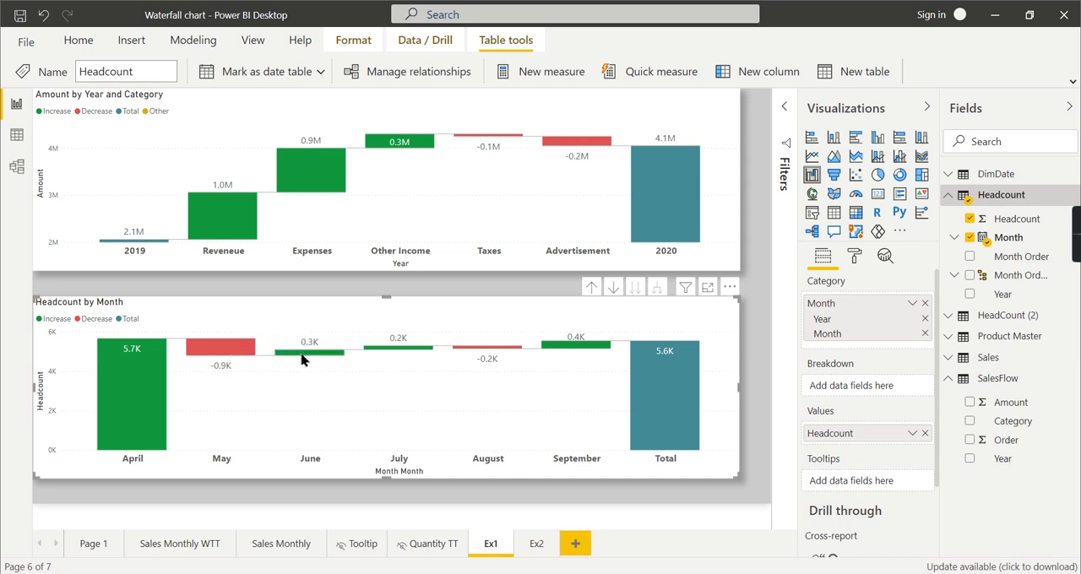
mouse_move(304, 353)
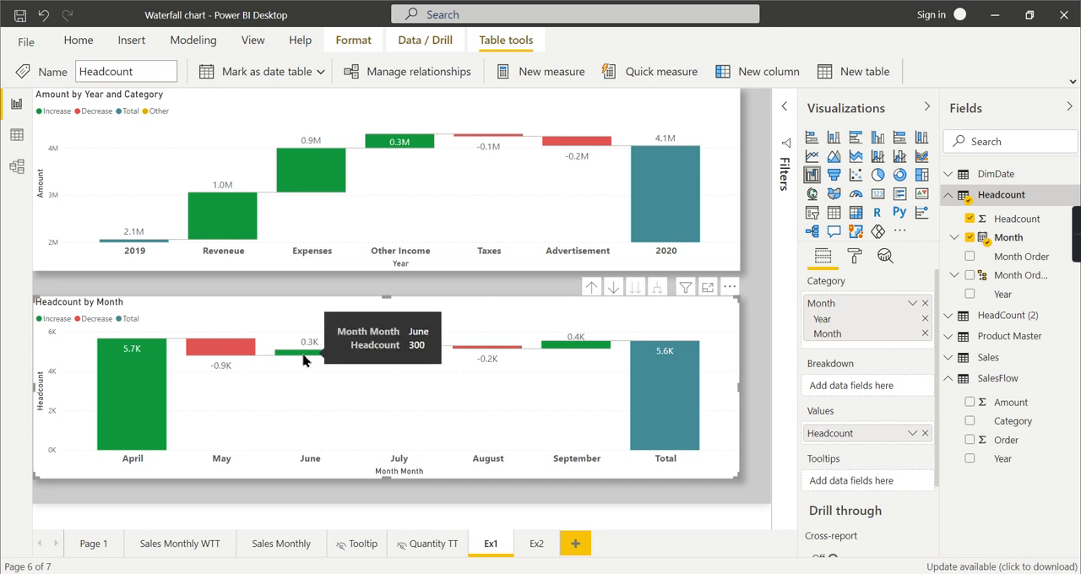
mouse_move(220, 358)
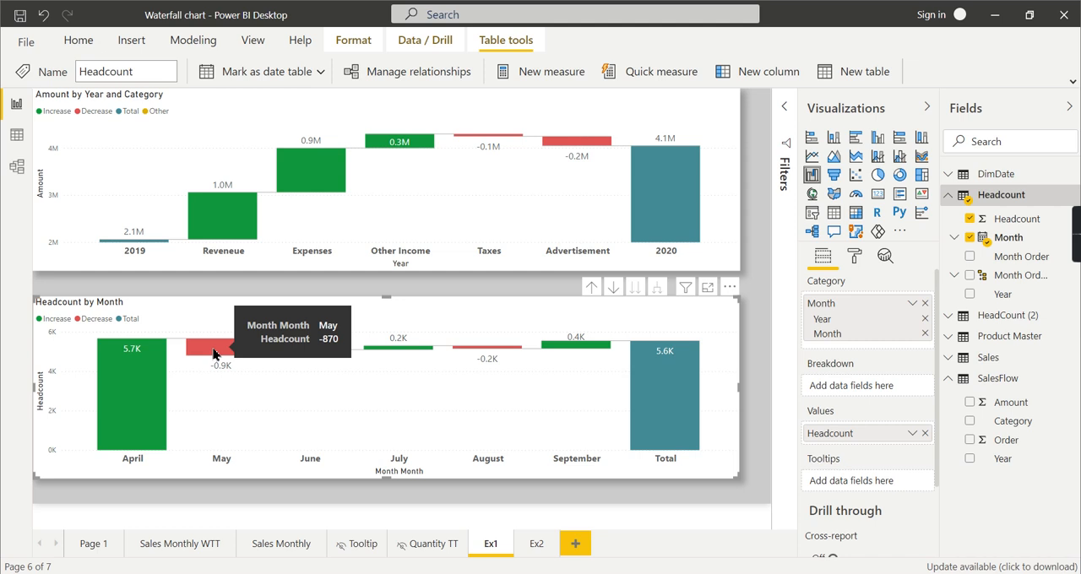
mouse_move(219, 392)
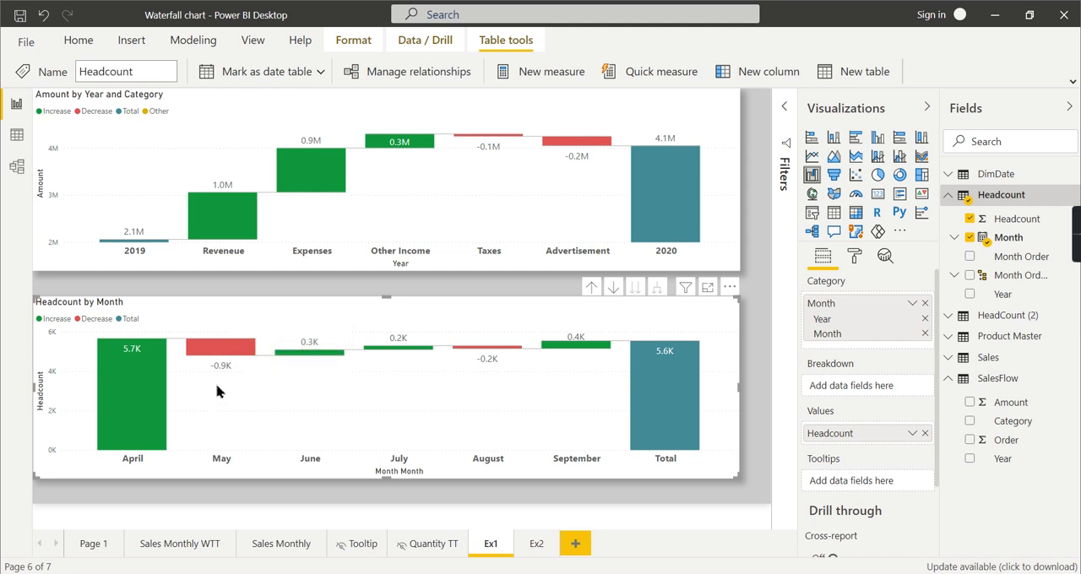
mouse_move(219, 375)
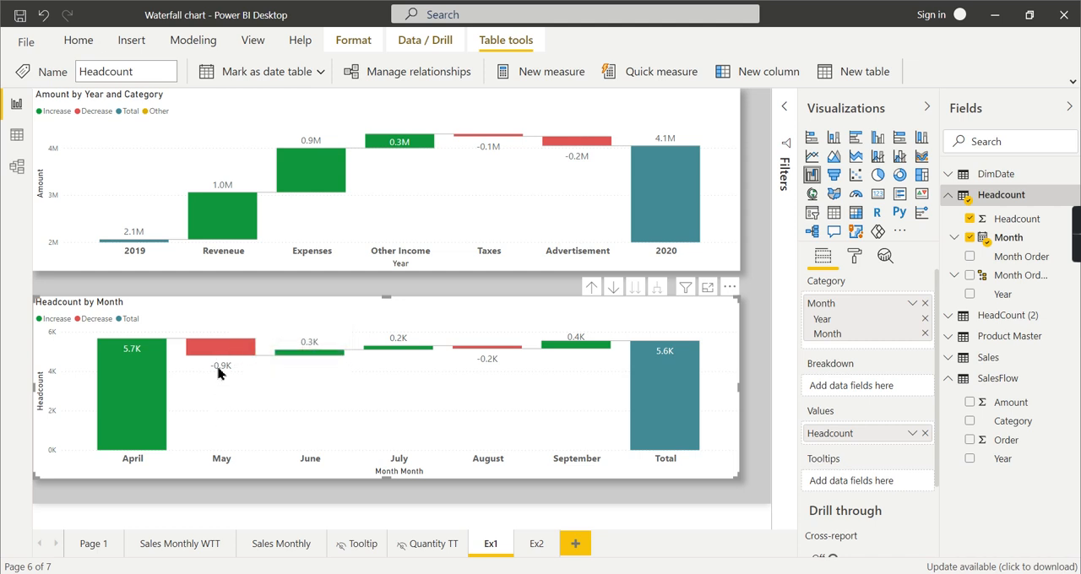
mouse_move(219, 352)
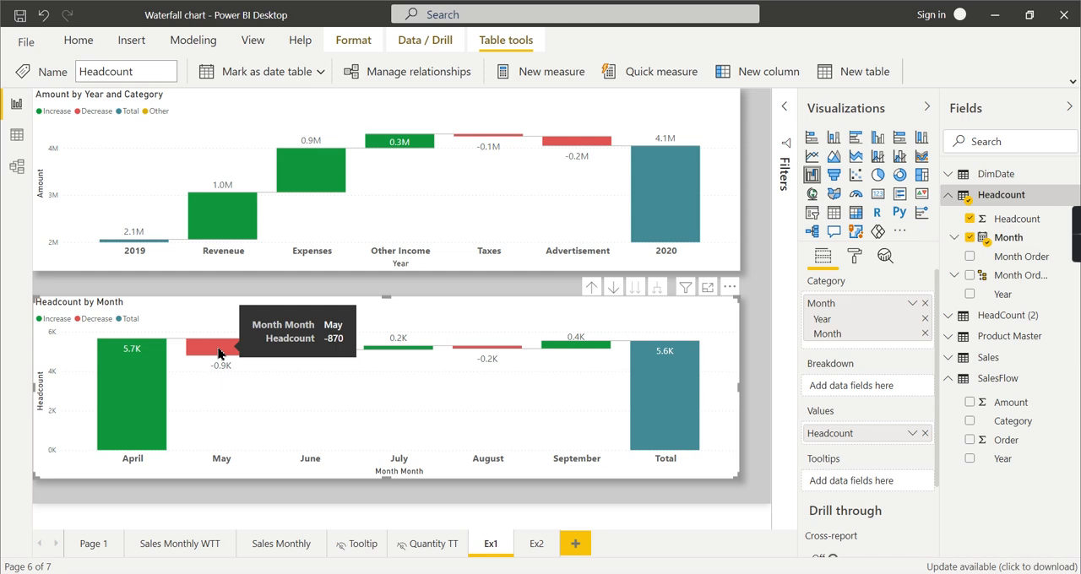
mouse_move(696, 421)
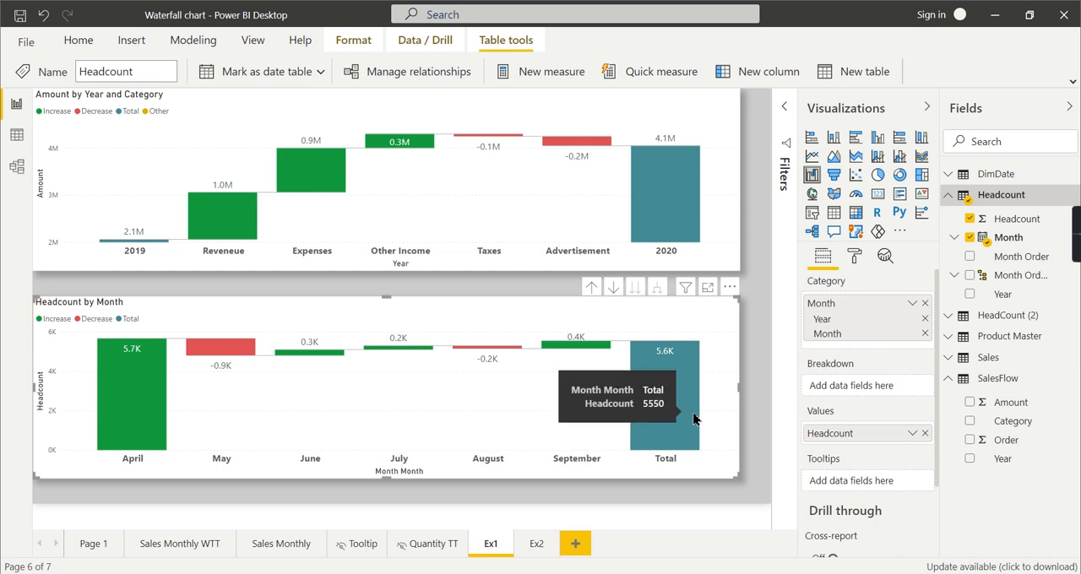
mouse_move(696, 398)
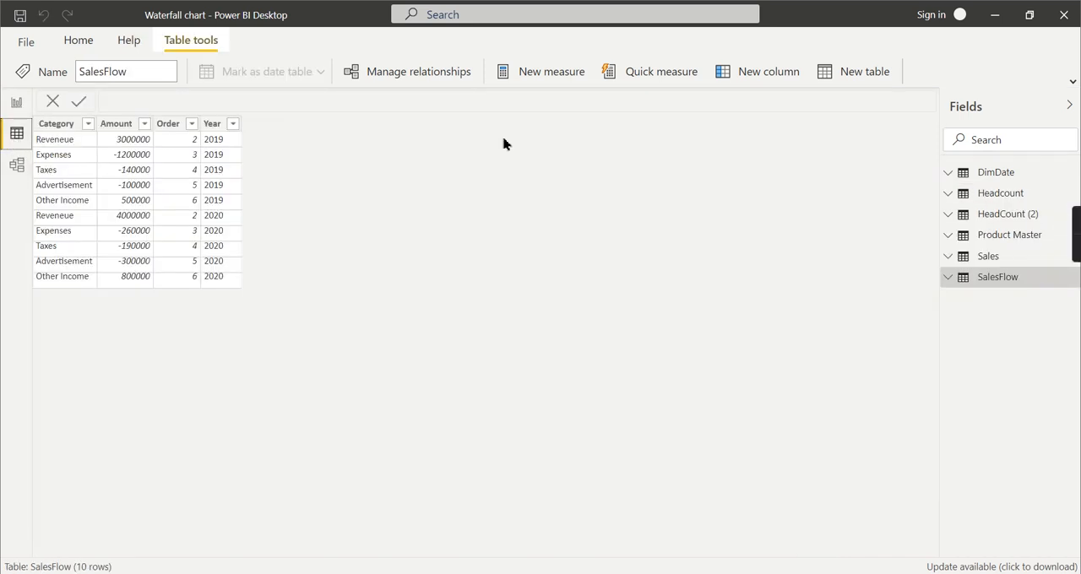
left_click(1000, 192)
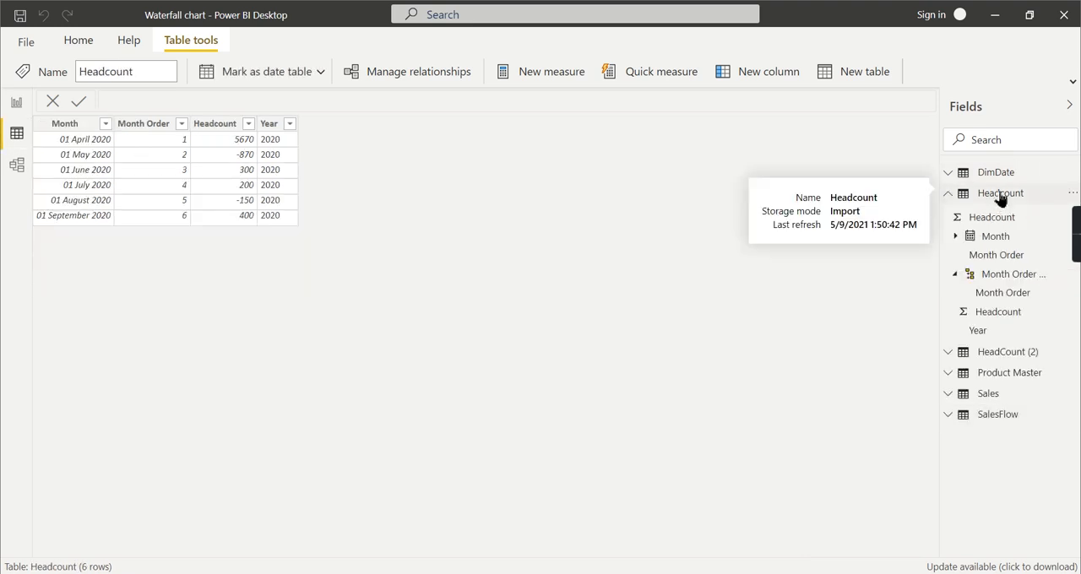
mouse_move(767, 280)
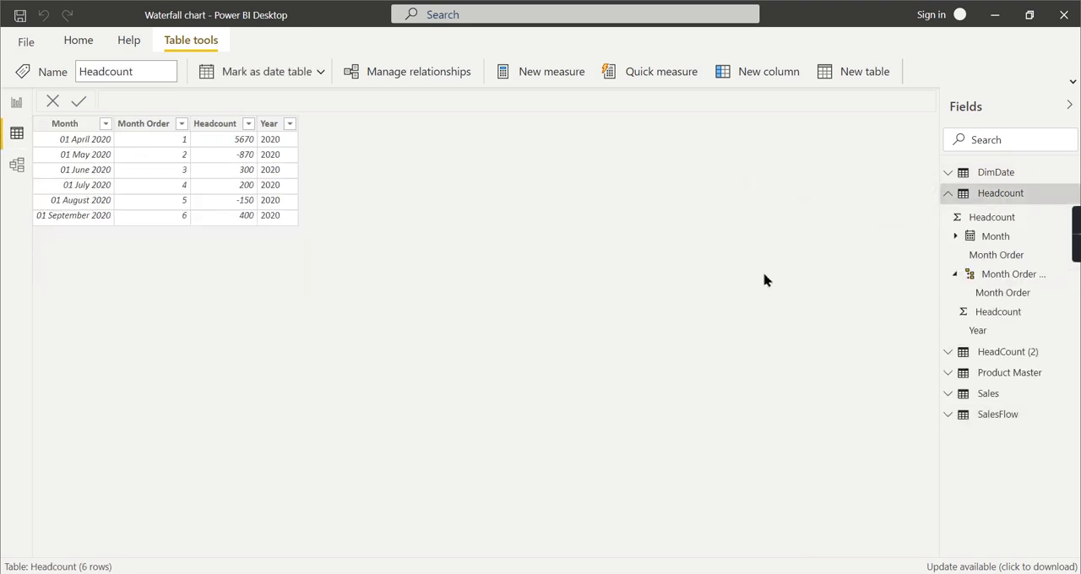
left_click(948, 193)
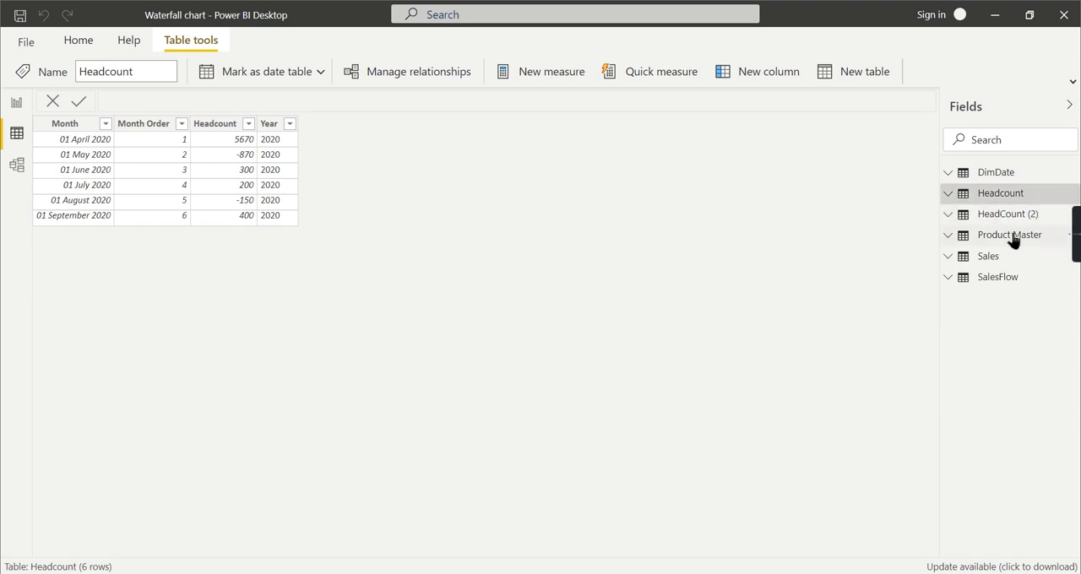
left_click(997, 277)
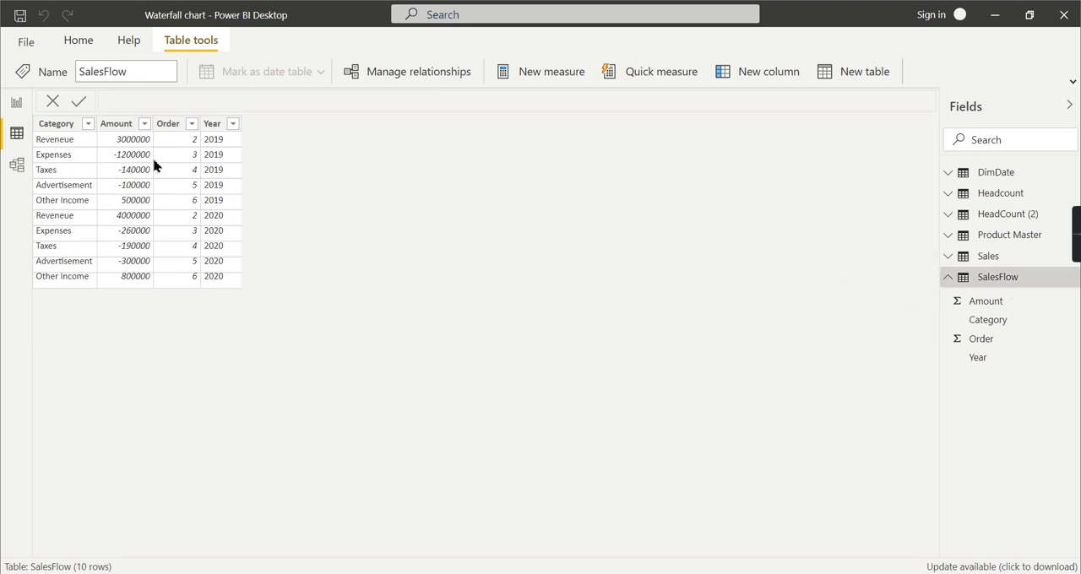
mouse_move(176, 155)
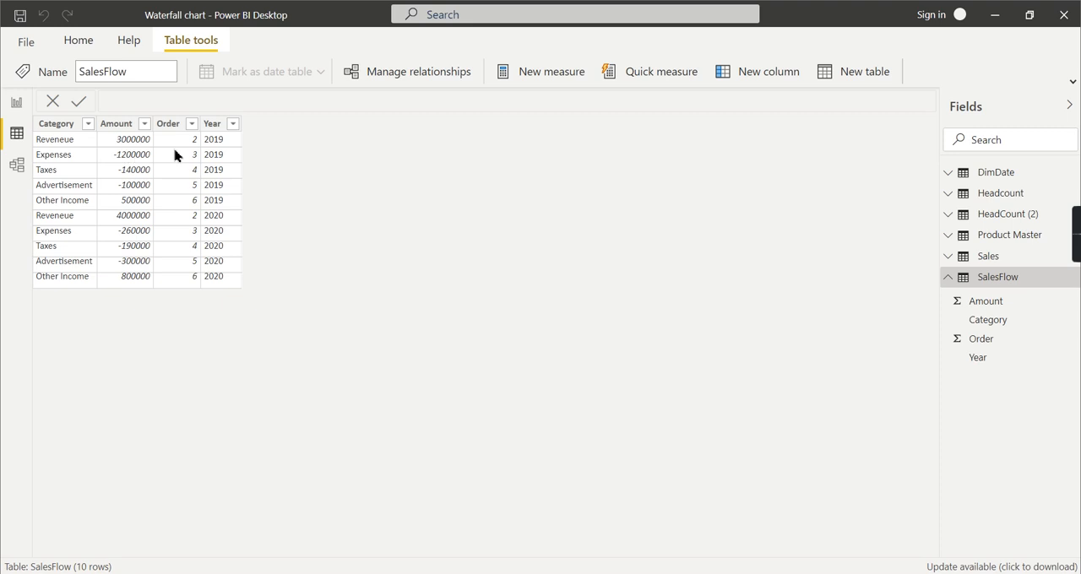
mouse_move(220, 209)
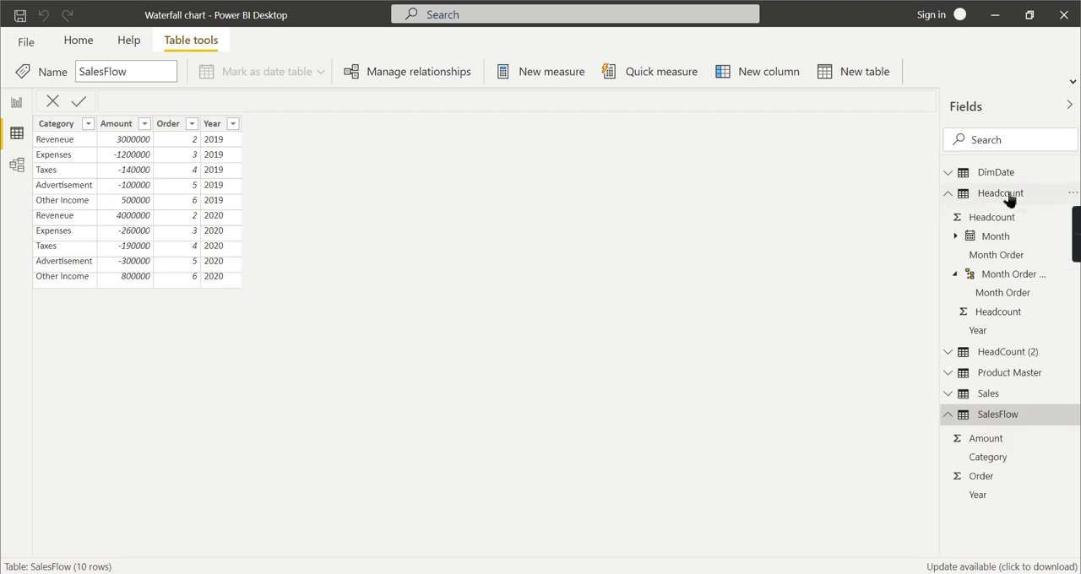
left_click(1000, 193)
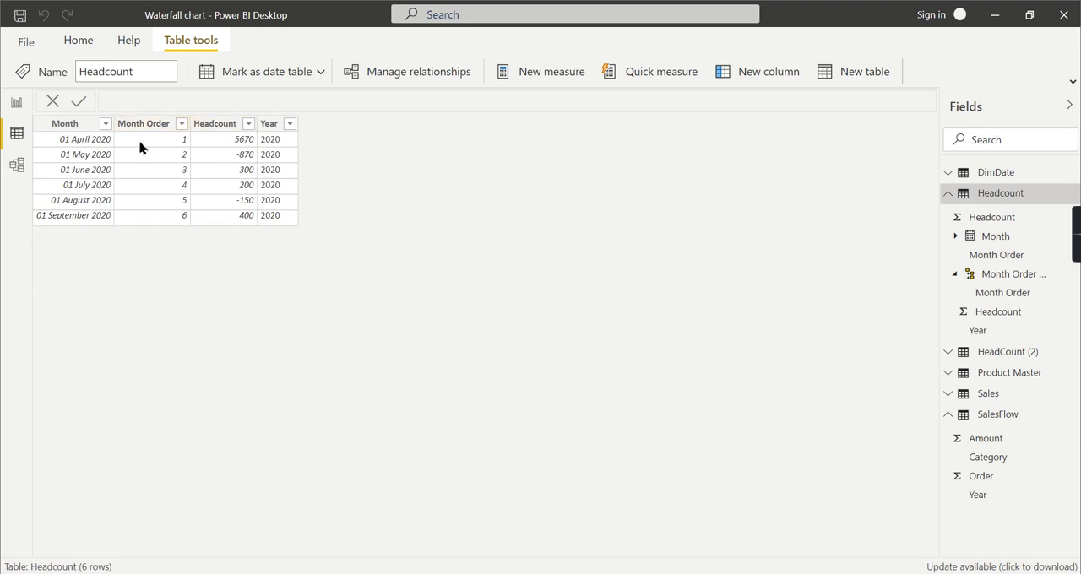
mouse_move(338, 213)
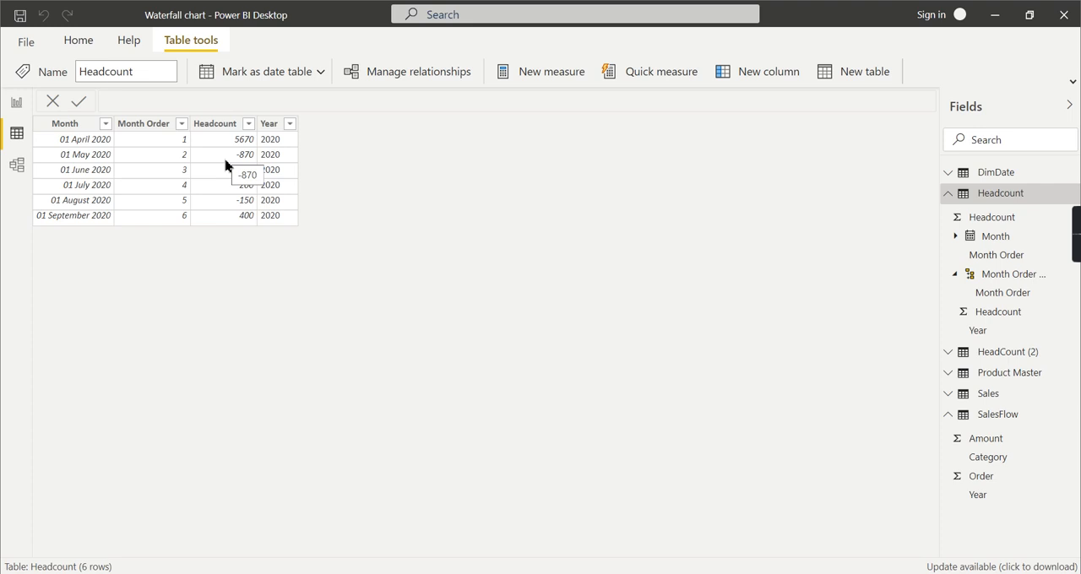
mouse_move(235, 161)
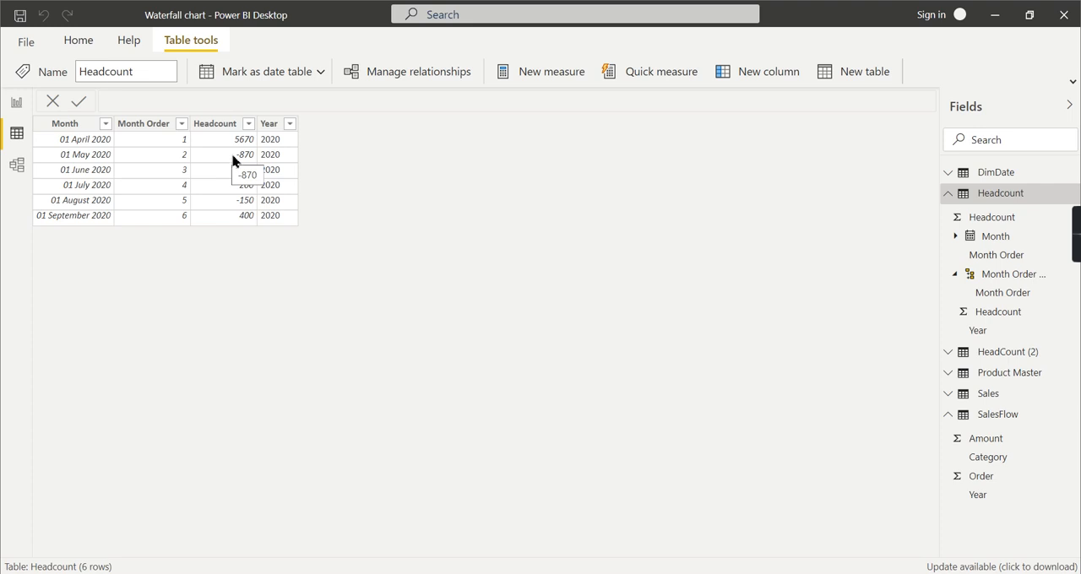
mouse_move(239, 160)
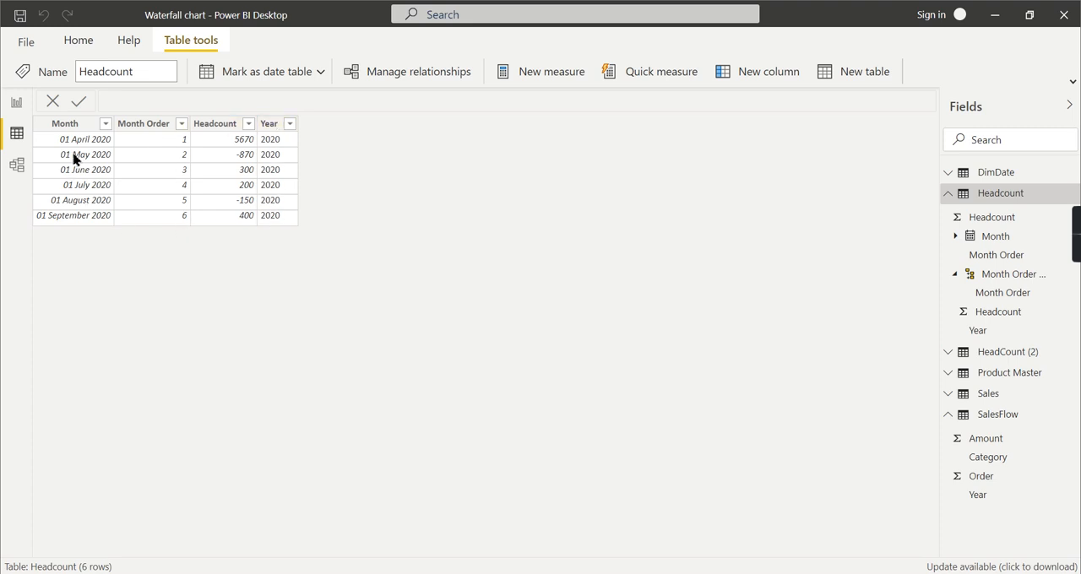
mouse_move(247, 245)
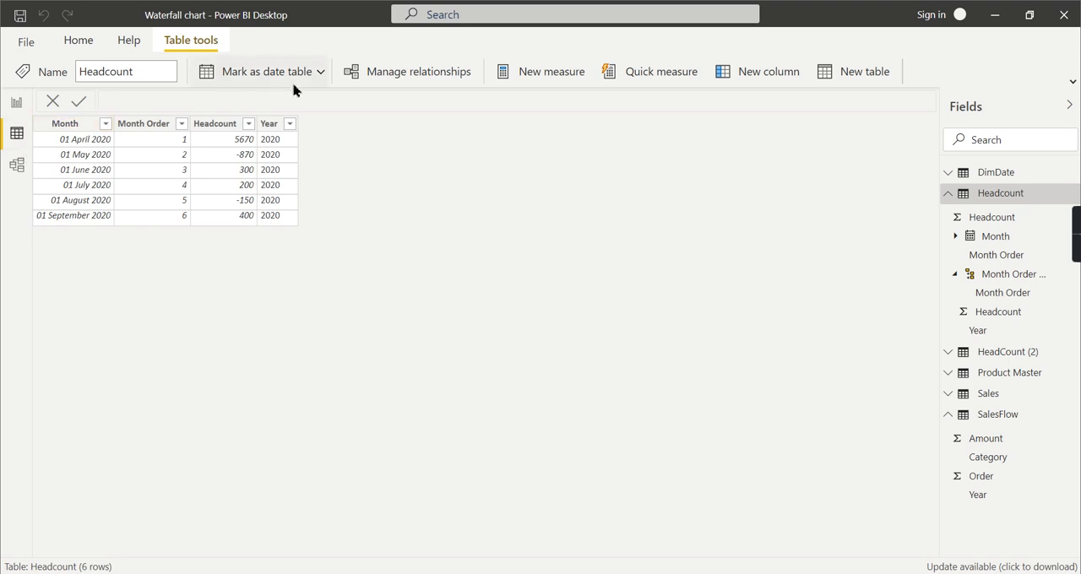
mouse_move(213, 176)
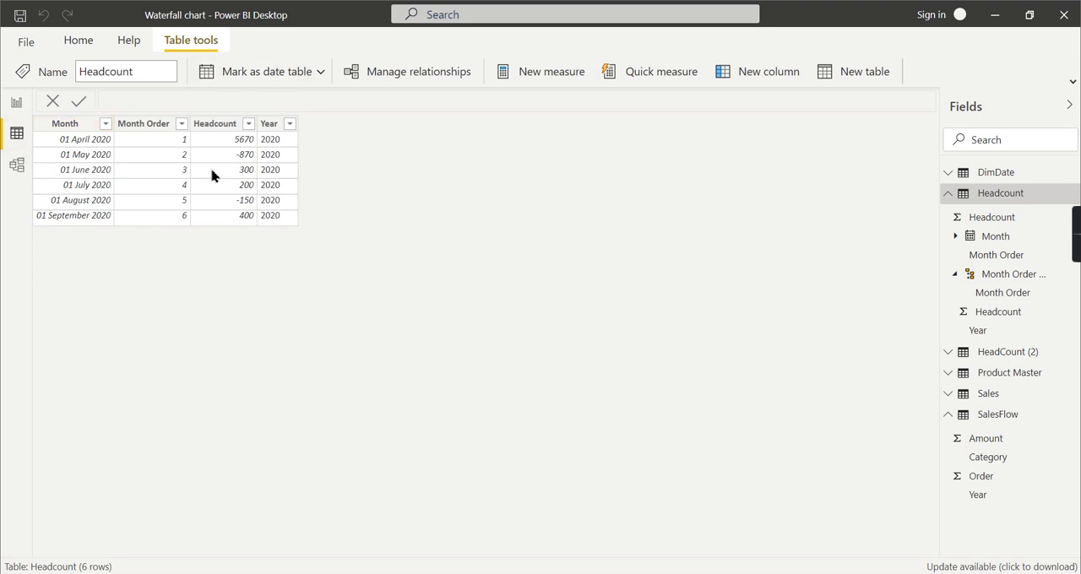
mouse_move(17, 102)
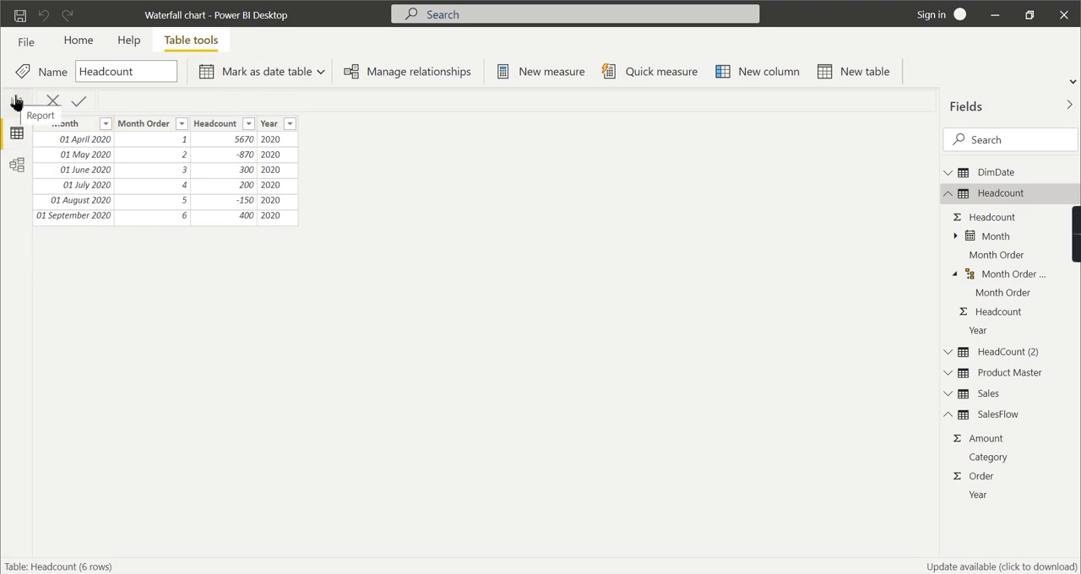
Return to the report page with the Amount and Headcount waterfall charts.
left_click(17, 105)
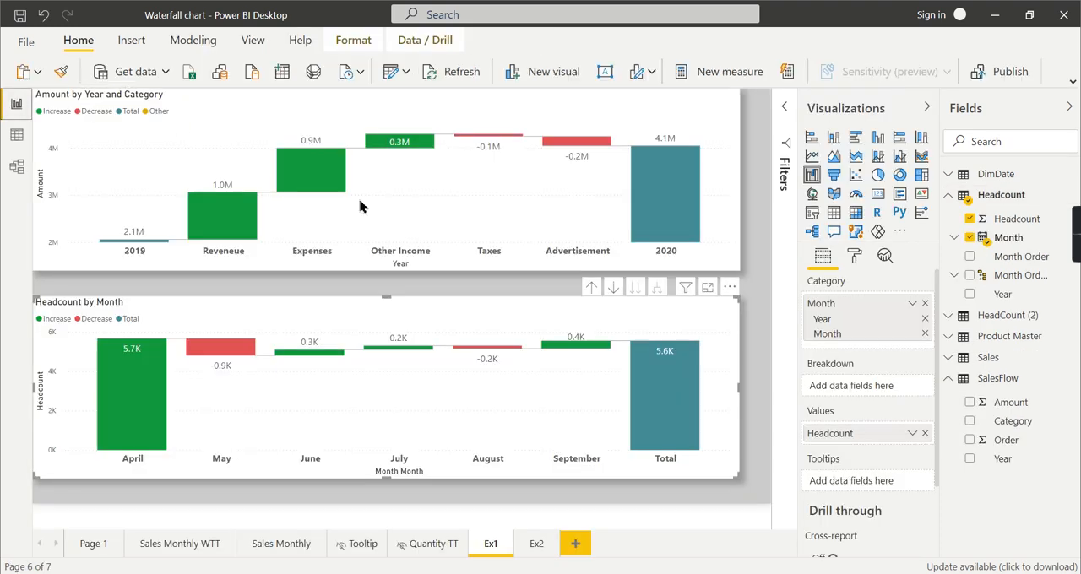
mouse_move(104, 458)
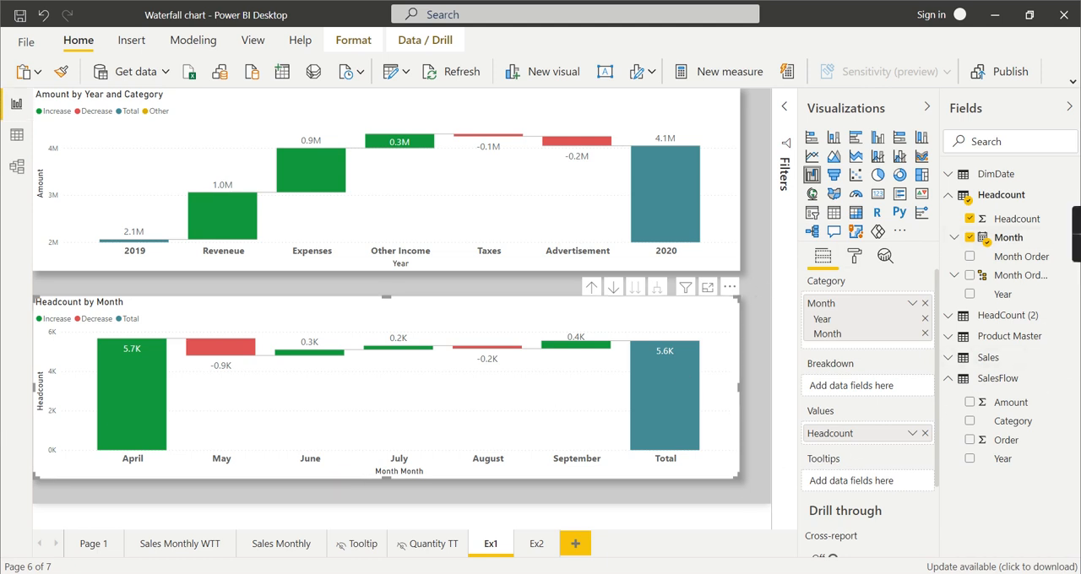
mouse_move(731, 424)
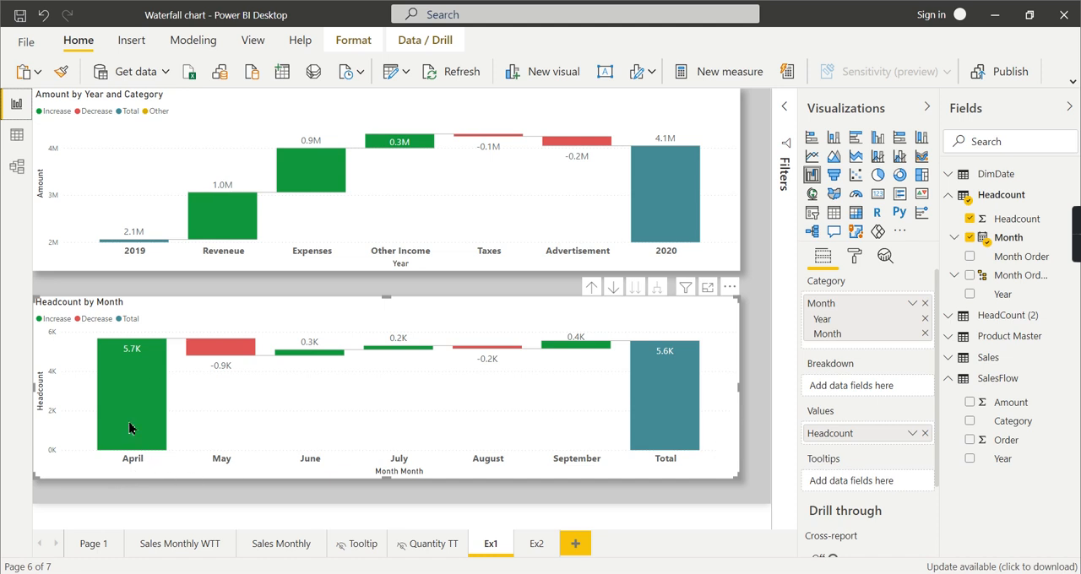
mouse_move(131, 429)
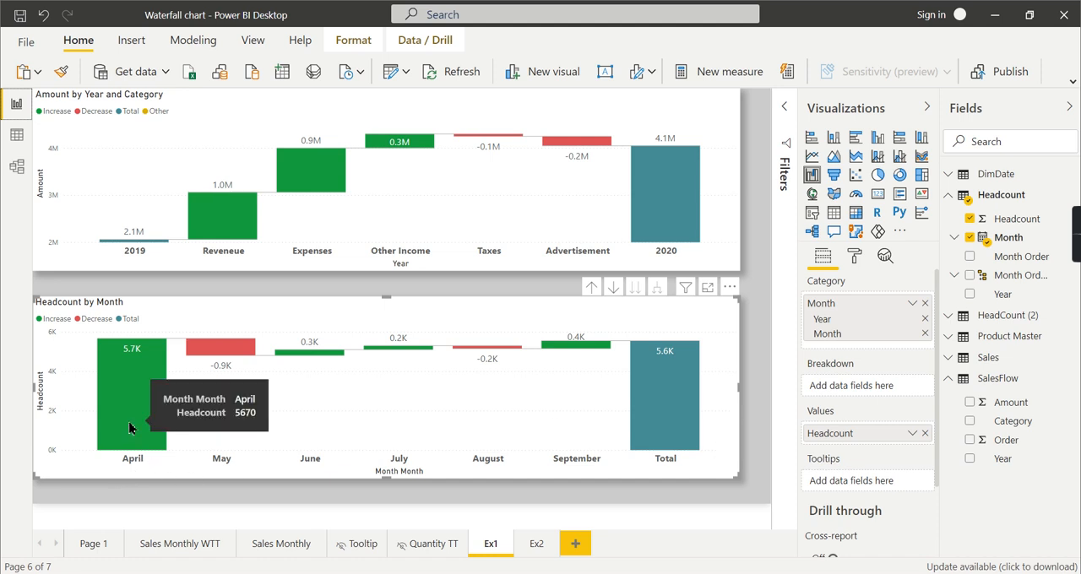
mouse_move(797, 240)
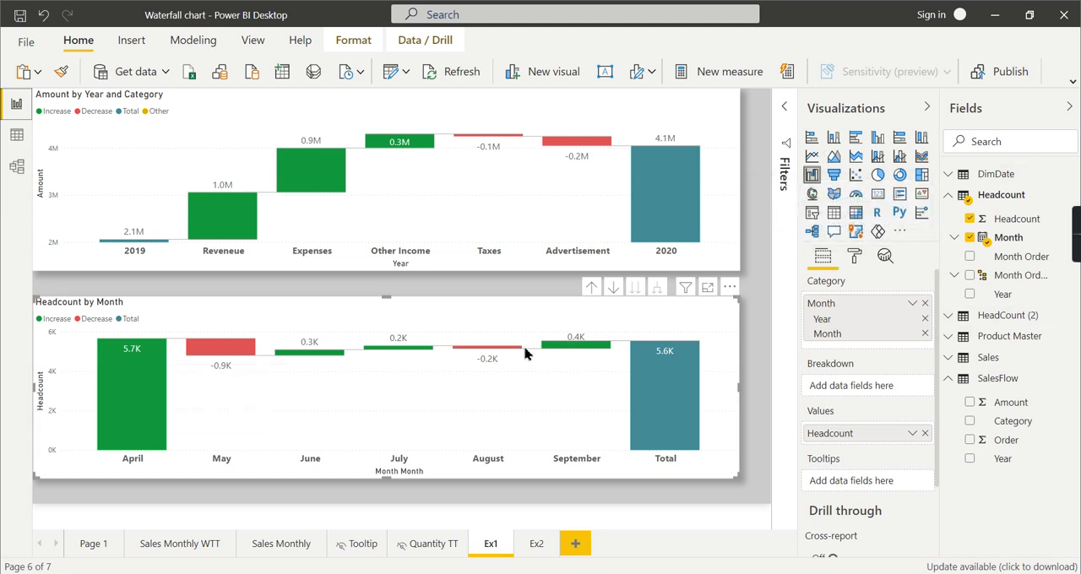
mouse_move(256, 470)
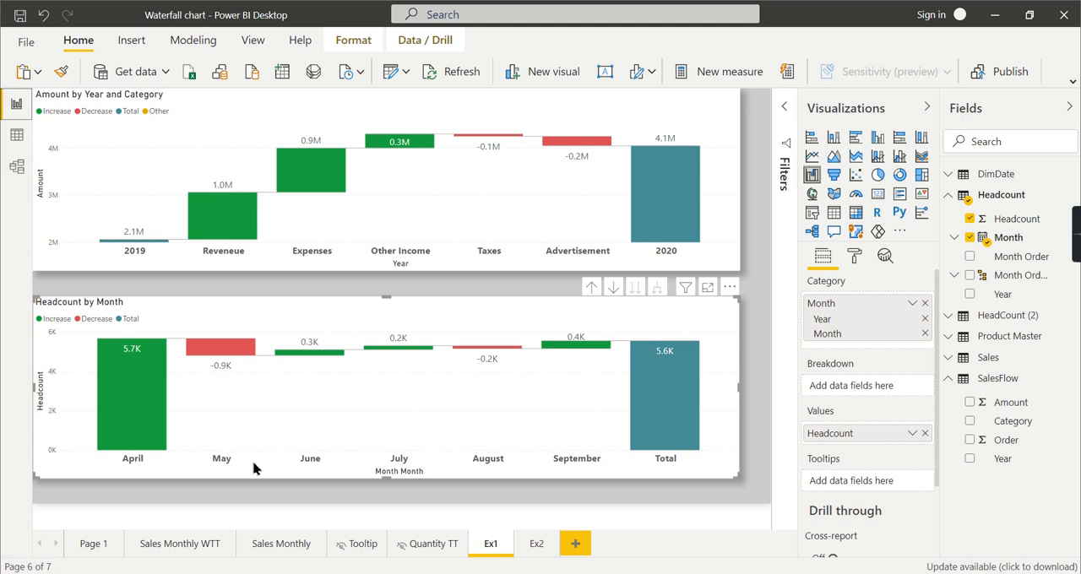
mouse_move(317, 453)
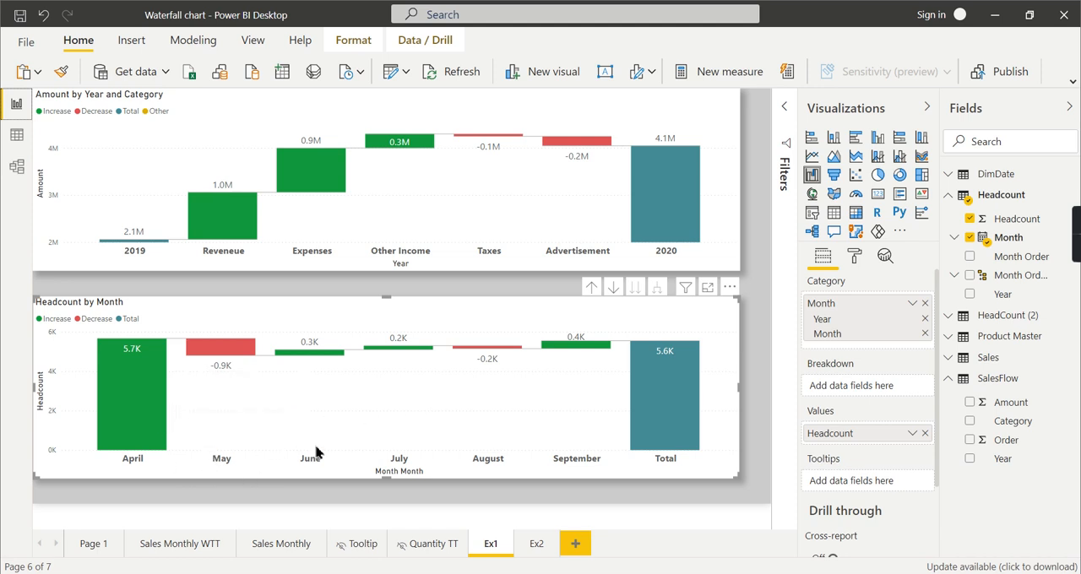
mouse_move(571, 419)
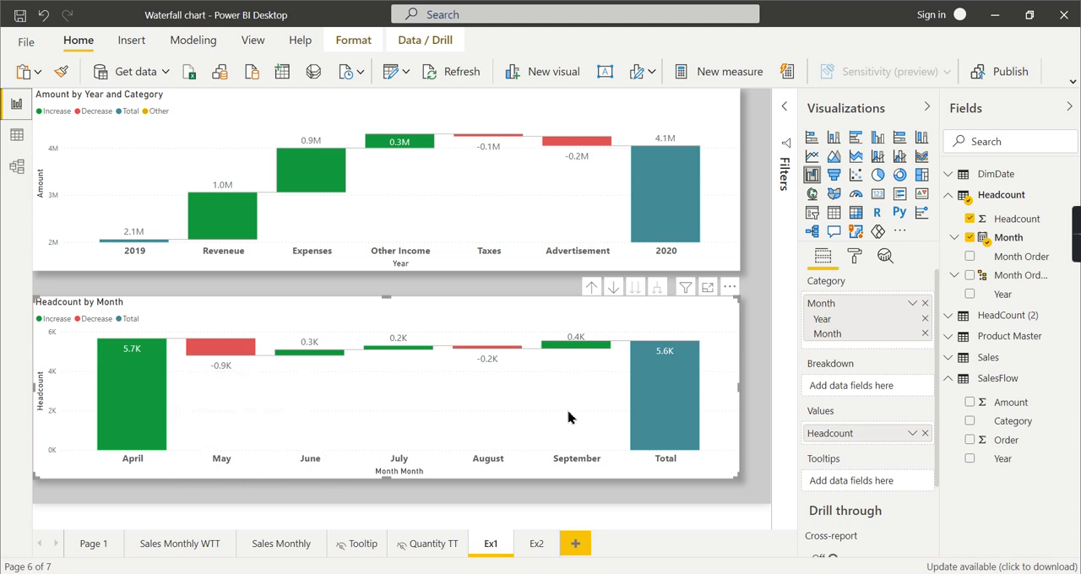
mouse_move(757, 420)
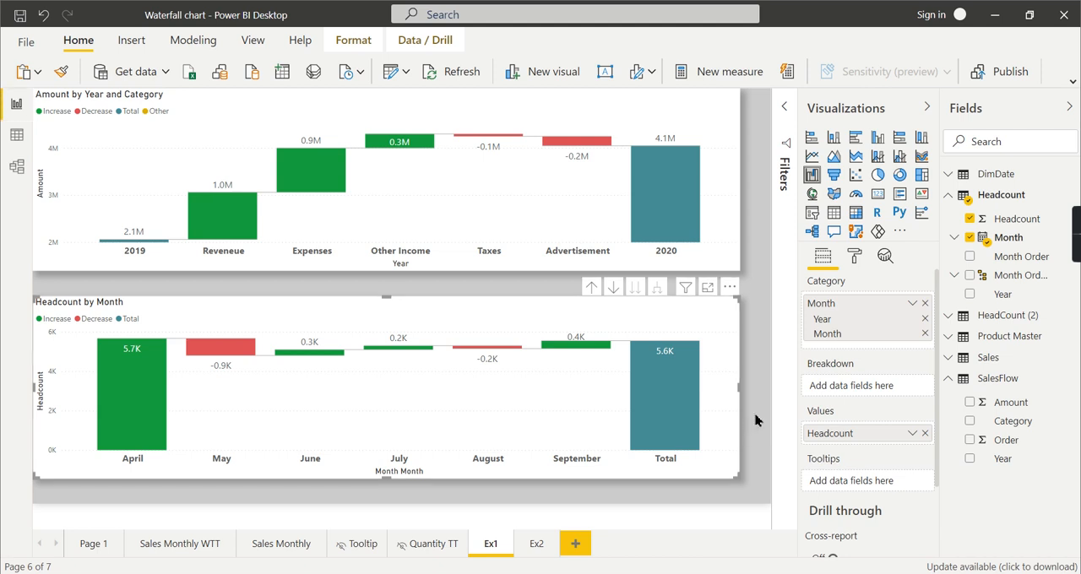
mouse_move(778, 460)
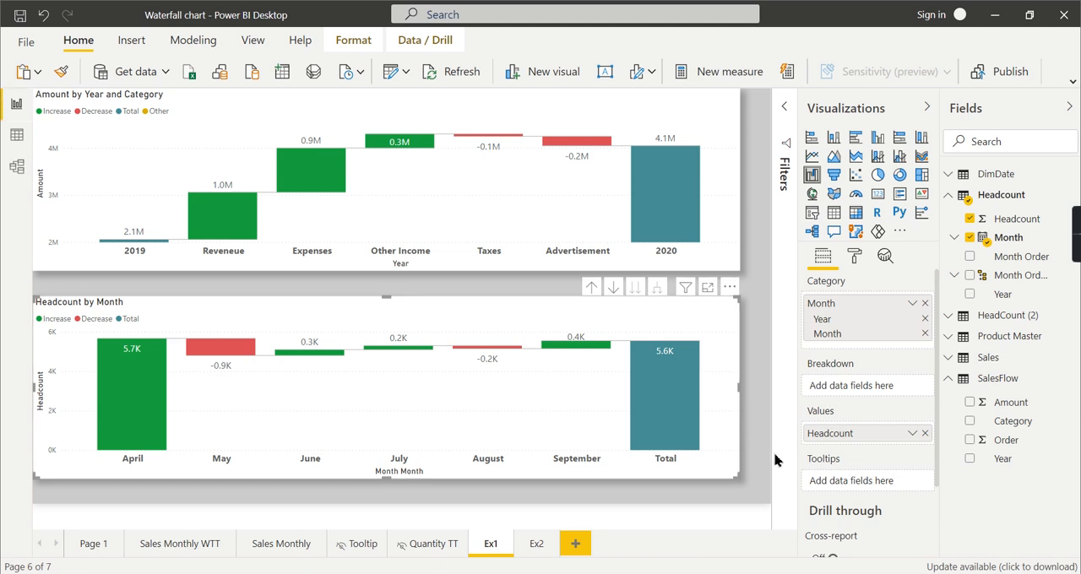
mouse_move(781, 426)
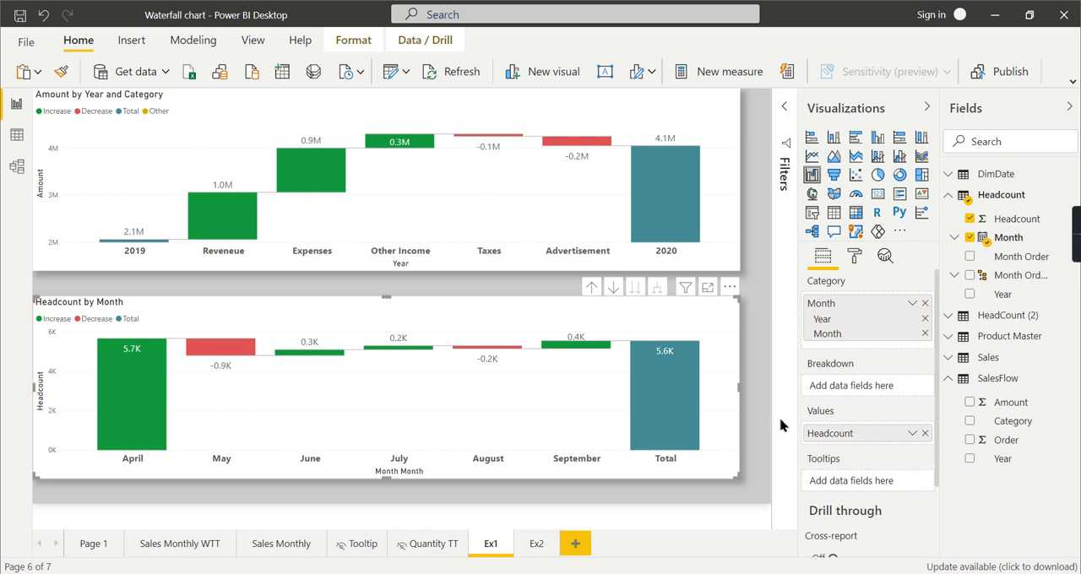
mouse_move(219, 367)
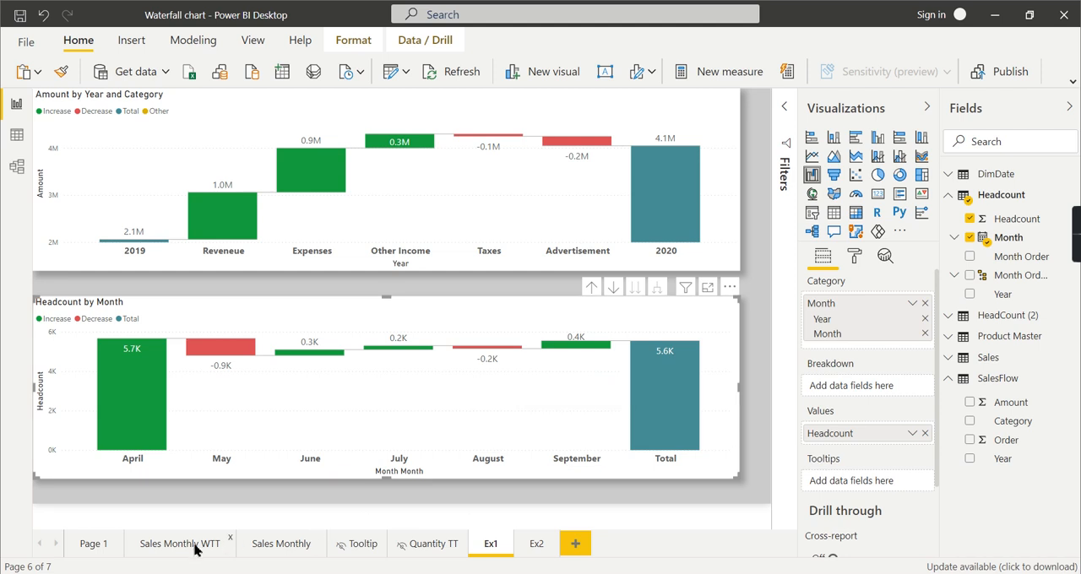
left_click(180, 544)
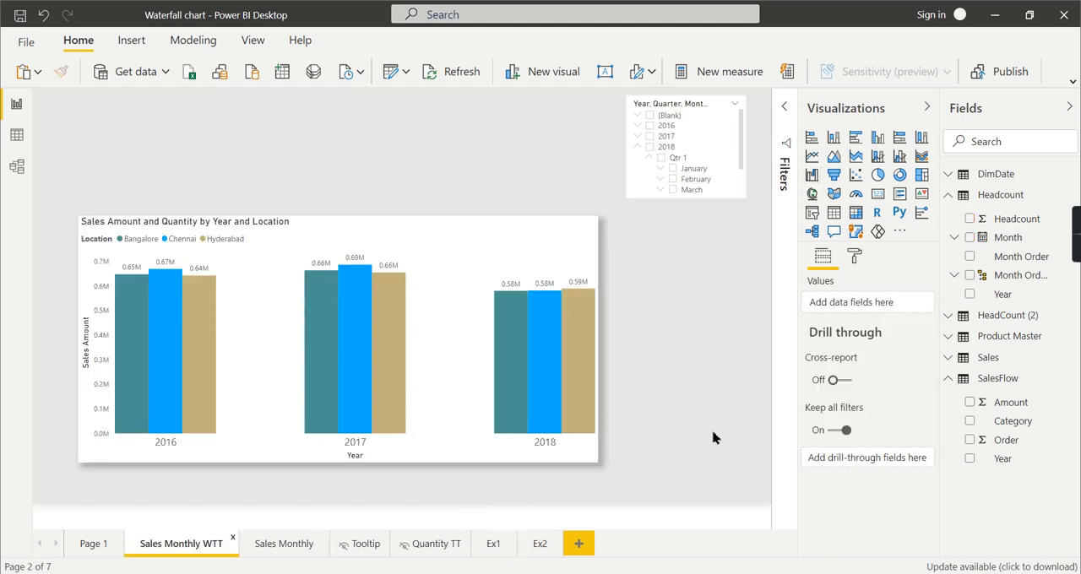
mouse_move(680, 378)
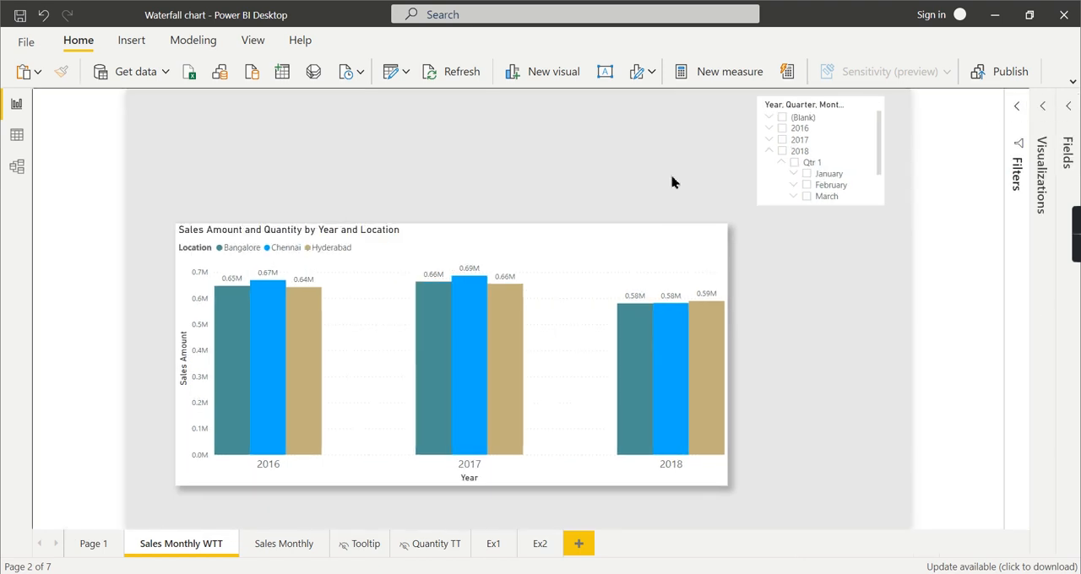
left_click(453, 354)
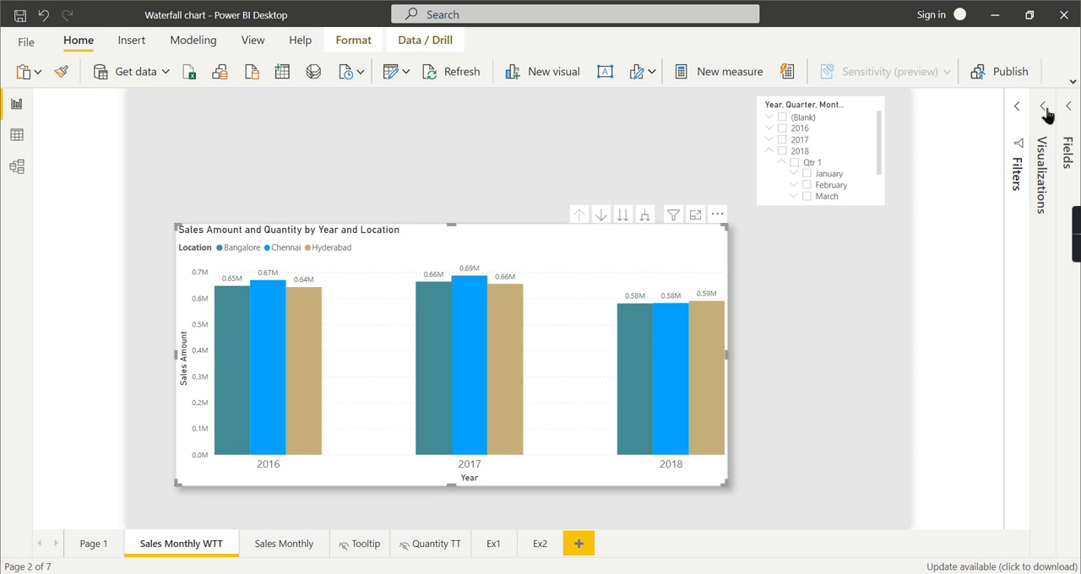
left_click(1044, 107)
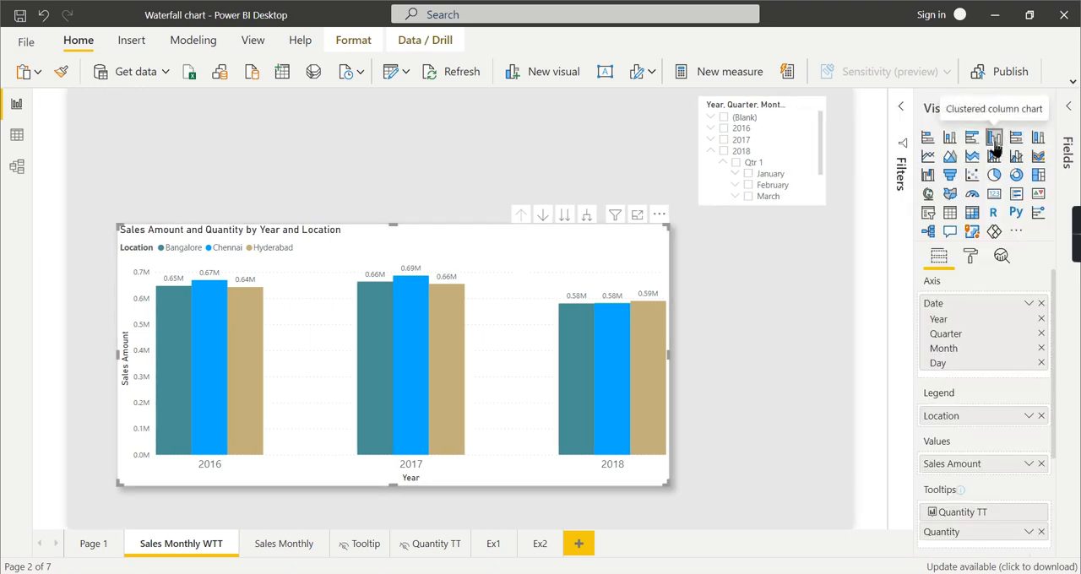
mouse_move(228, 426)
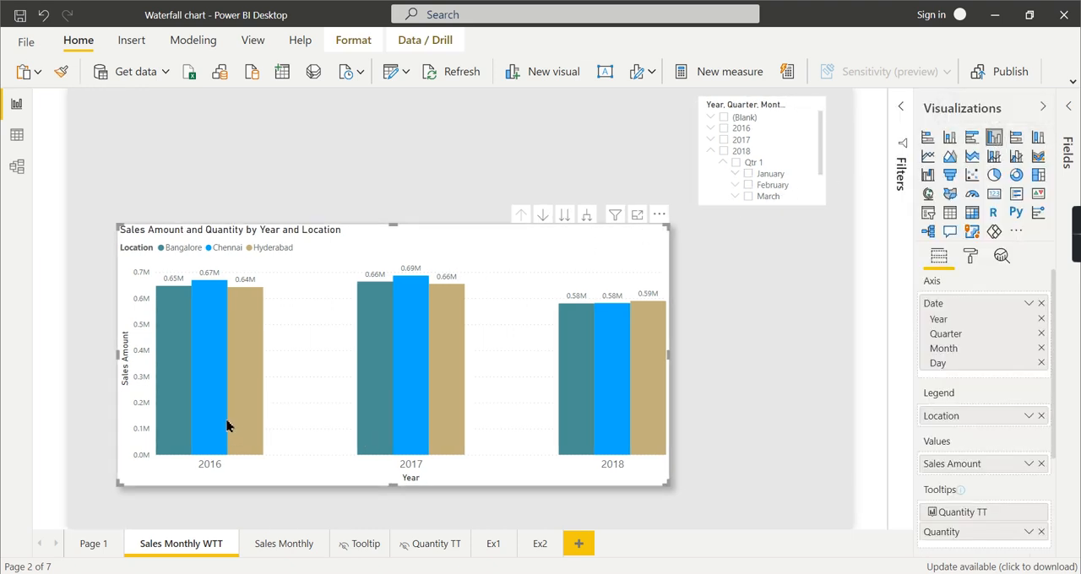
mouse_move(176, 410)
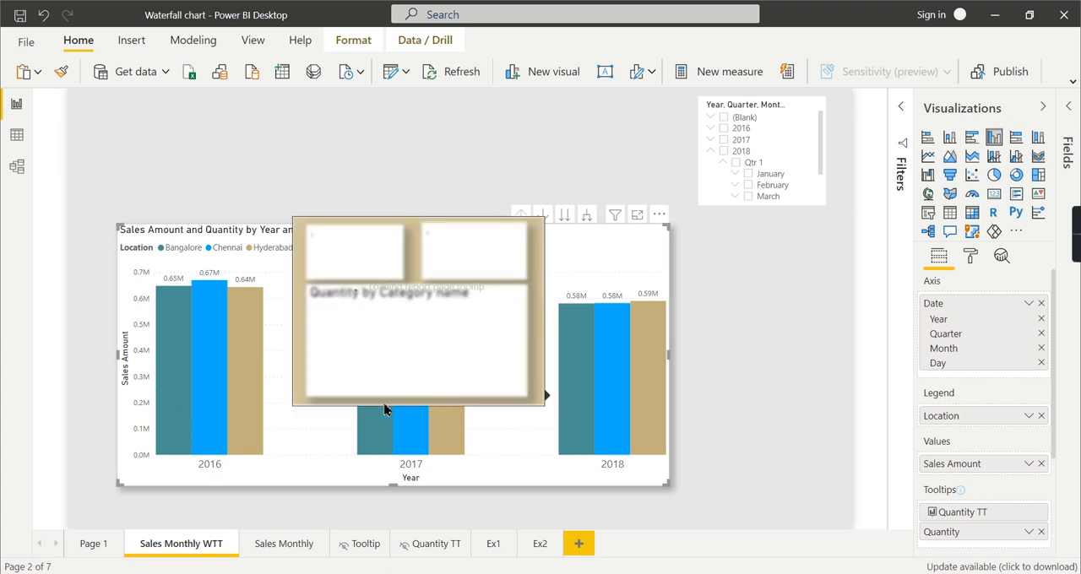
mouse_move(227, 429)
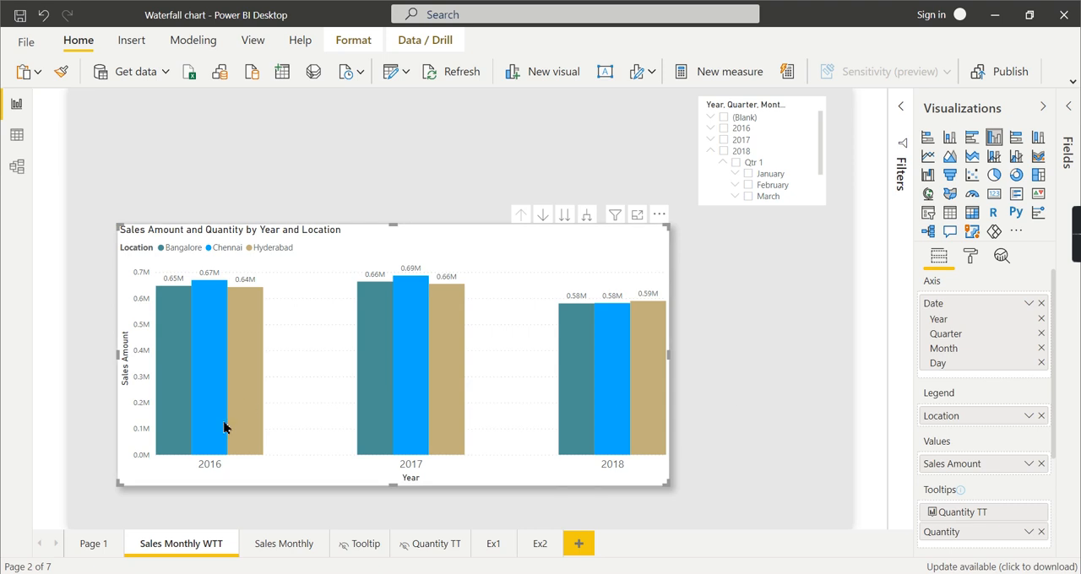
mouse_move(649, 453)
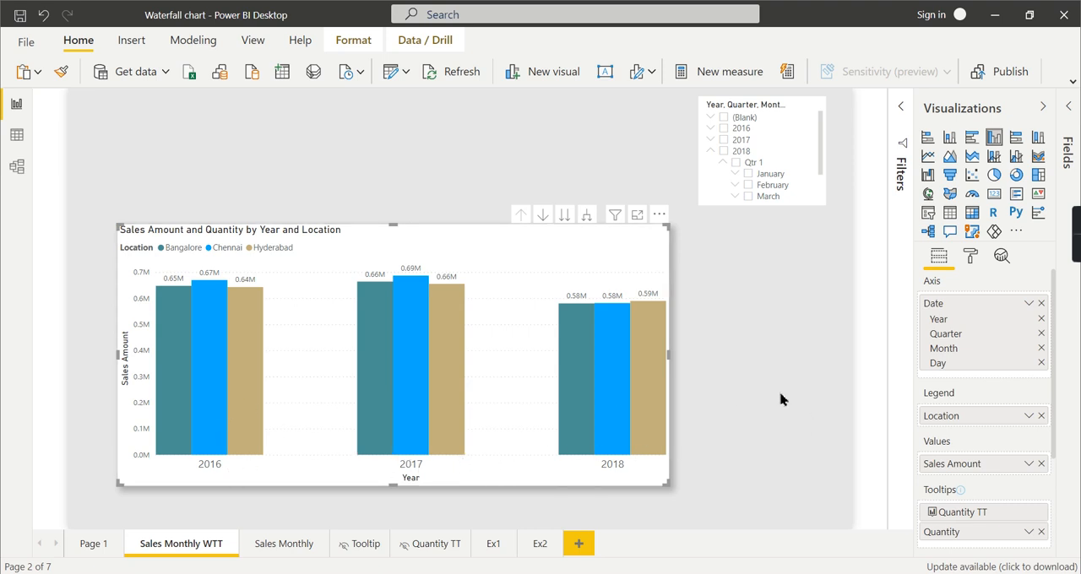
mouse_move(440, 356)
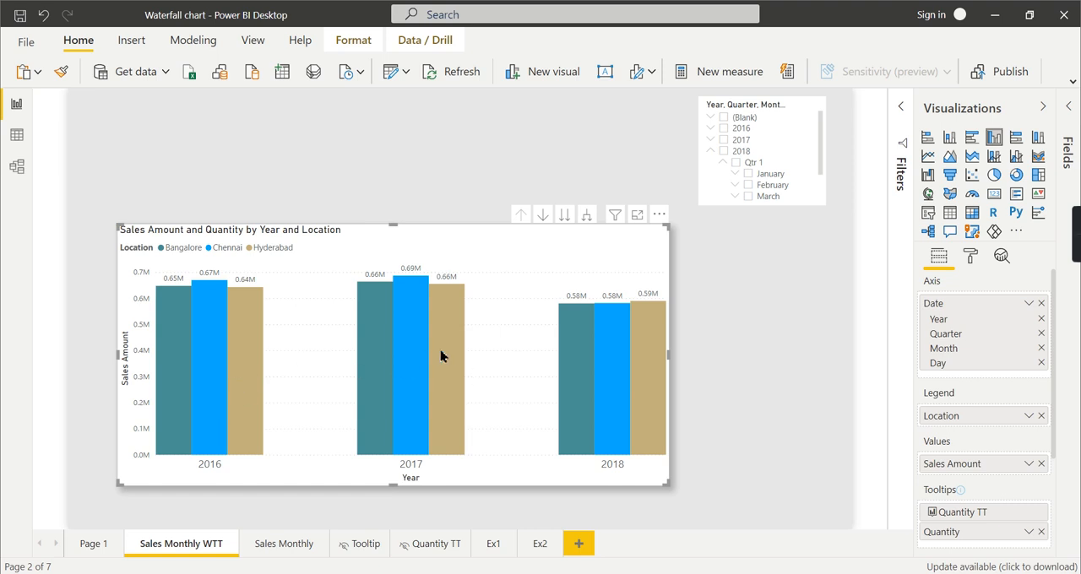
mouse_move(433, 291)
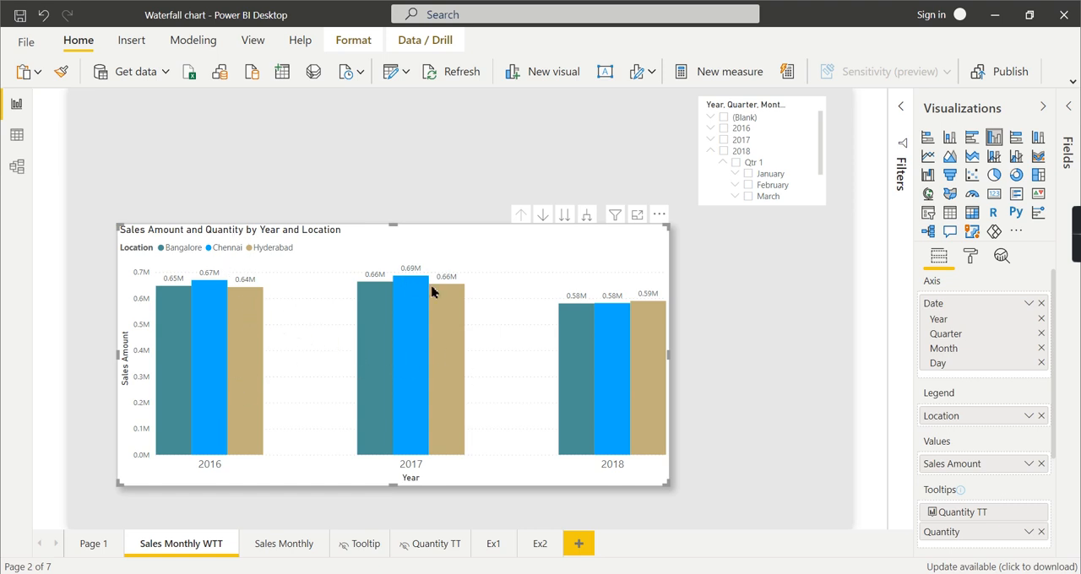
mouse_move(246, 290)
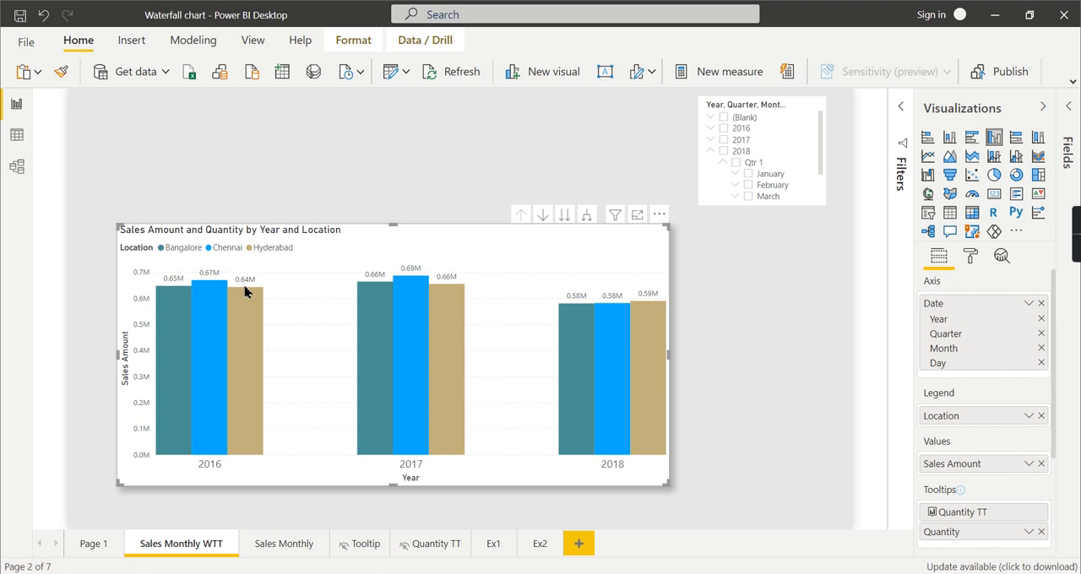
mouse_move(412, 305)
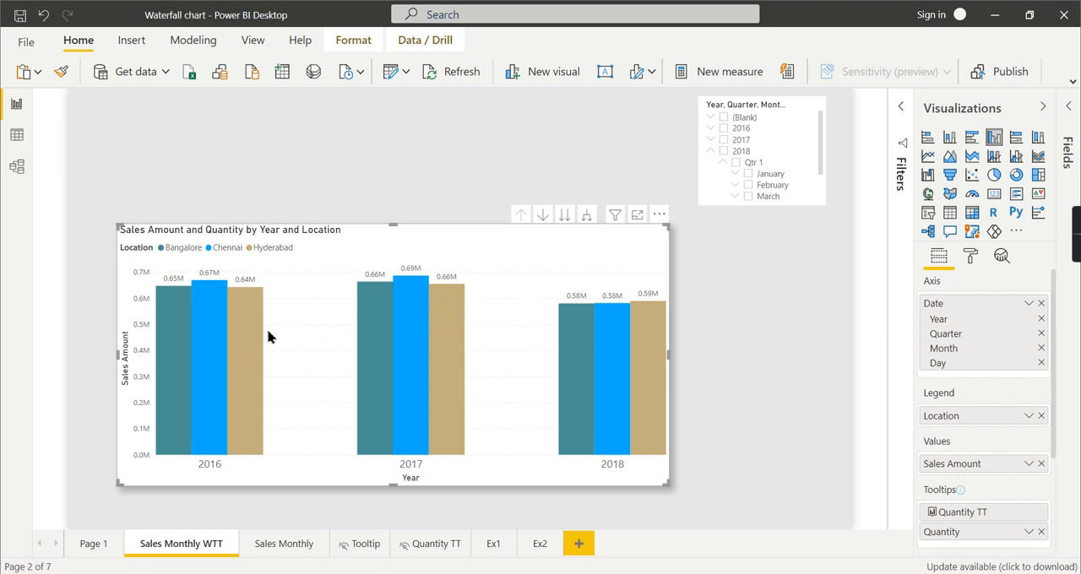
mouse_move(246, 363)
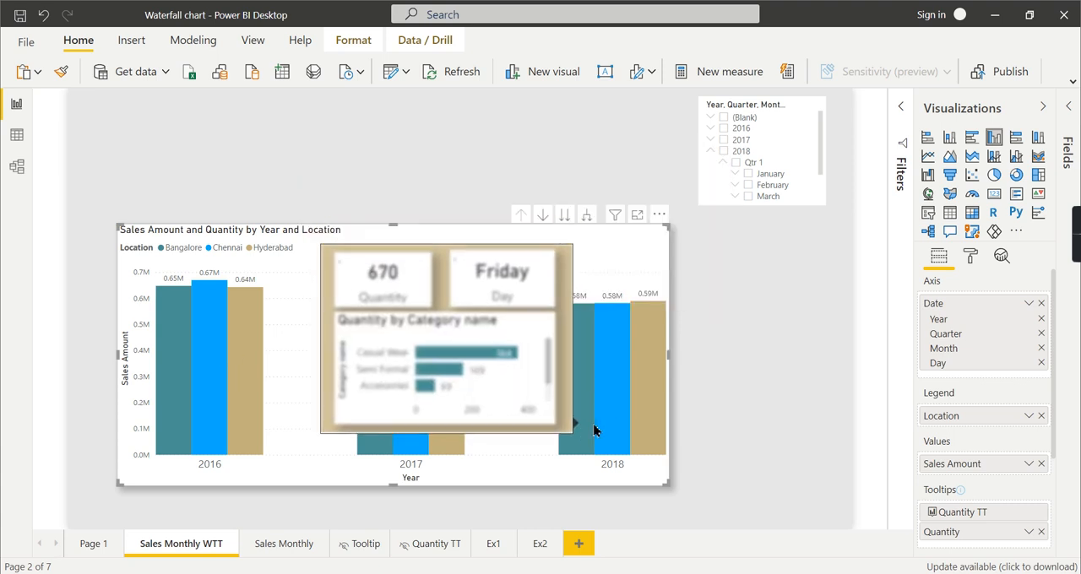
mouse_move(453, 311)
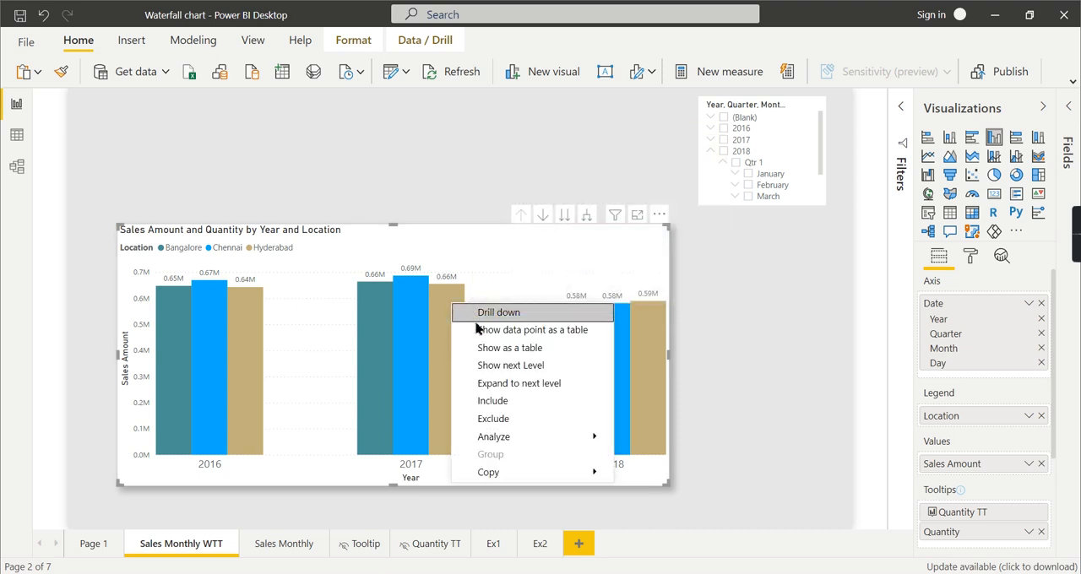
mouse_move(493, 436)
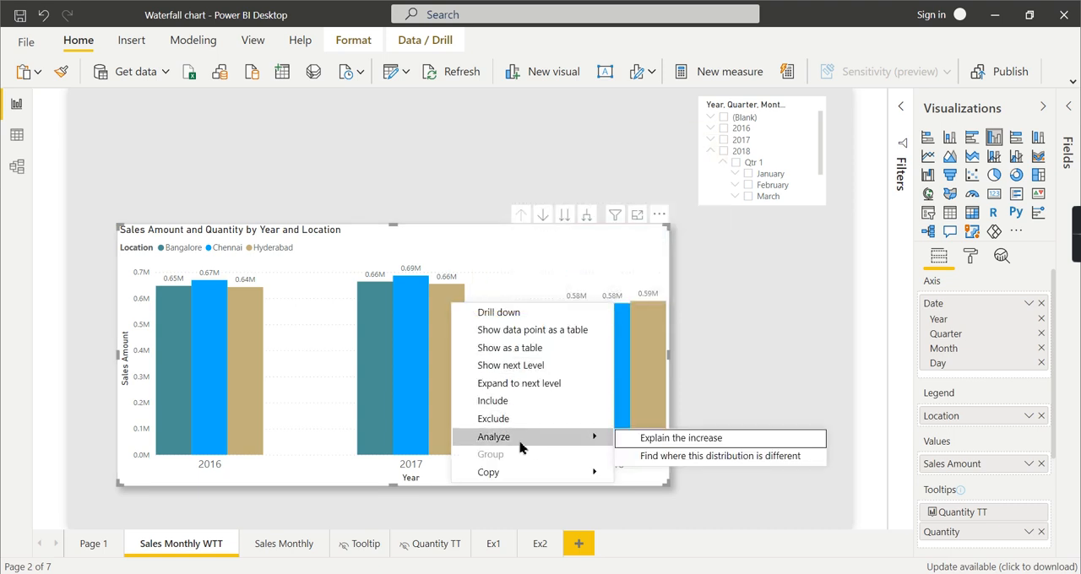
mouse_move(682, 439)
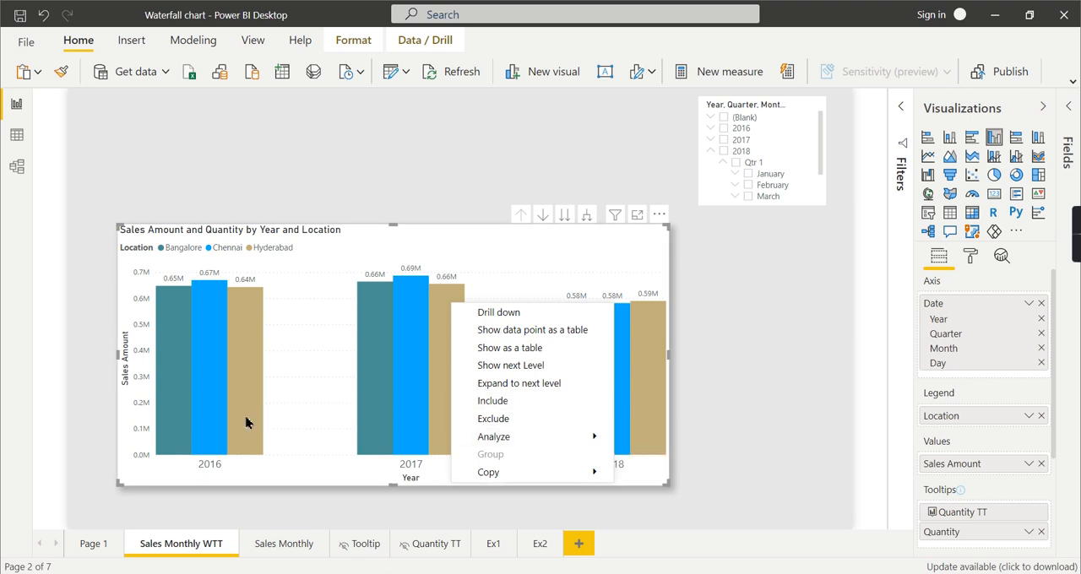
mouse_move(494, 436)
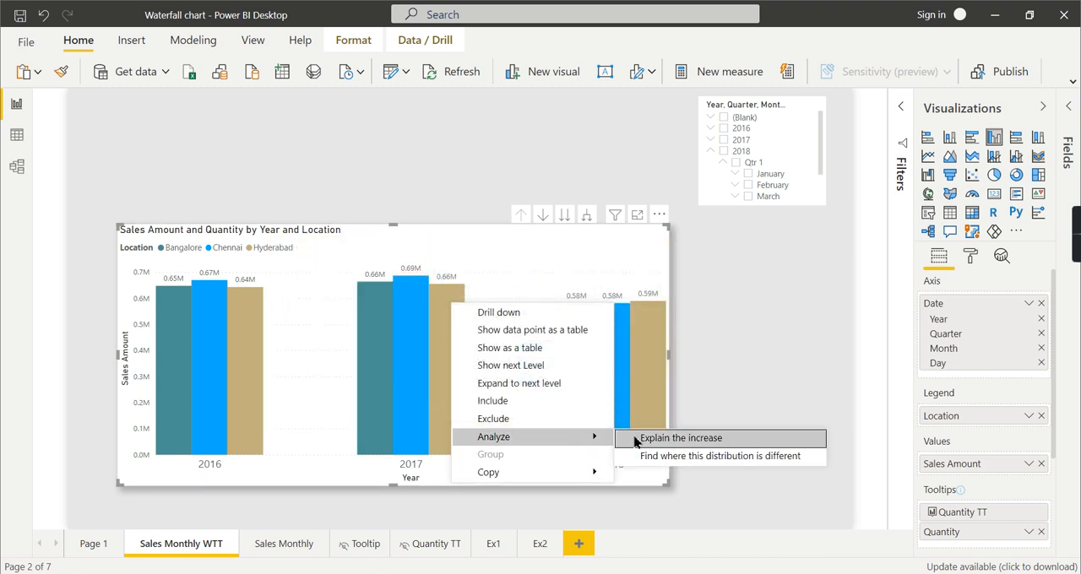
mouse_move(772, 336)
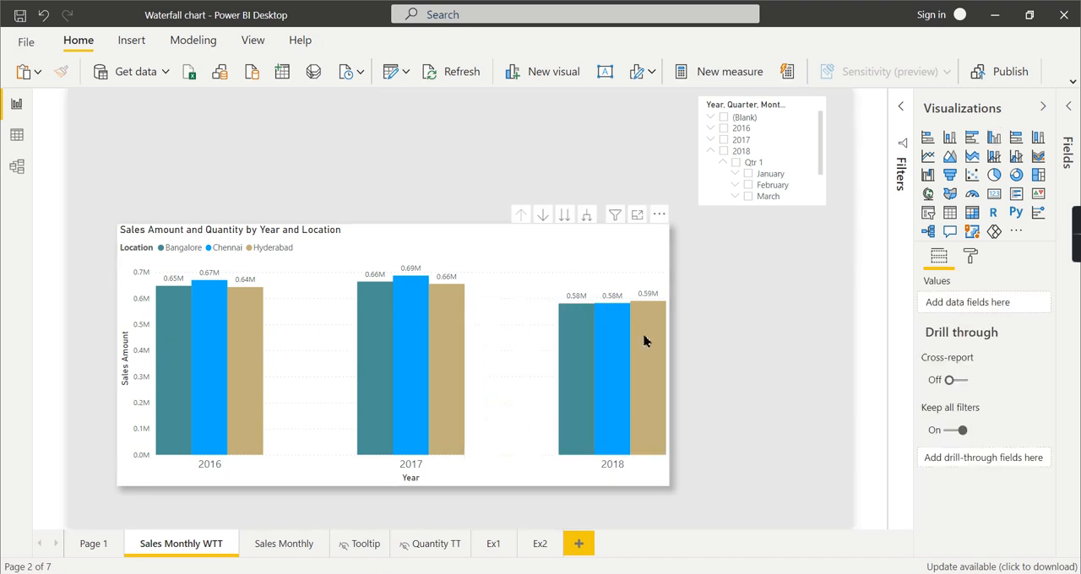
Run Analyze > Explain the increase on the 2017 Hyderabad Sales Amount column.
right_click(646, 341)
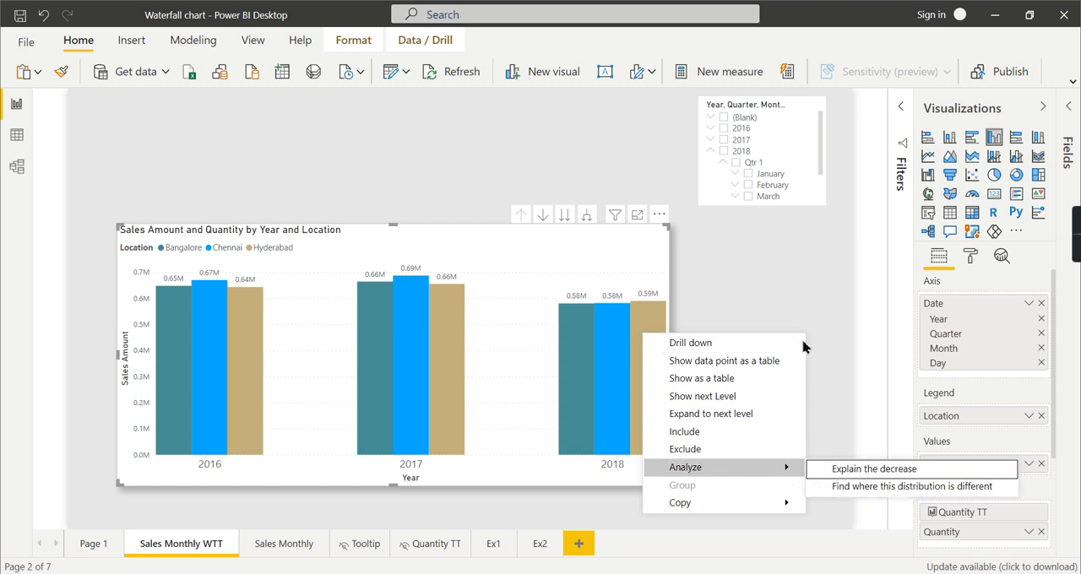
mouse_move(662, 328)
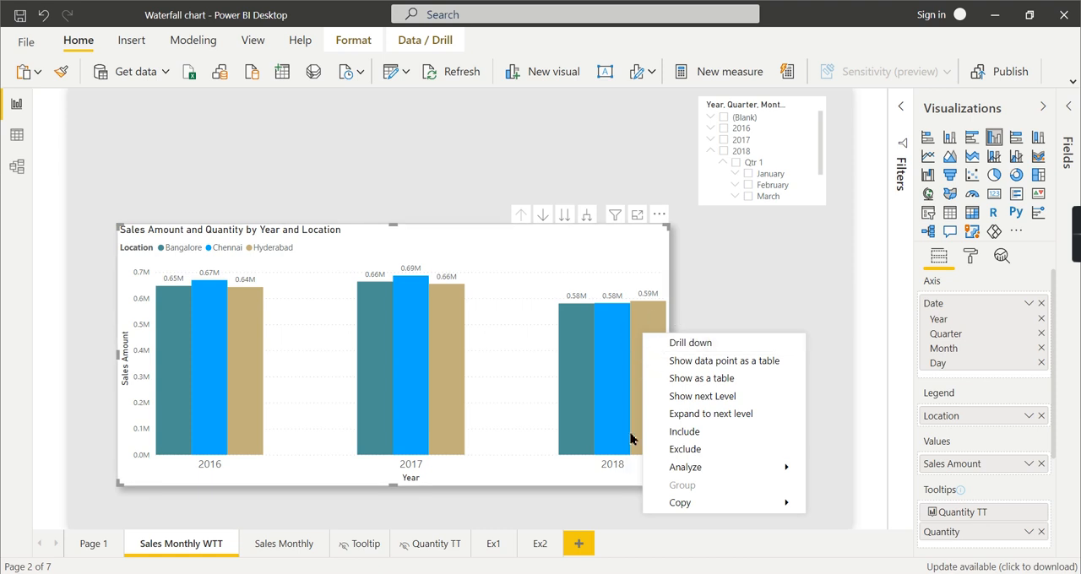
mouse_move(628, 471)
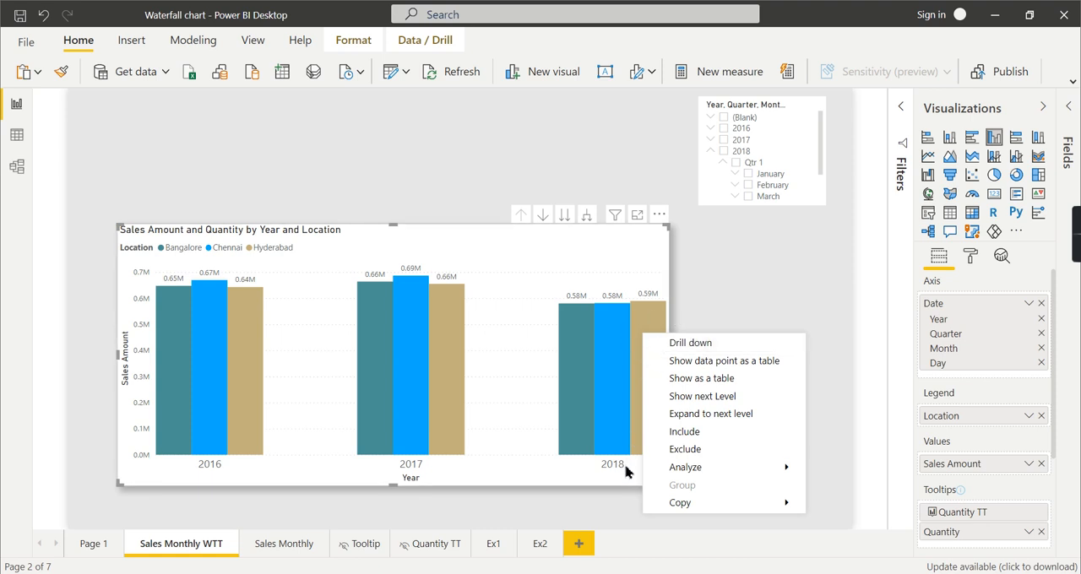
mouse_move(446, 349)
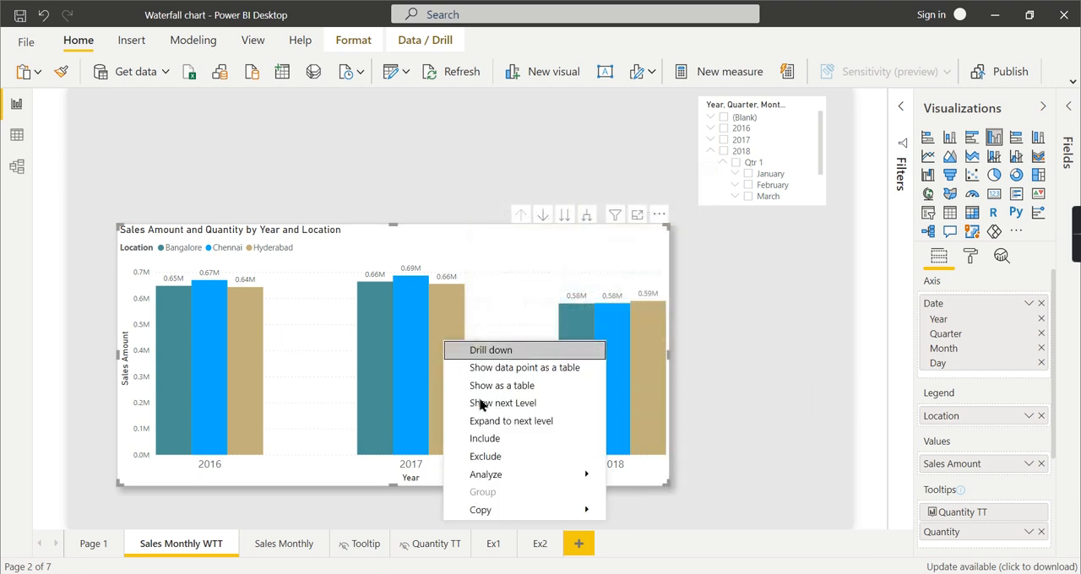
left_click(699, 482)
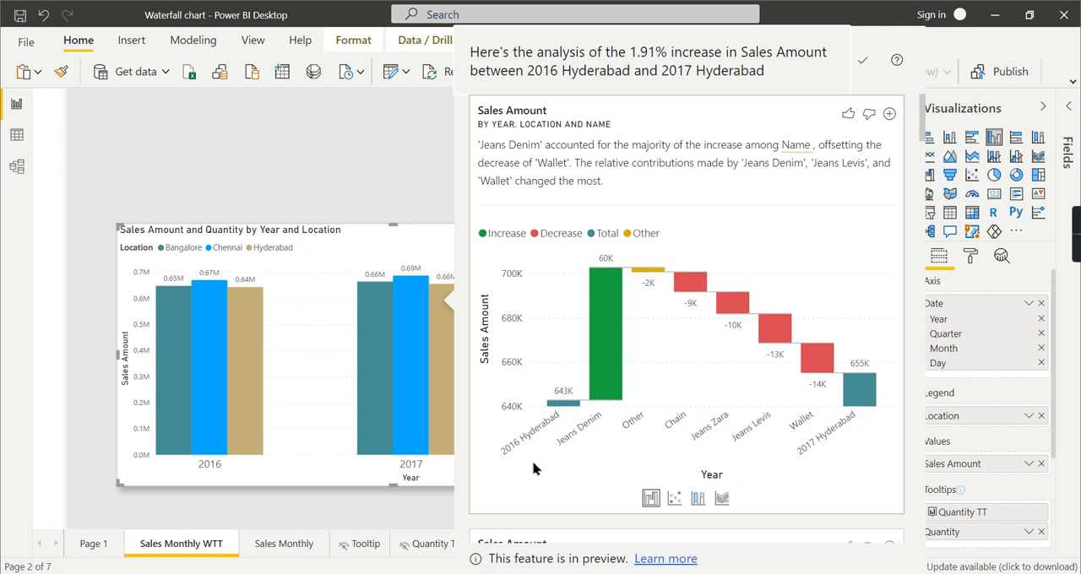
mouse_move(875, 125)
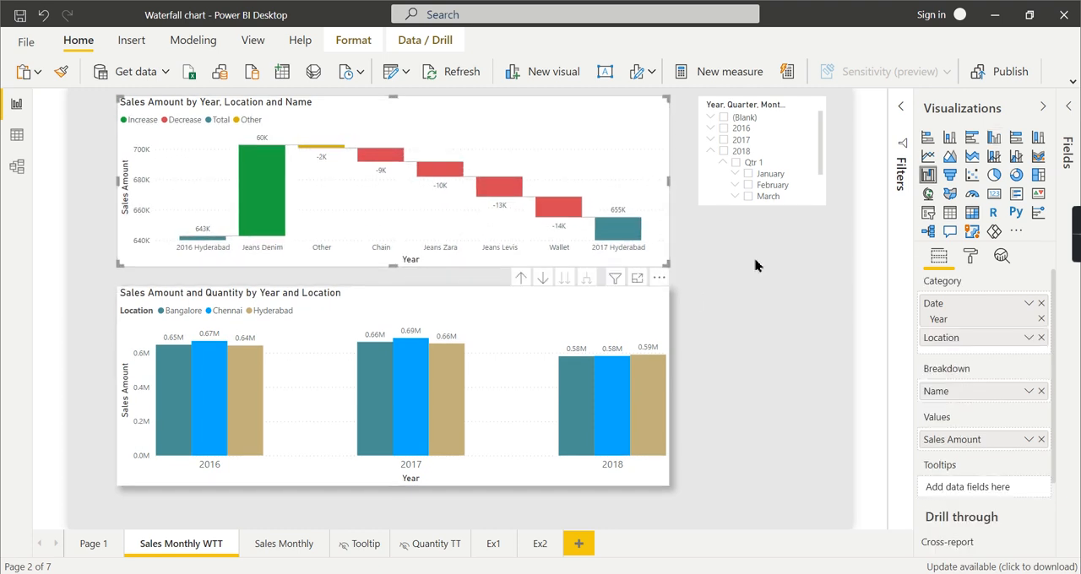
mouse_move(199, 240)
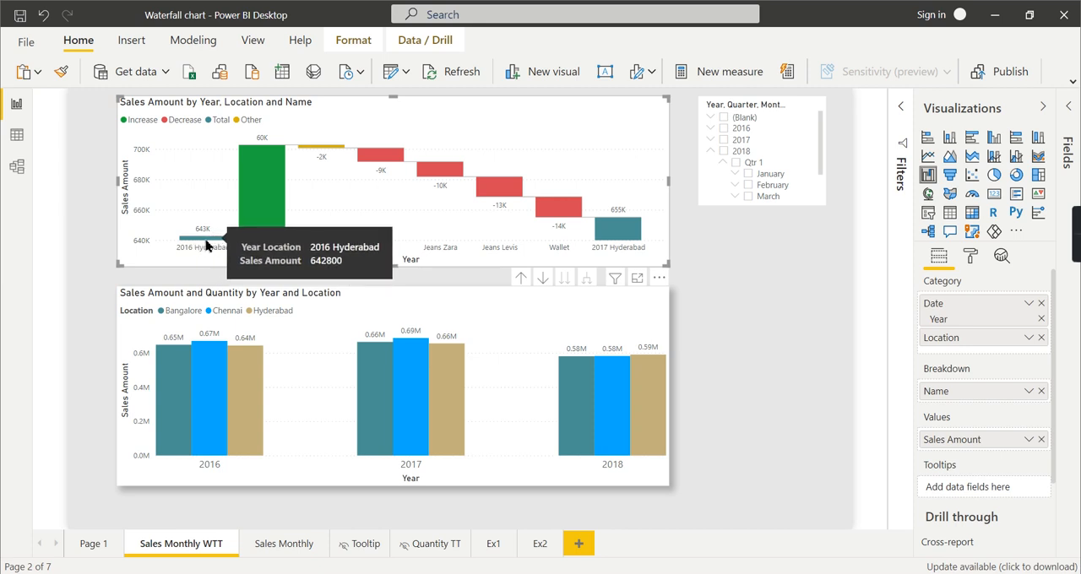
mouse_move(626, 228)
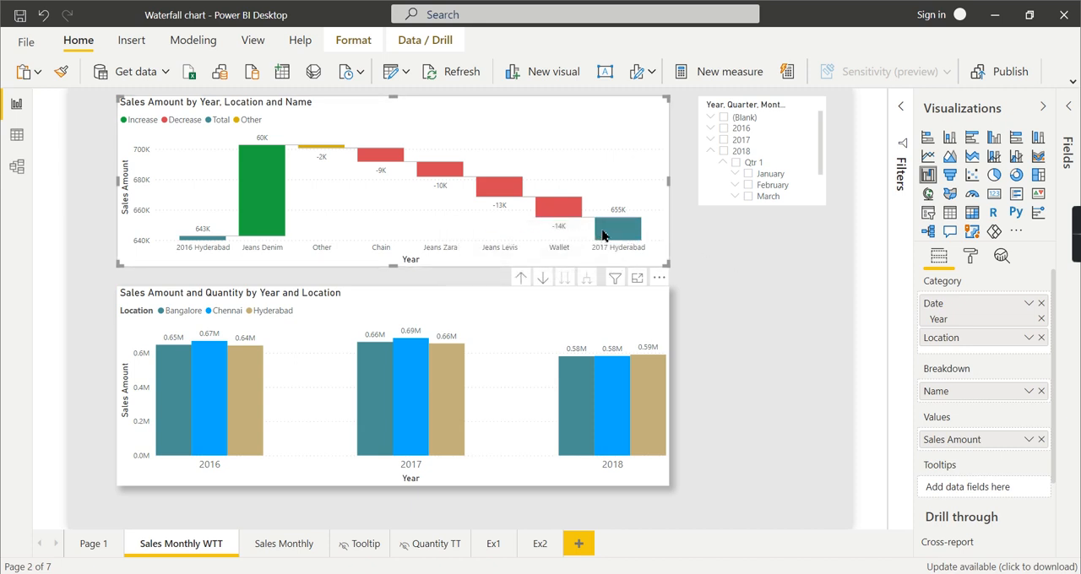
mouse_move(270, 189)
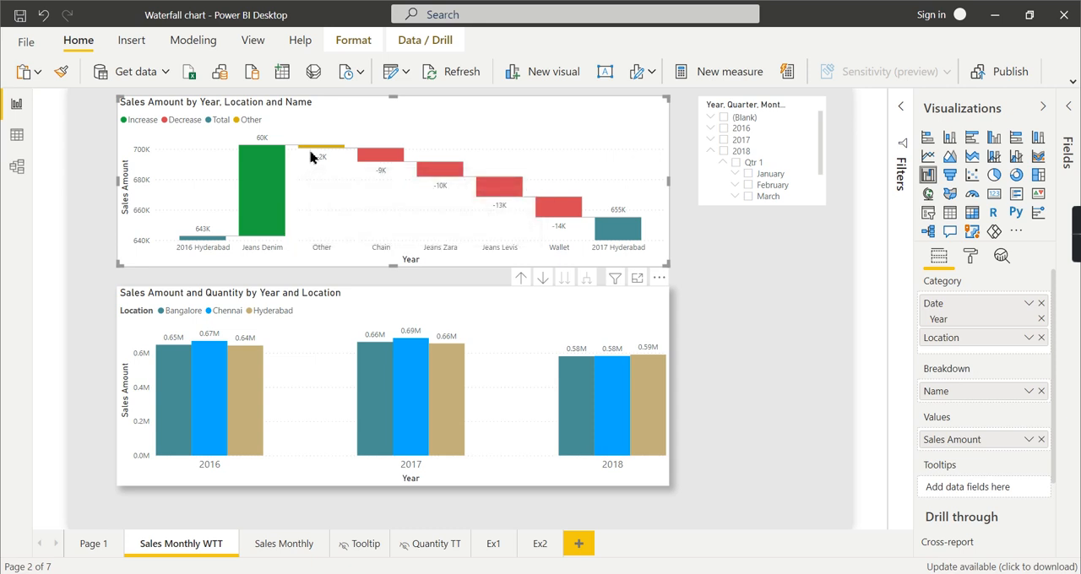
mouse_move(558, 206)
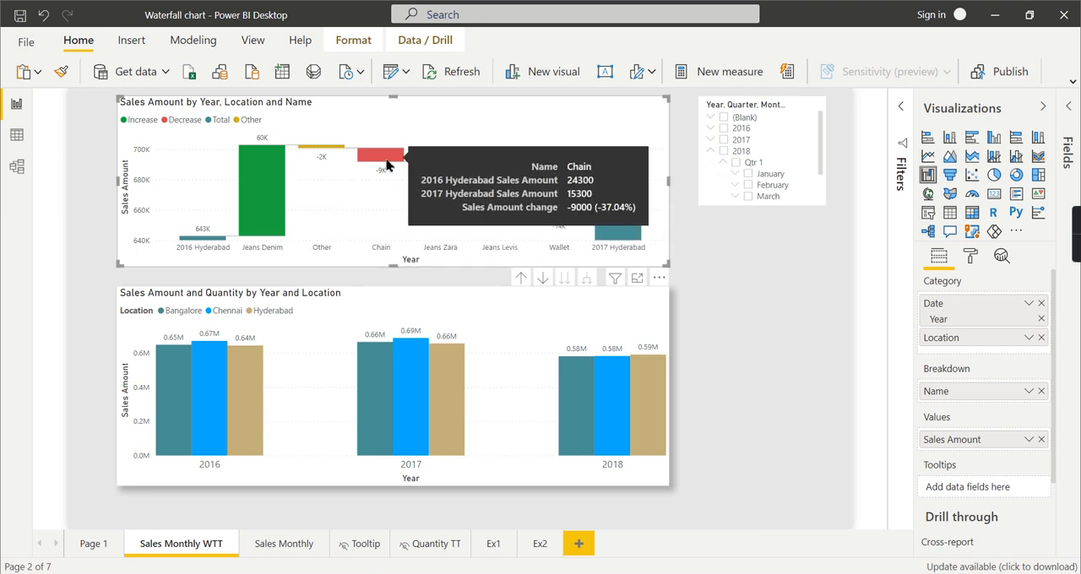
mouse_move(639, 202)
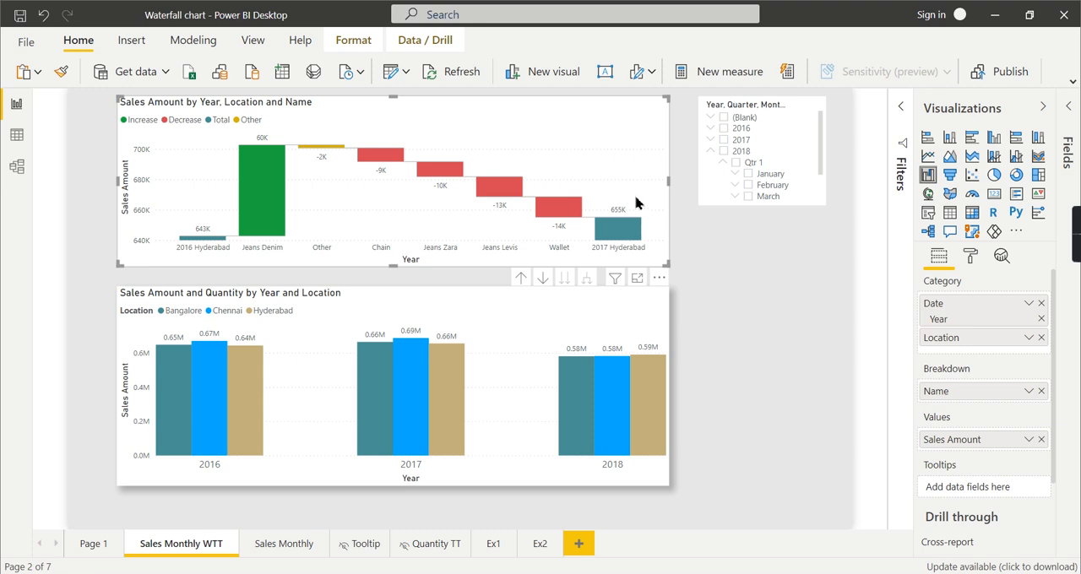
mouse_move(410, 392)
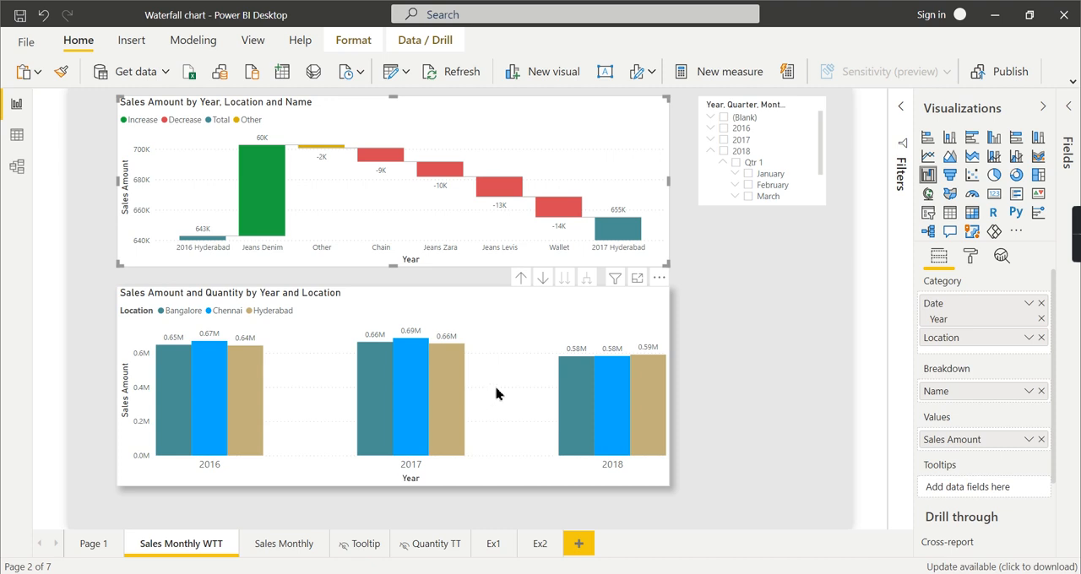
mouse_move(494, 399)
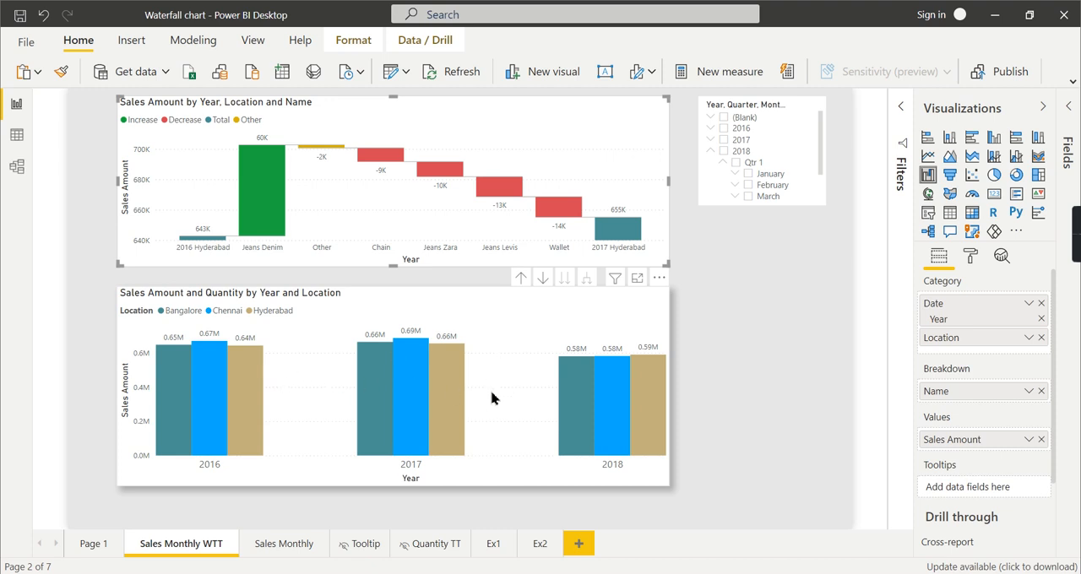
mouse_move(520, 359)
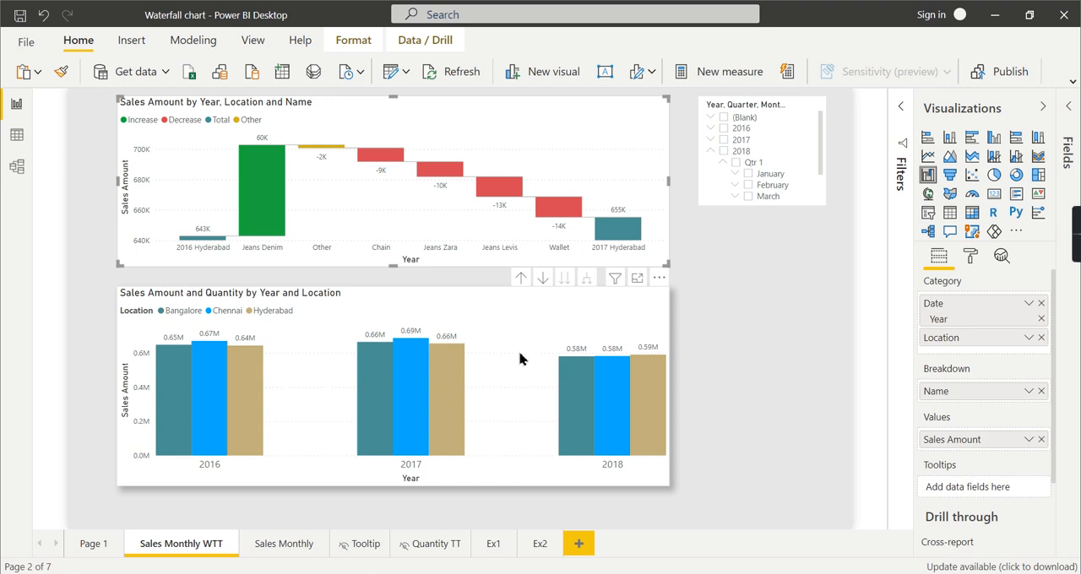
mouse_move(621, 154)
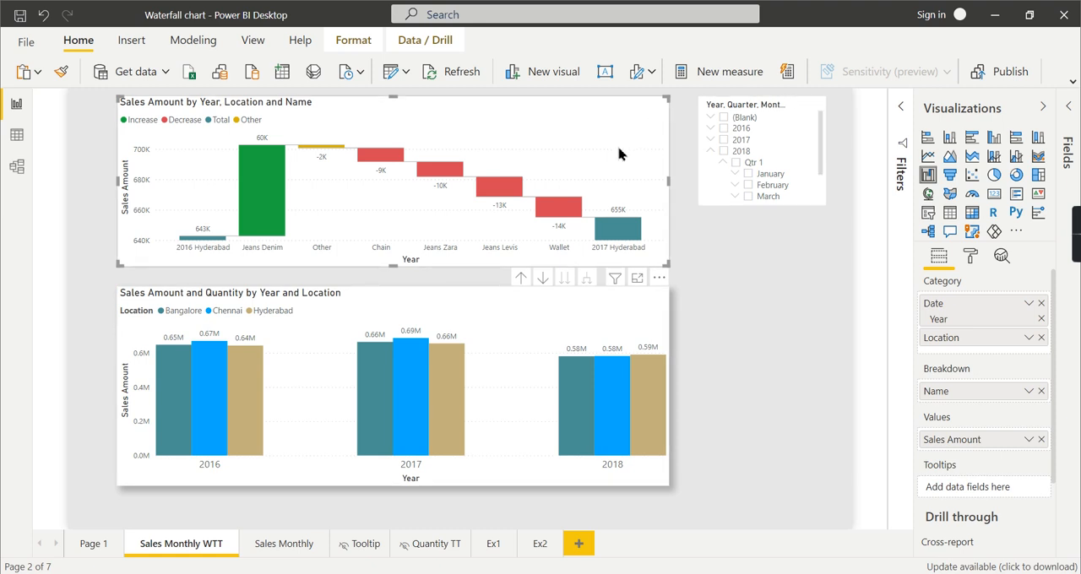
mouse_move(392, 167)
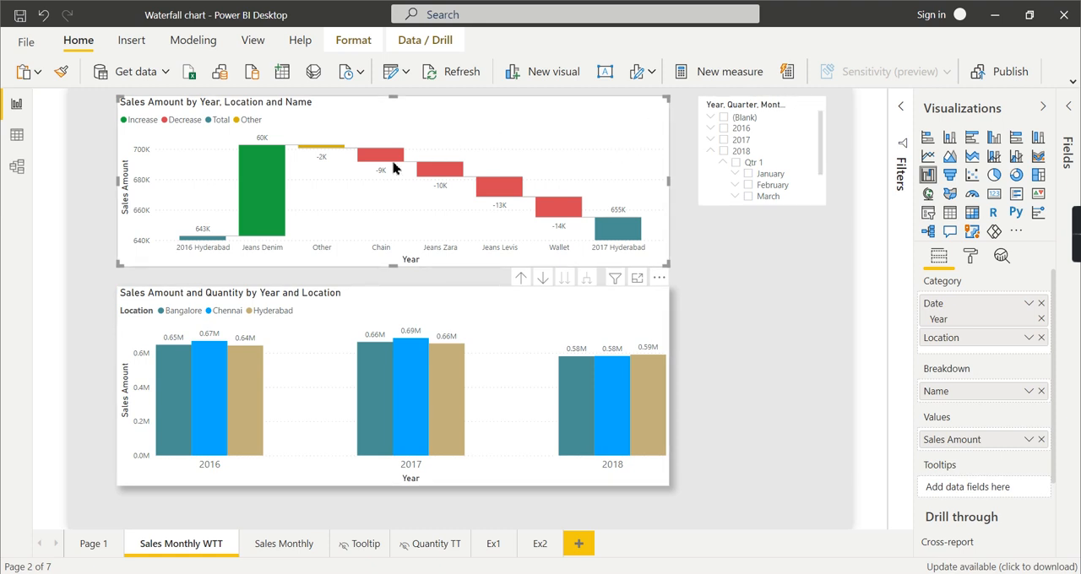
mouse_move(262, 206)
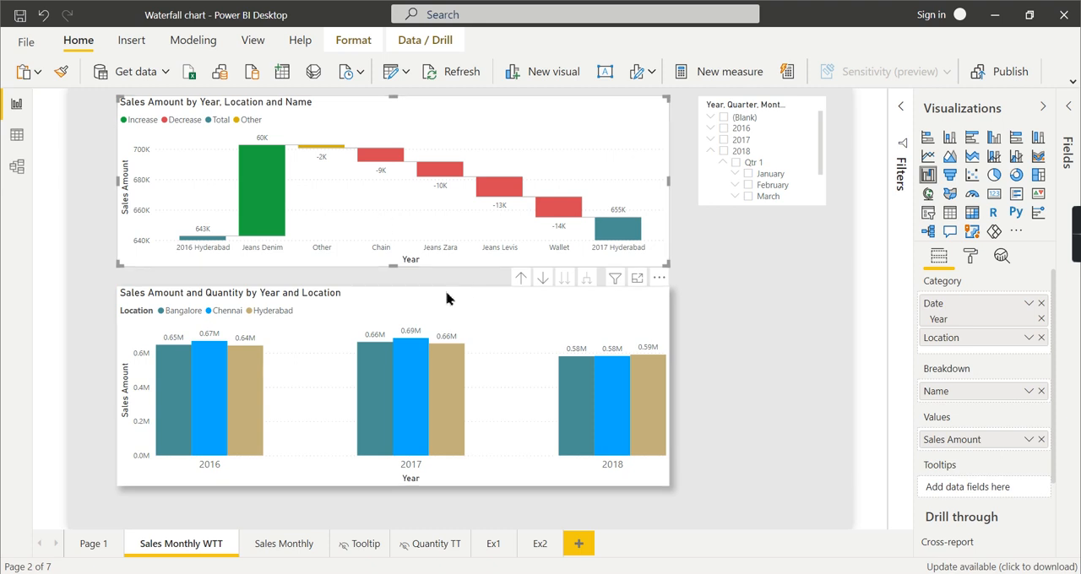
mouse_move(450, 365)
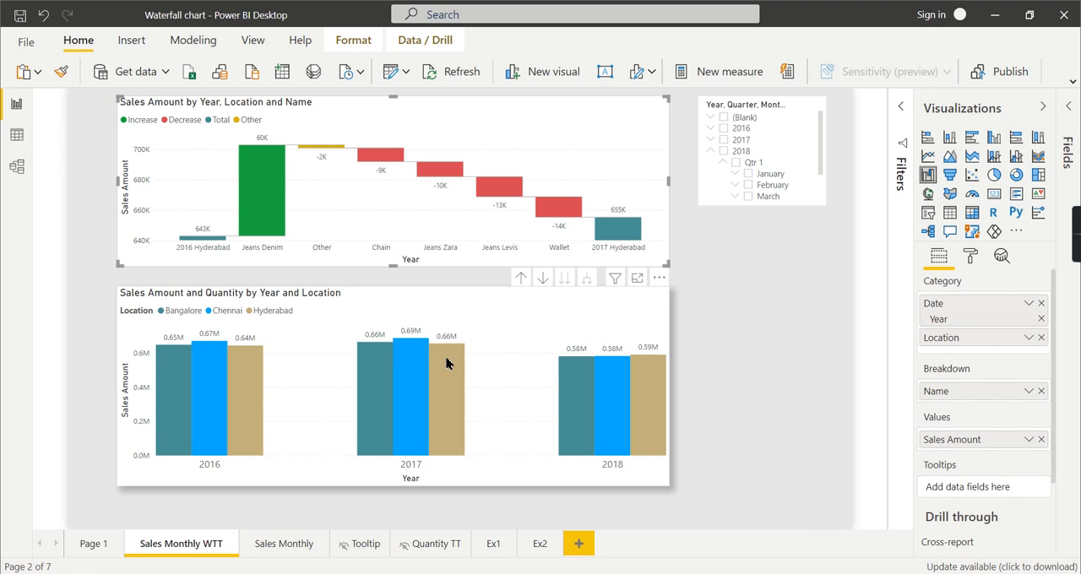
right_click(447, 363)
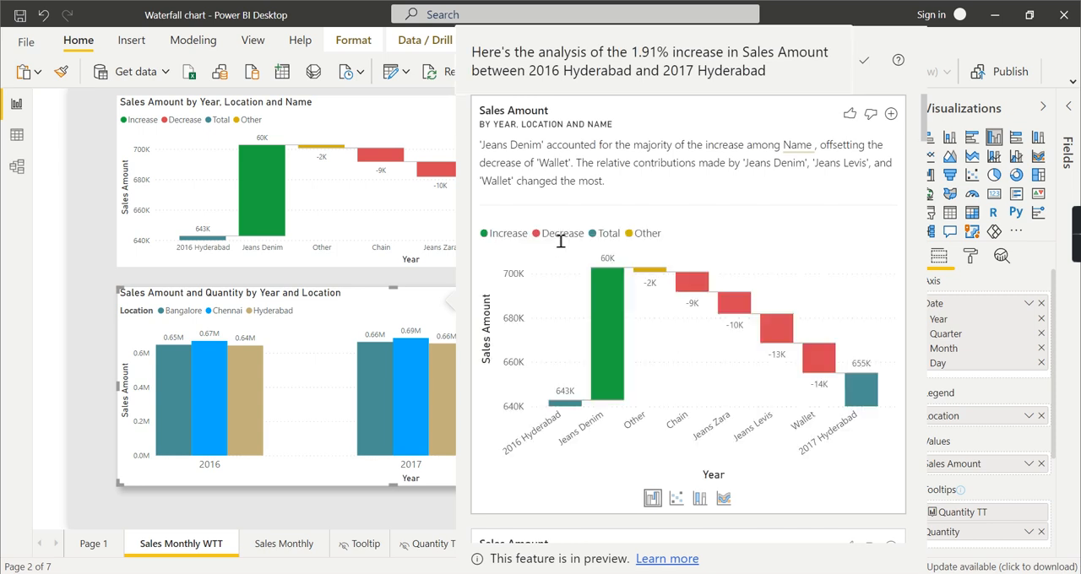
scroll("down", 3)
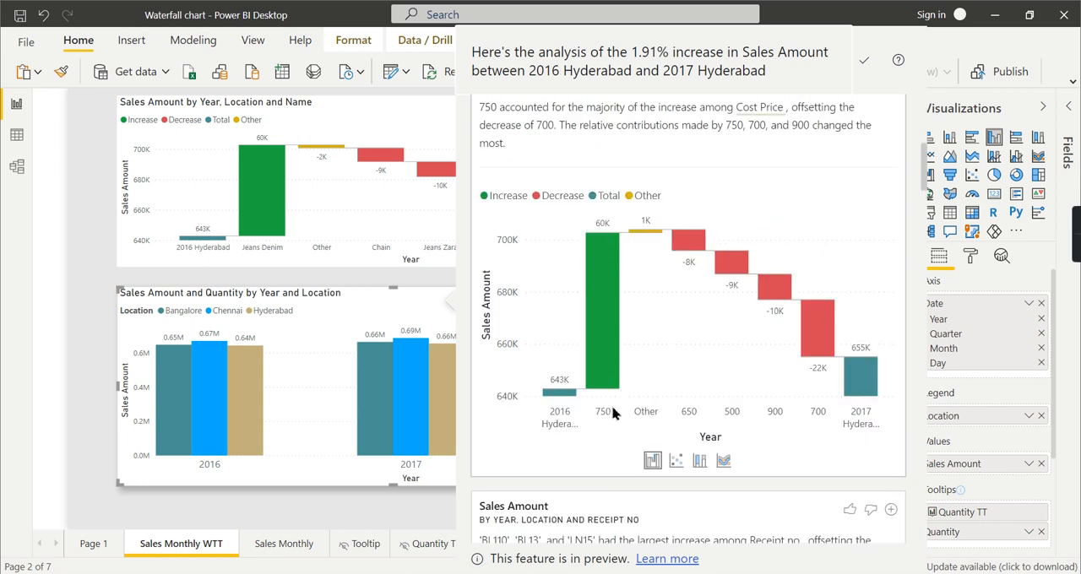
scroll("down", 3)
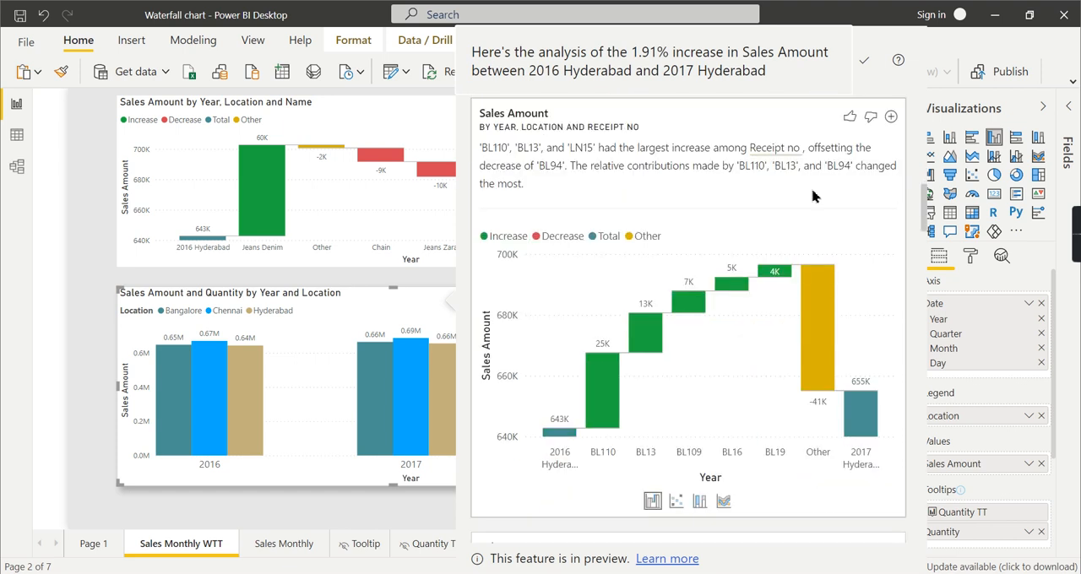
mouse_move(626, 382)
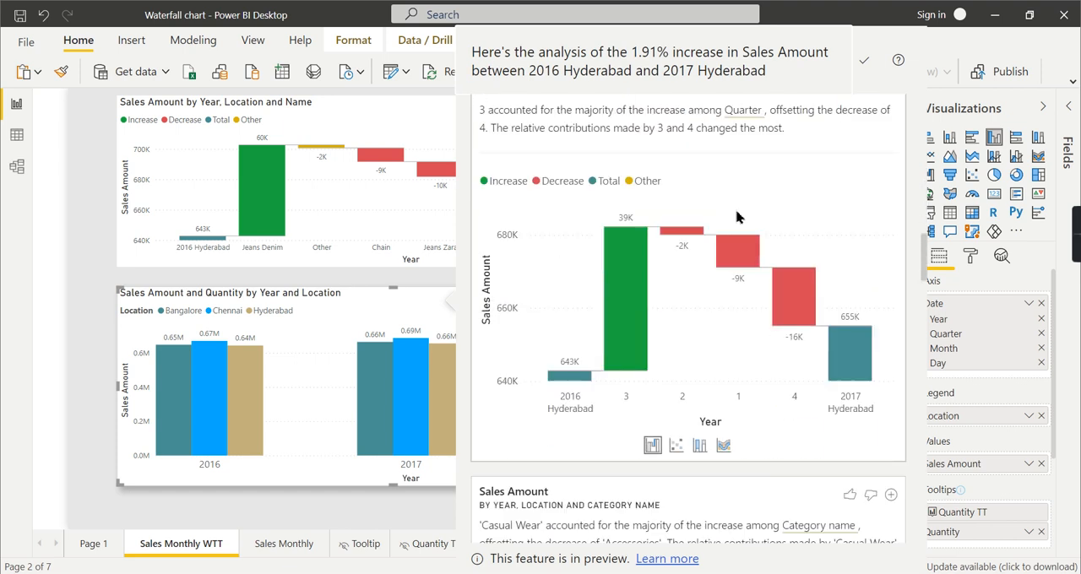
mouse_move(751, 348)
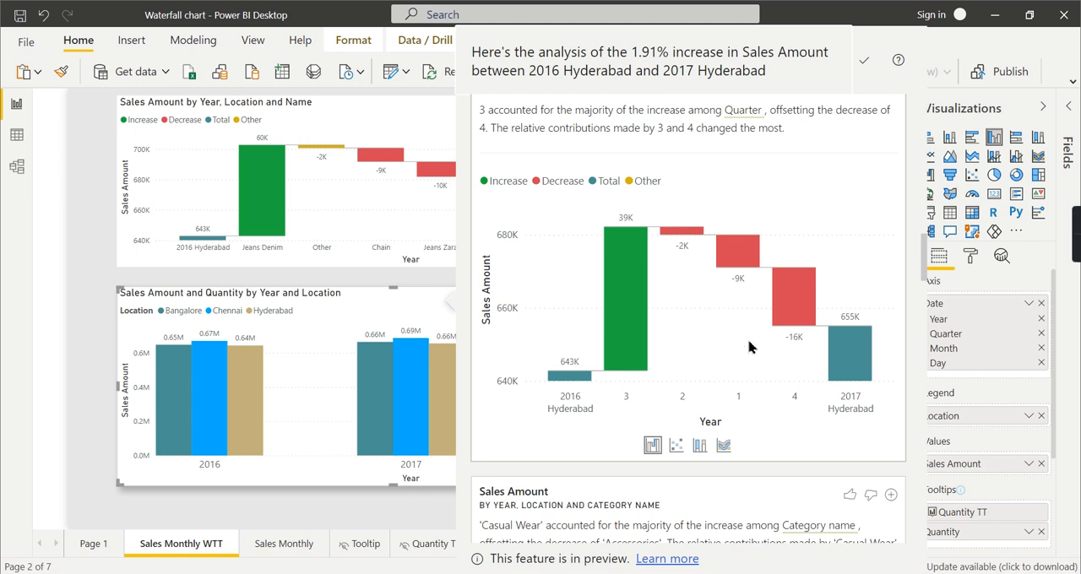
mouse_move(708, 279)
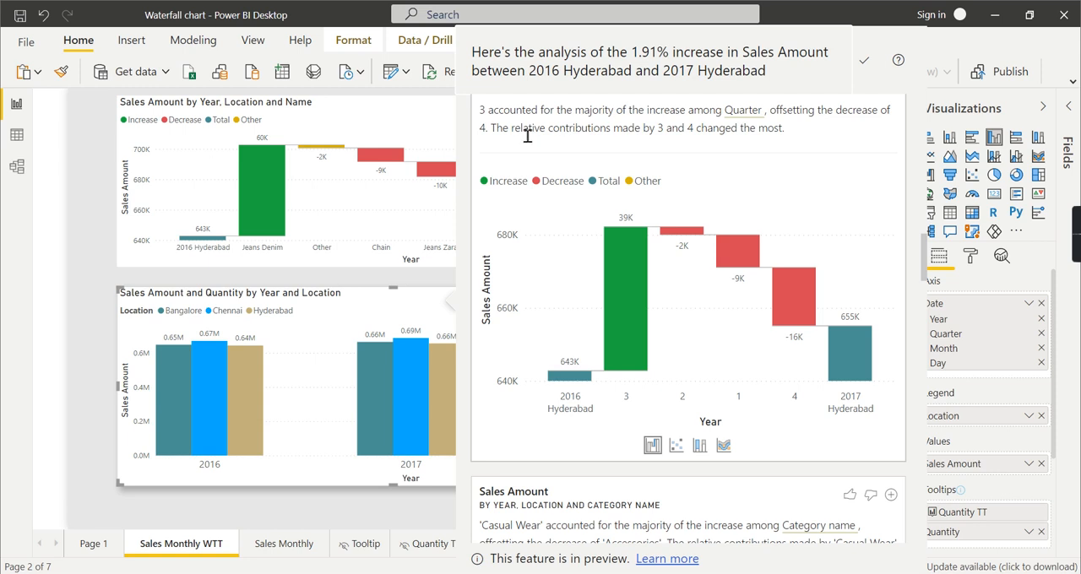
mouse_move(632, 378)
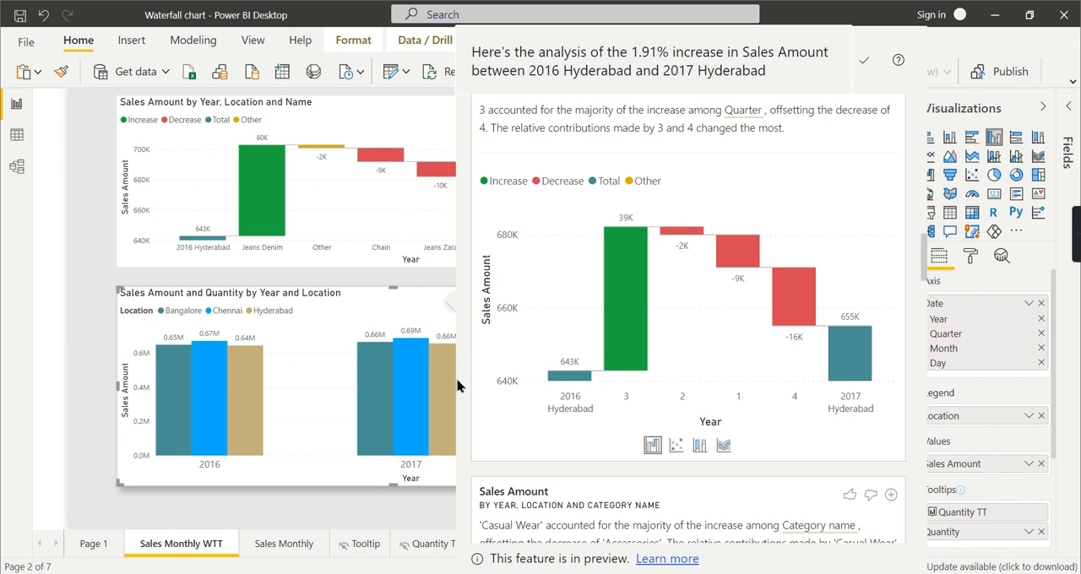
scroll("down", 3)
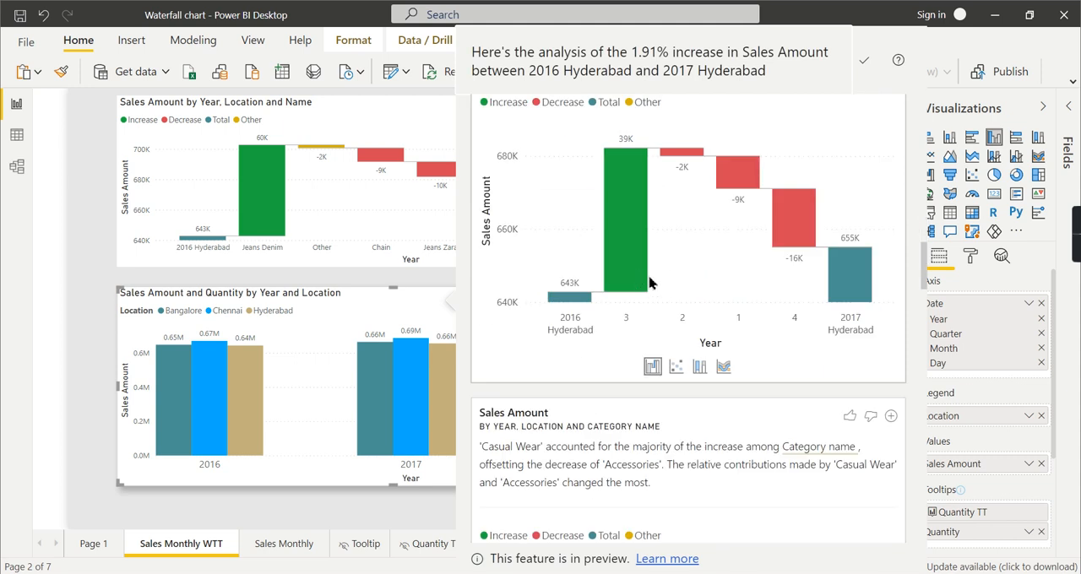
mouse_move(646, 269)
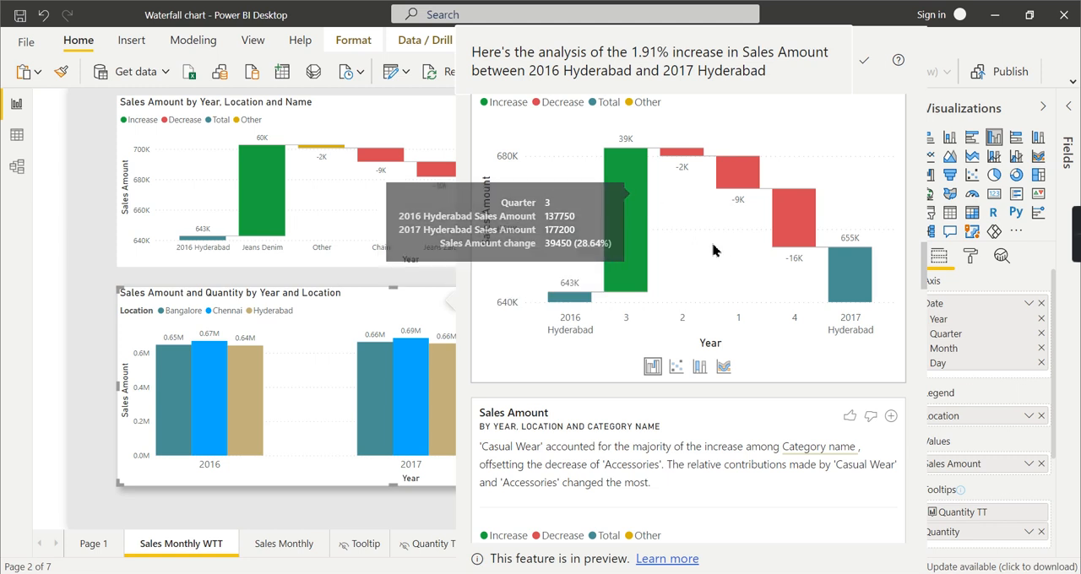
mouse_move(691, 324)
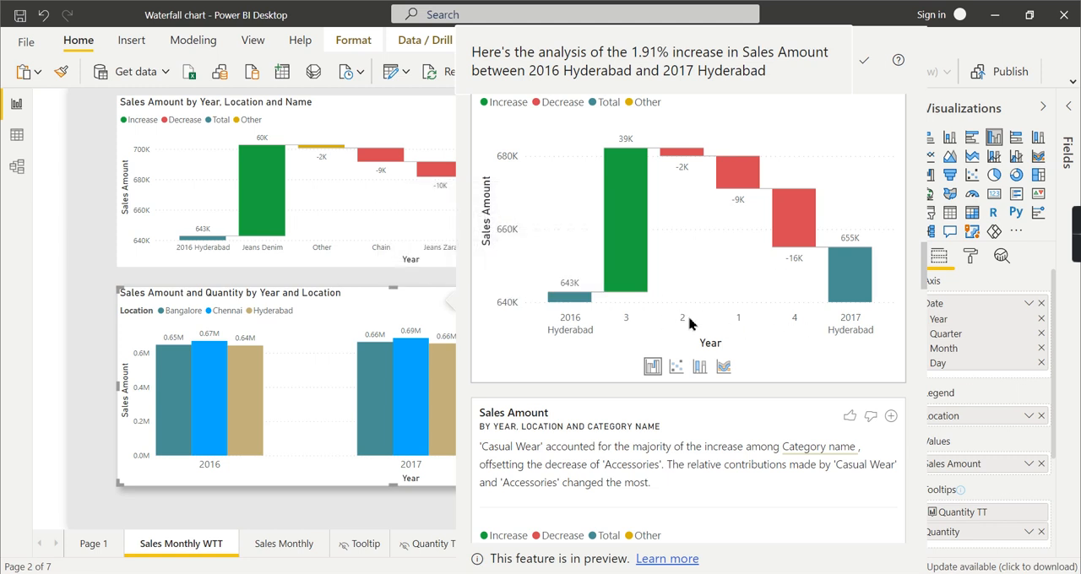
scroll("down", 3)
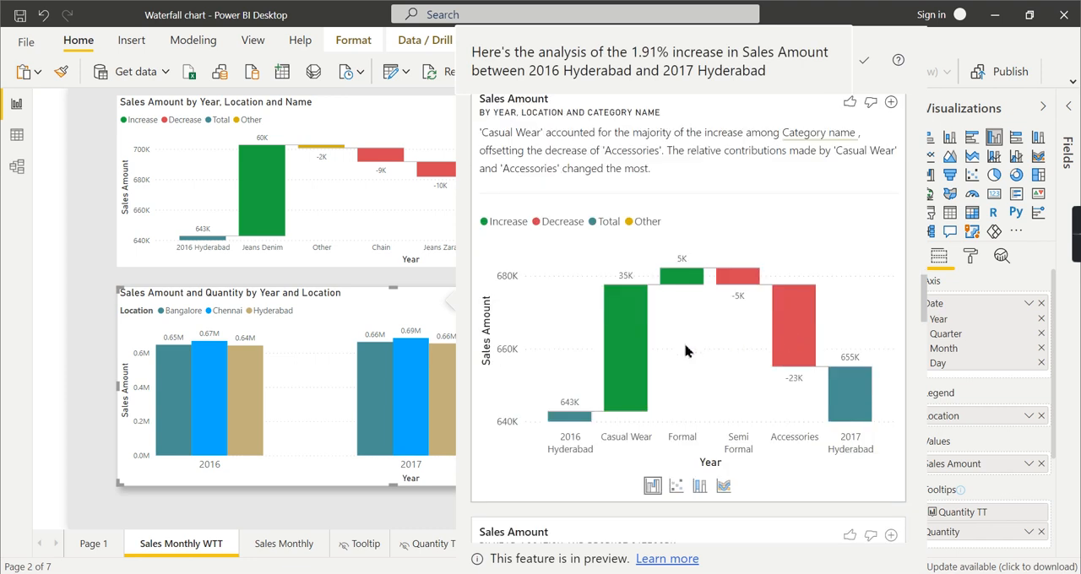
mouse_move(645, 358)
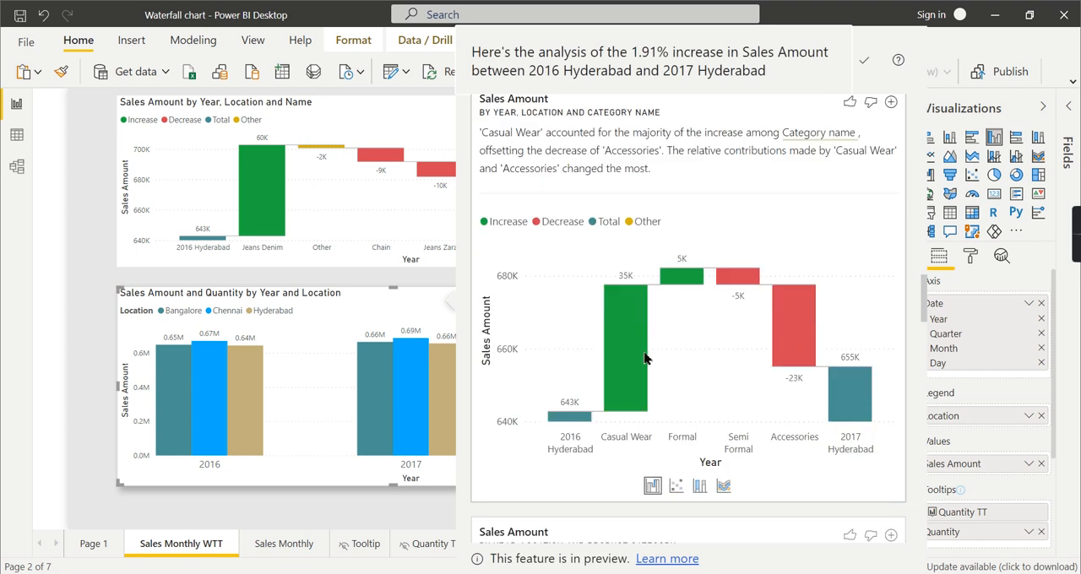
mouse_move(625, 354)
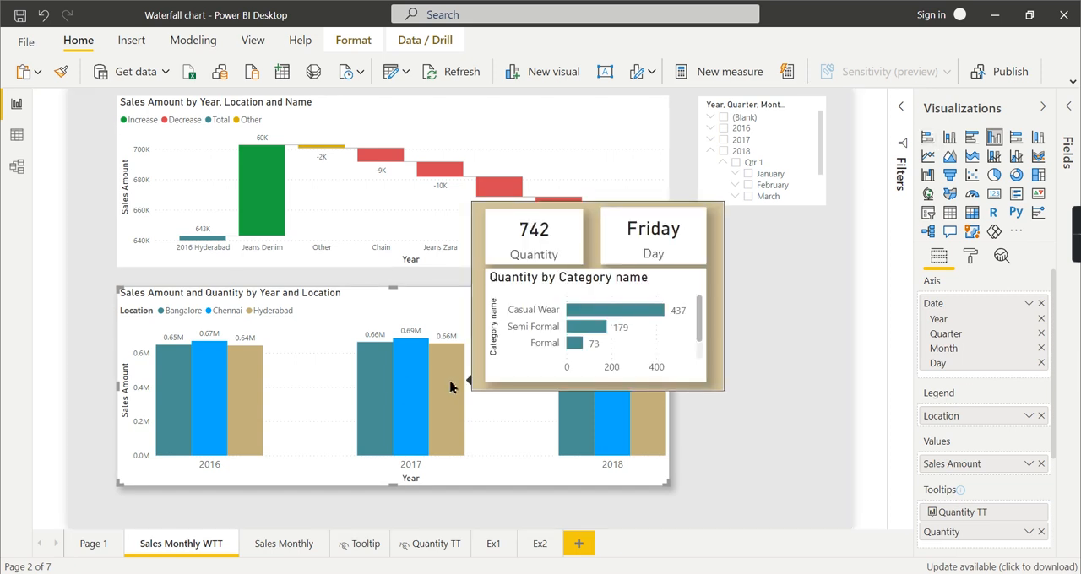
right_click(448, 387)
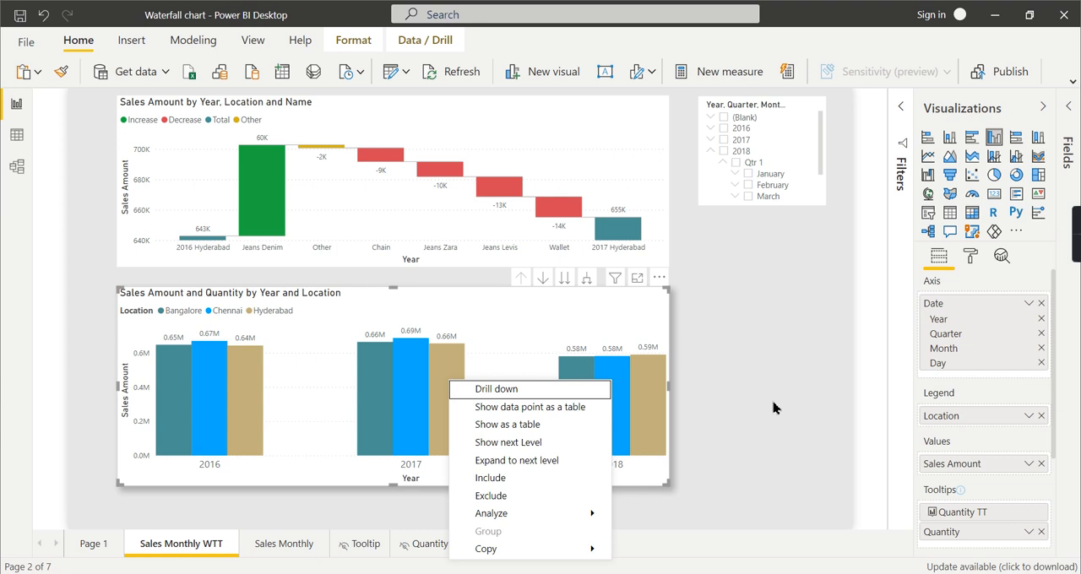
mouse_move(777, 404)
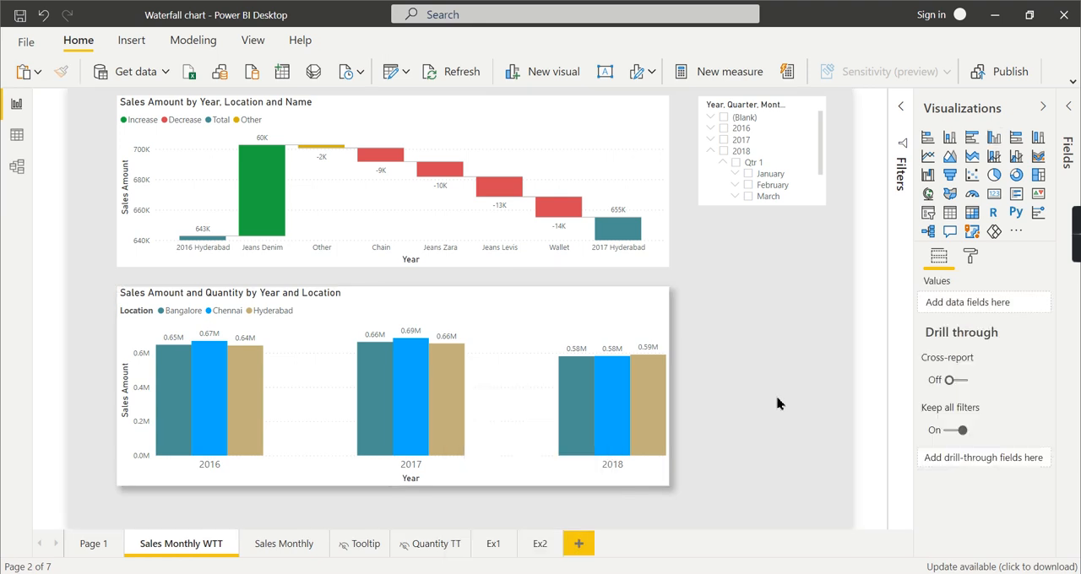
mouse_move(785, 412)
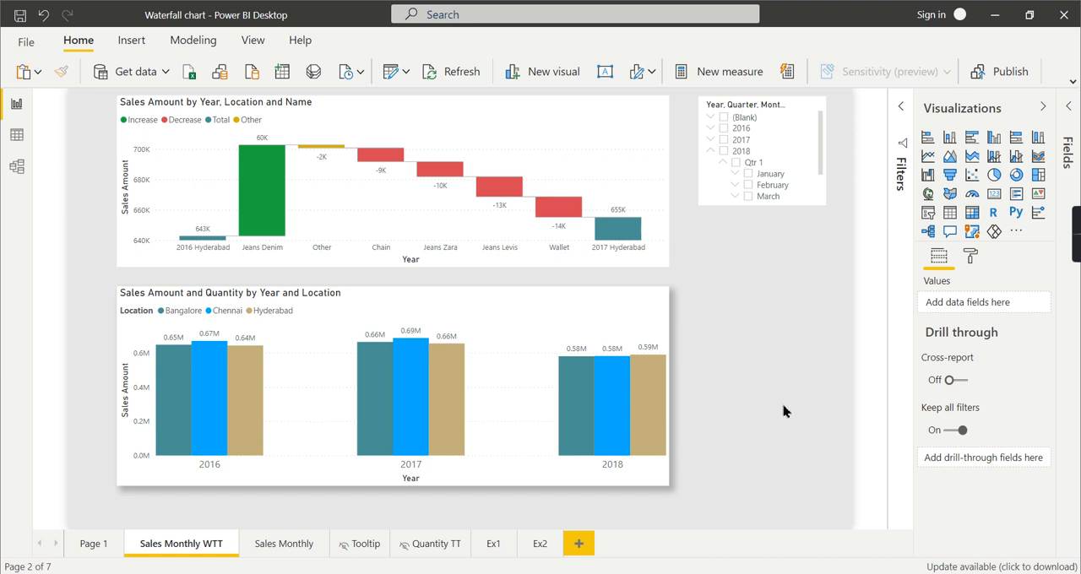
mouse_move(216, 388)
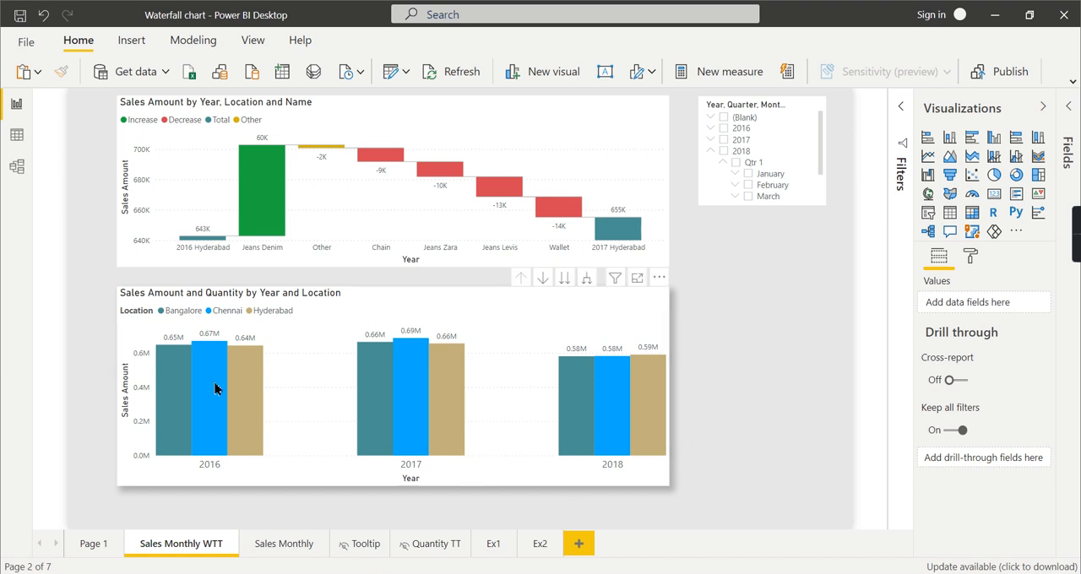
mouse_move(798, 313)
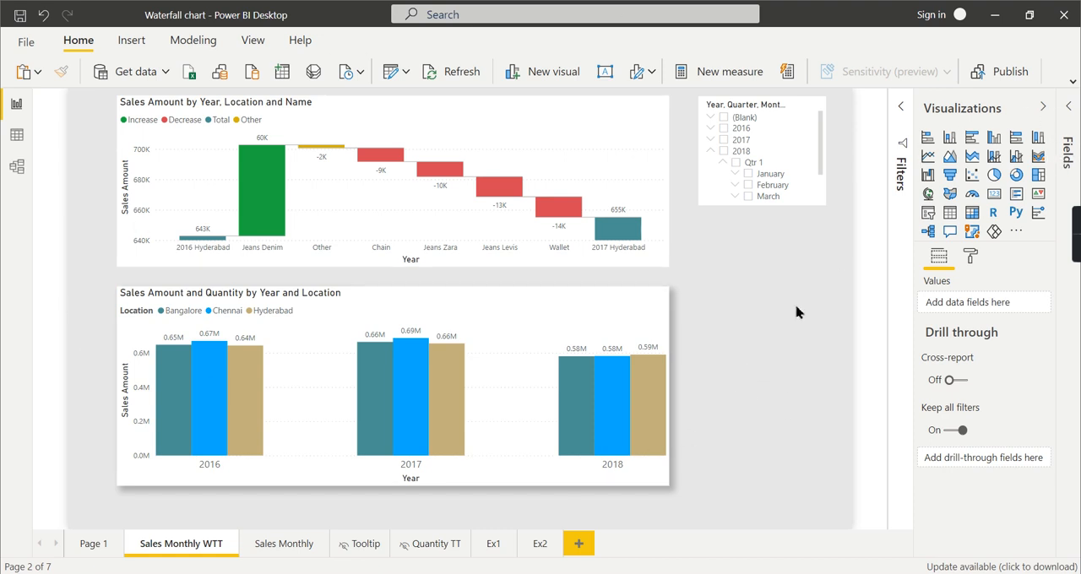
mouse_move(791, 311)
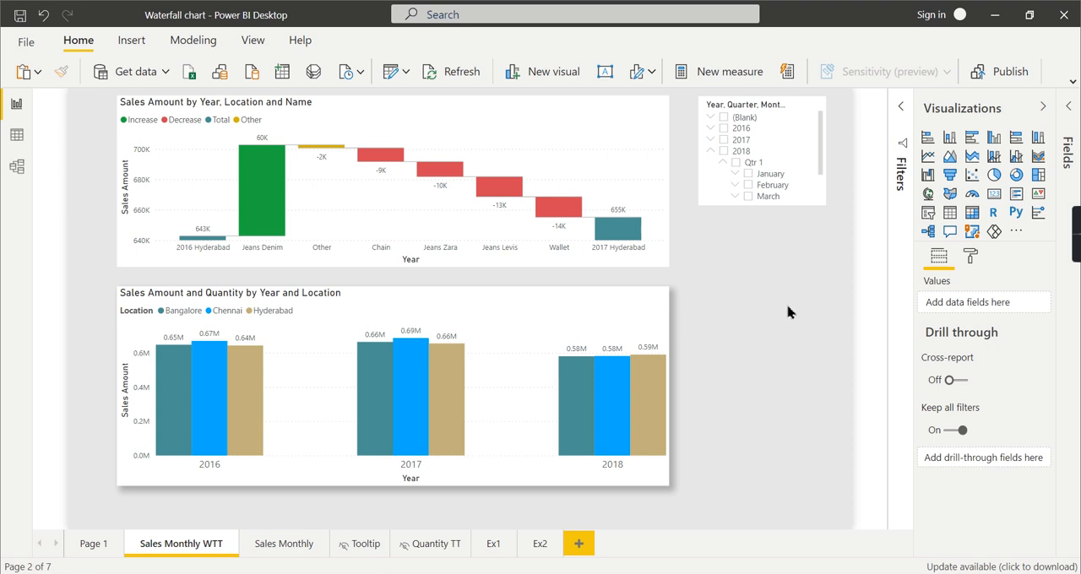
mouse_move(801, 313)
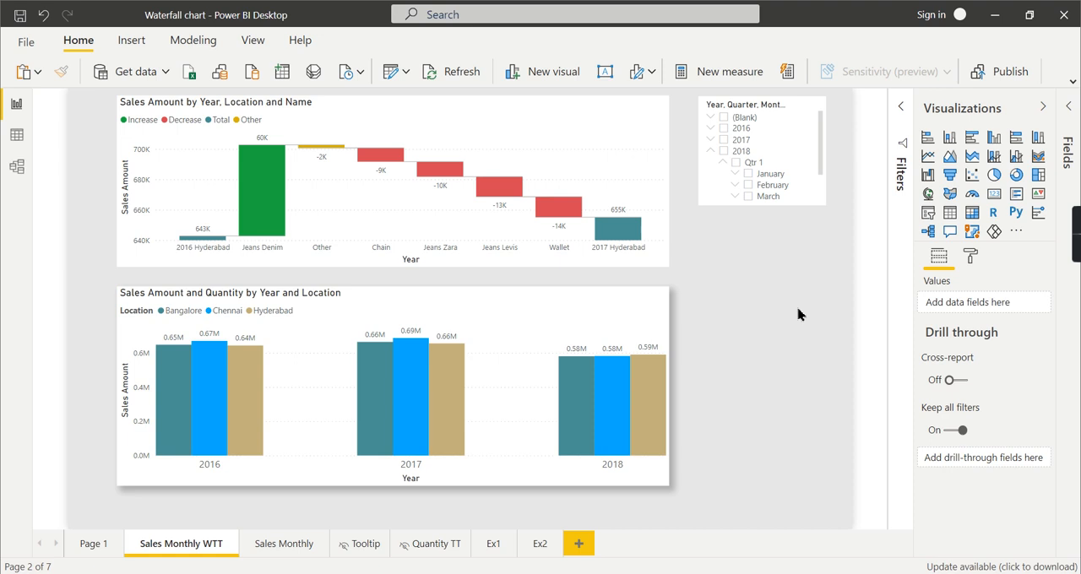
mouse_move(804, 311)
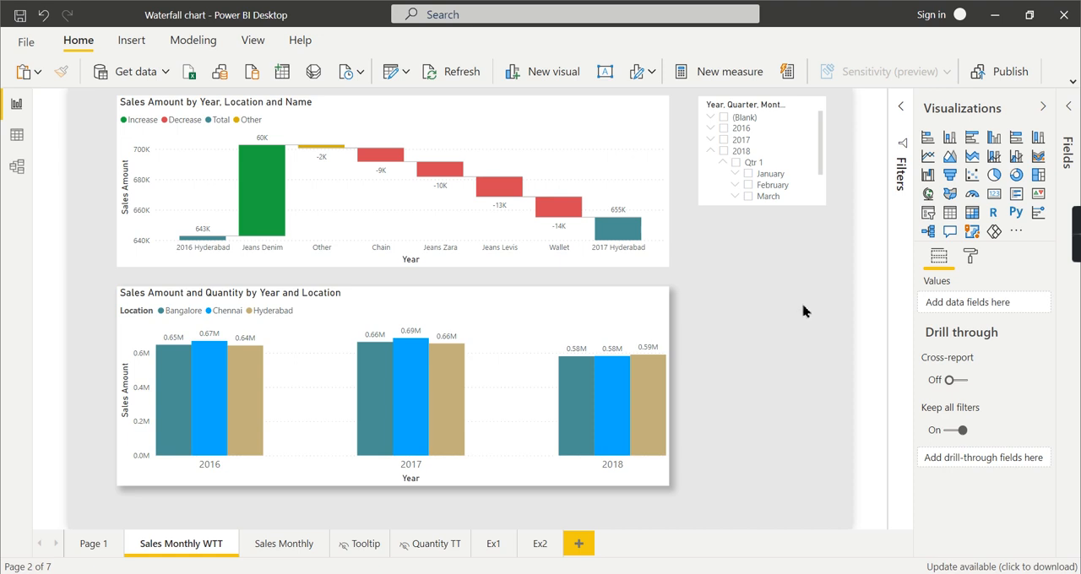